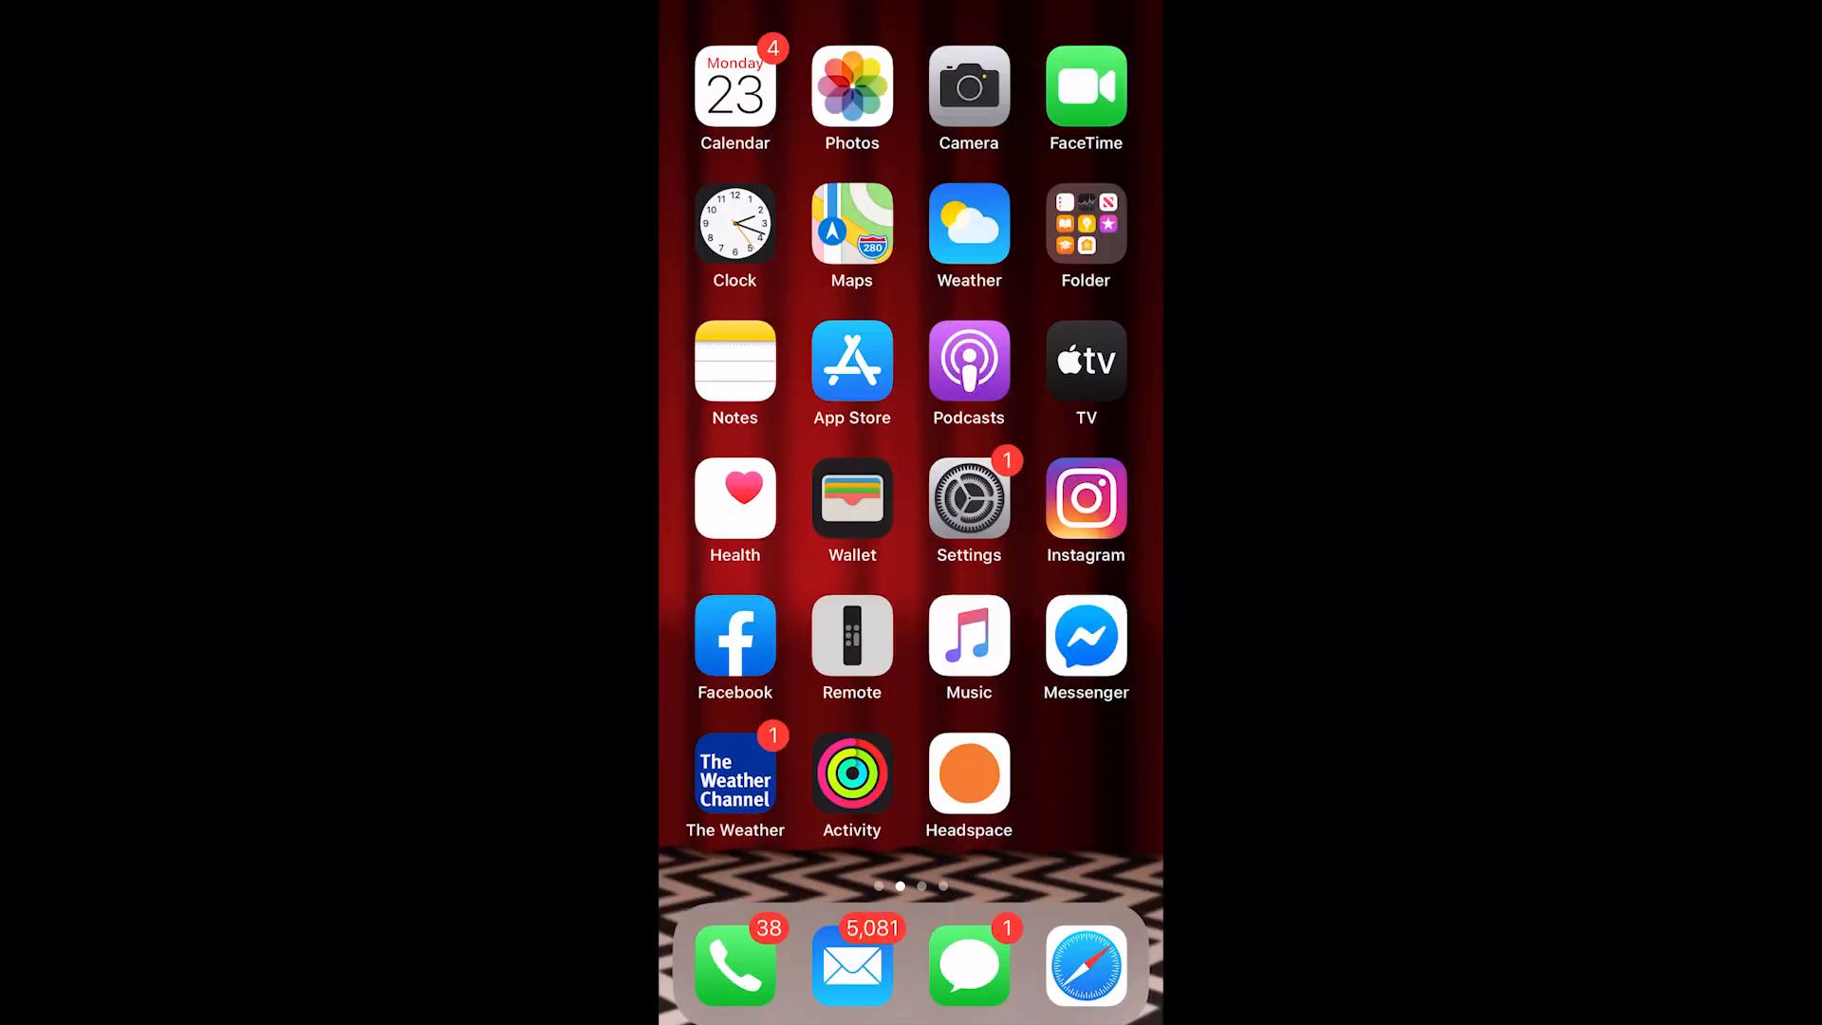
Search the App Store for 'ndi hx camera' and locate the NDI HX Camera app
click(850, 360)
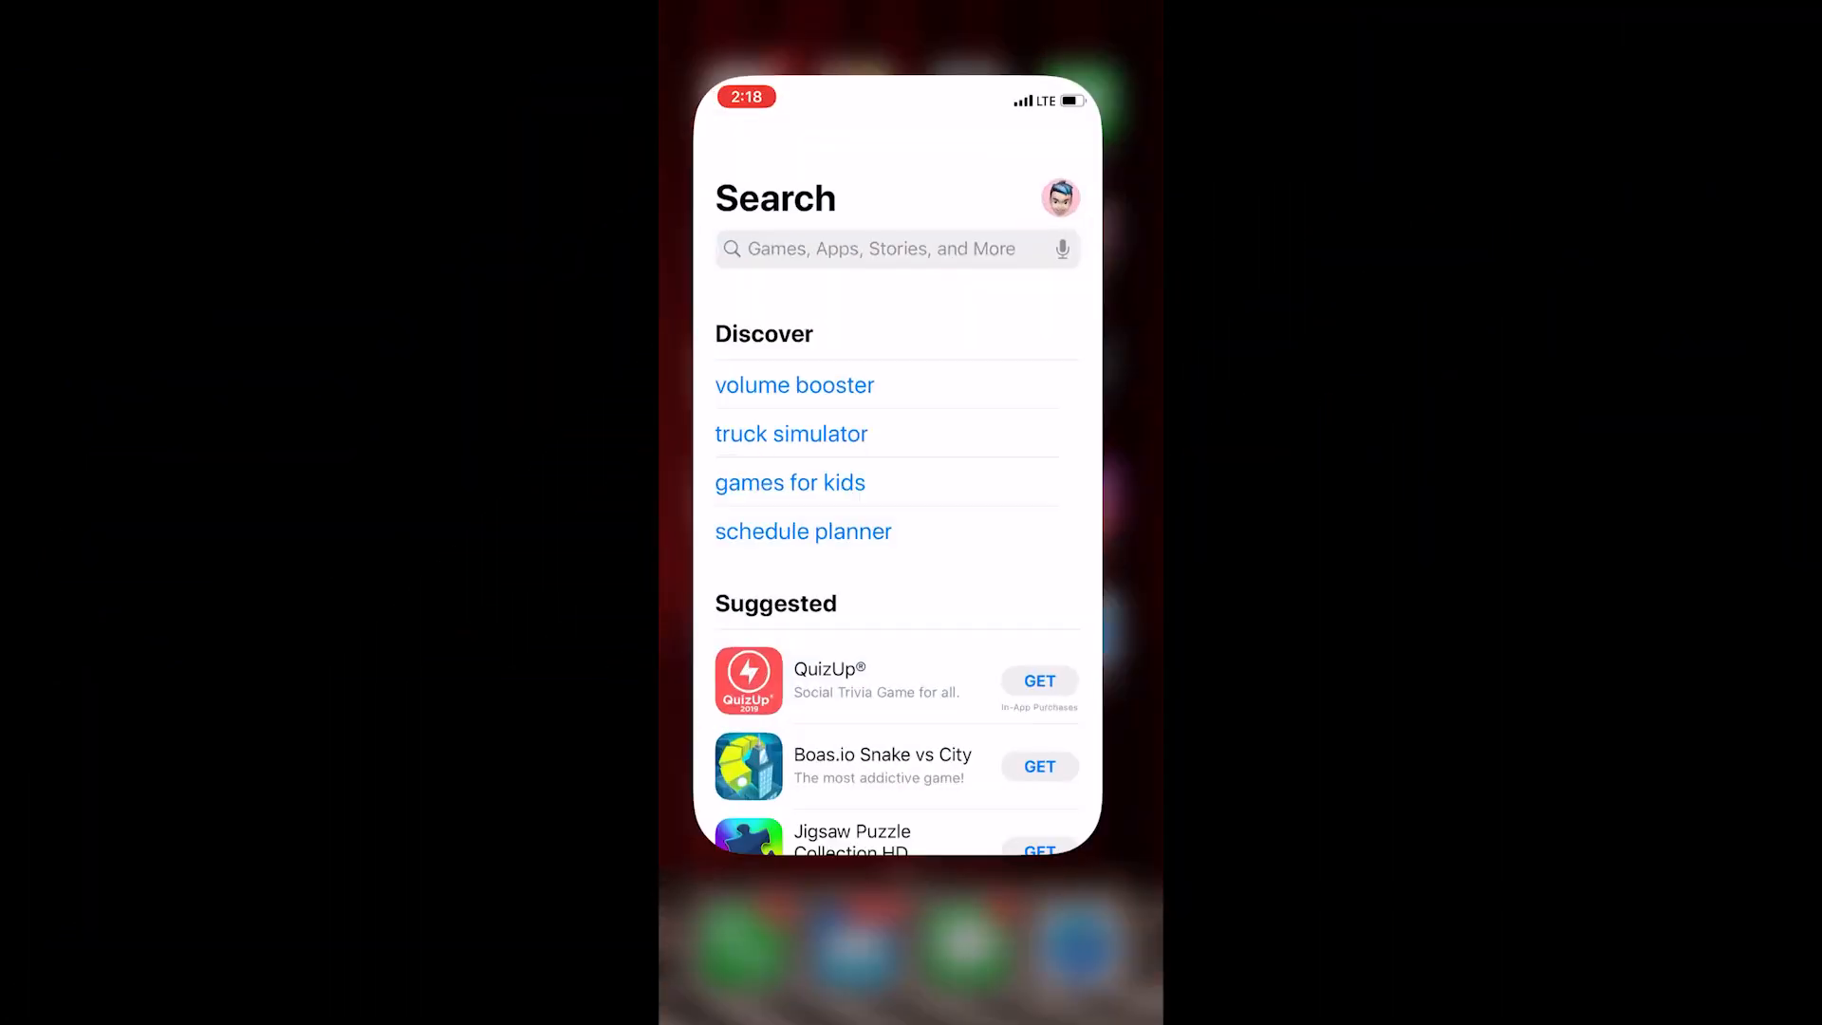
click(894, 247)
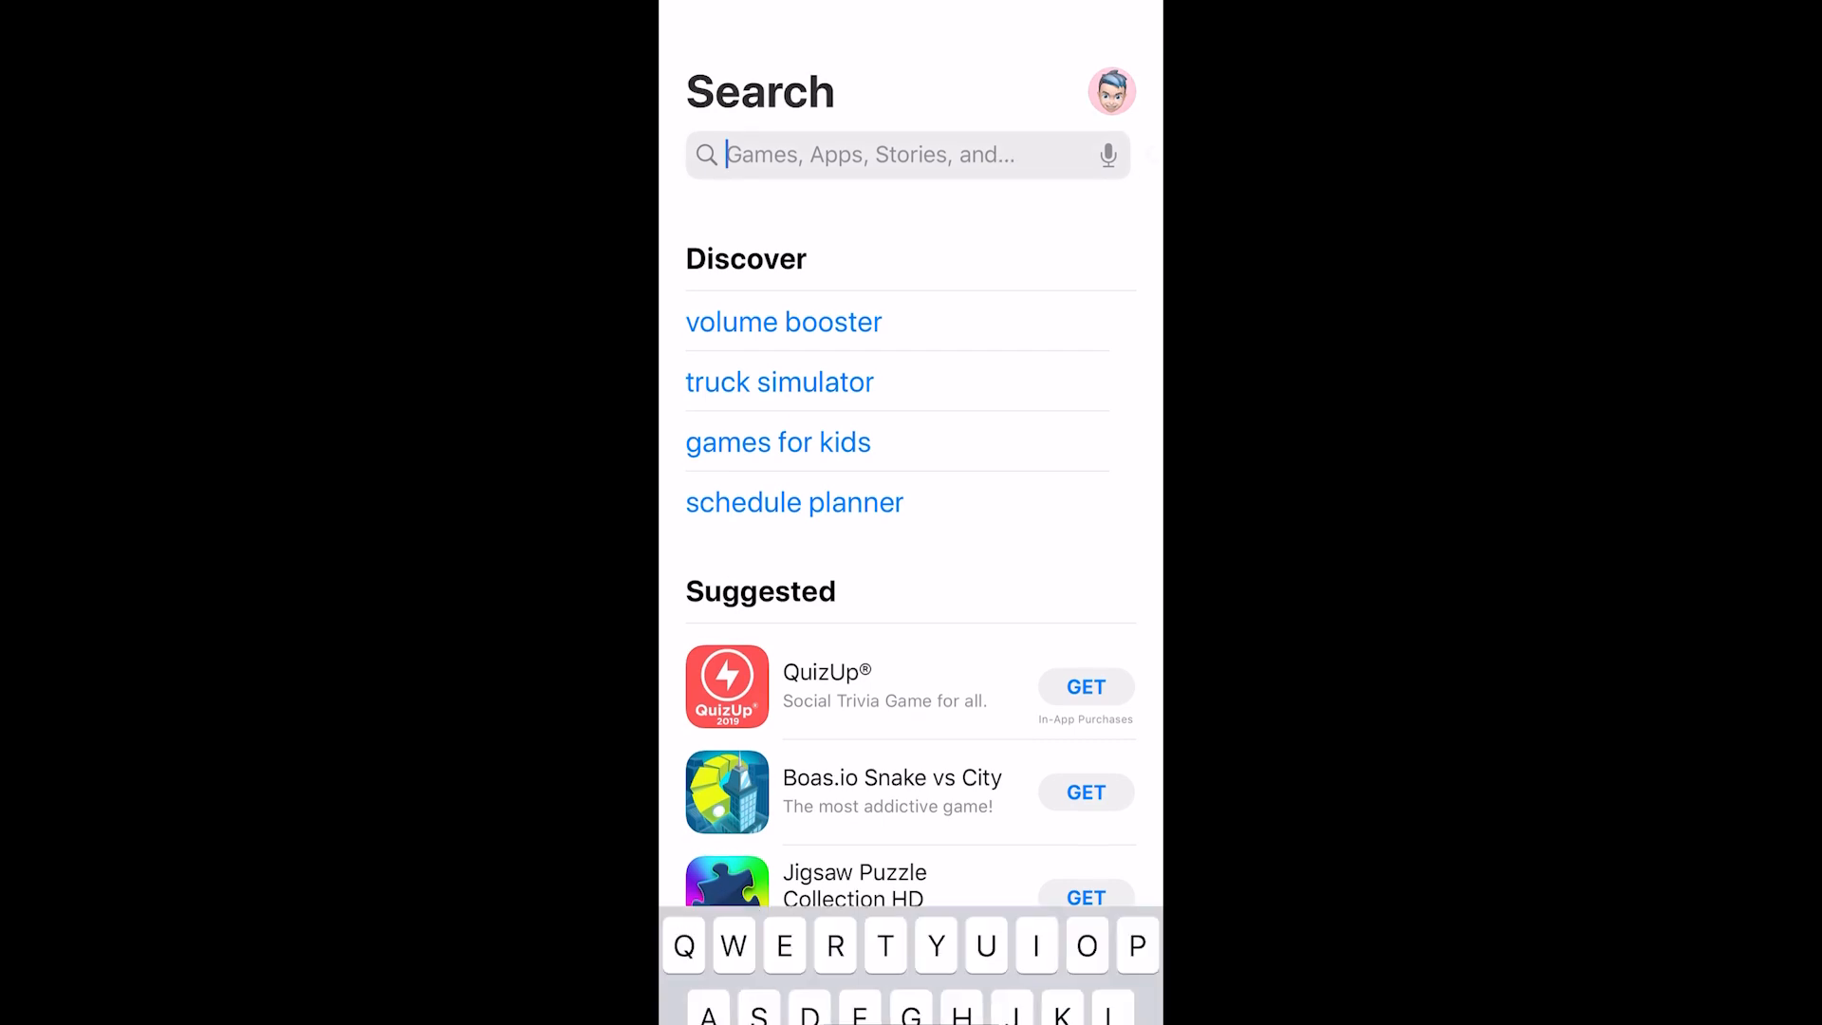
text(Ndi)
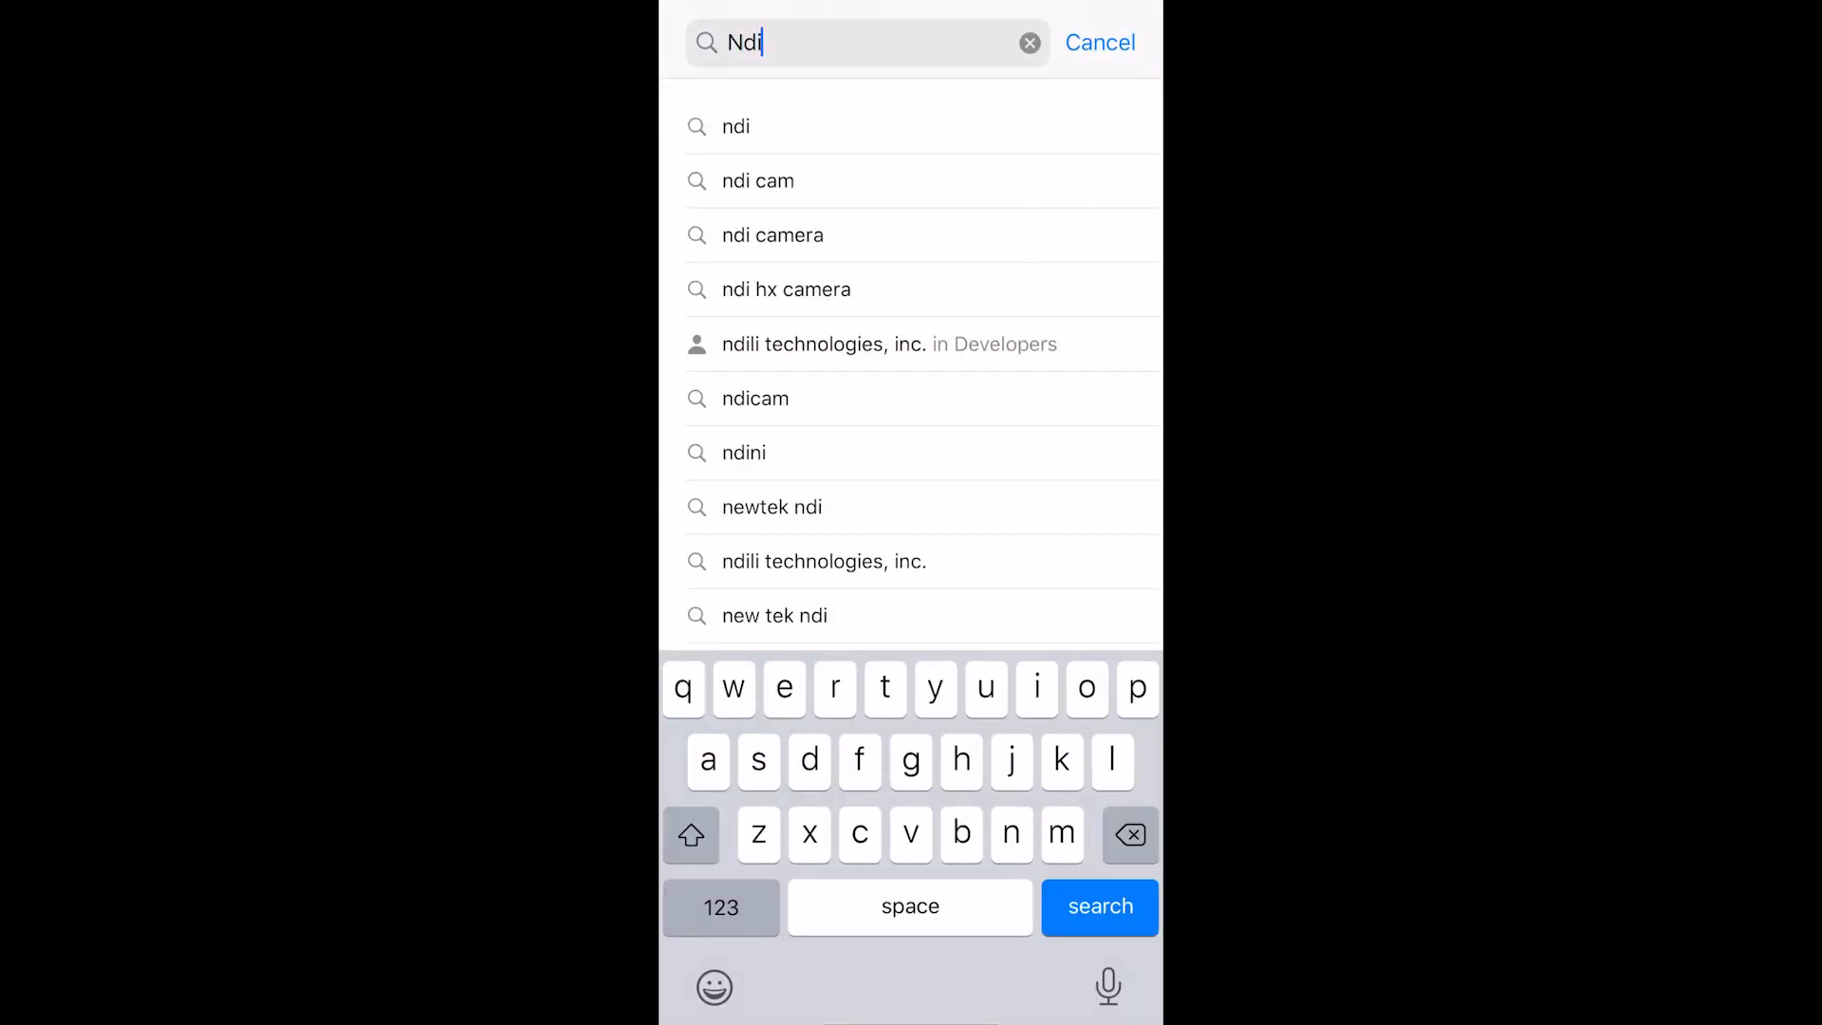
text(hx)
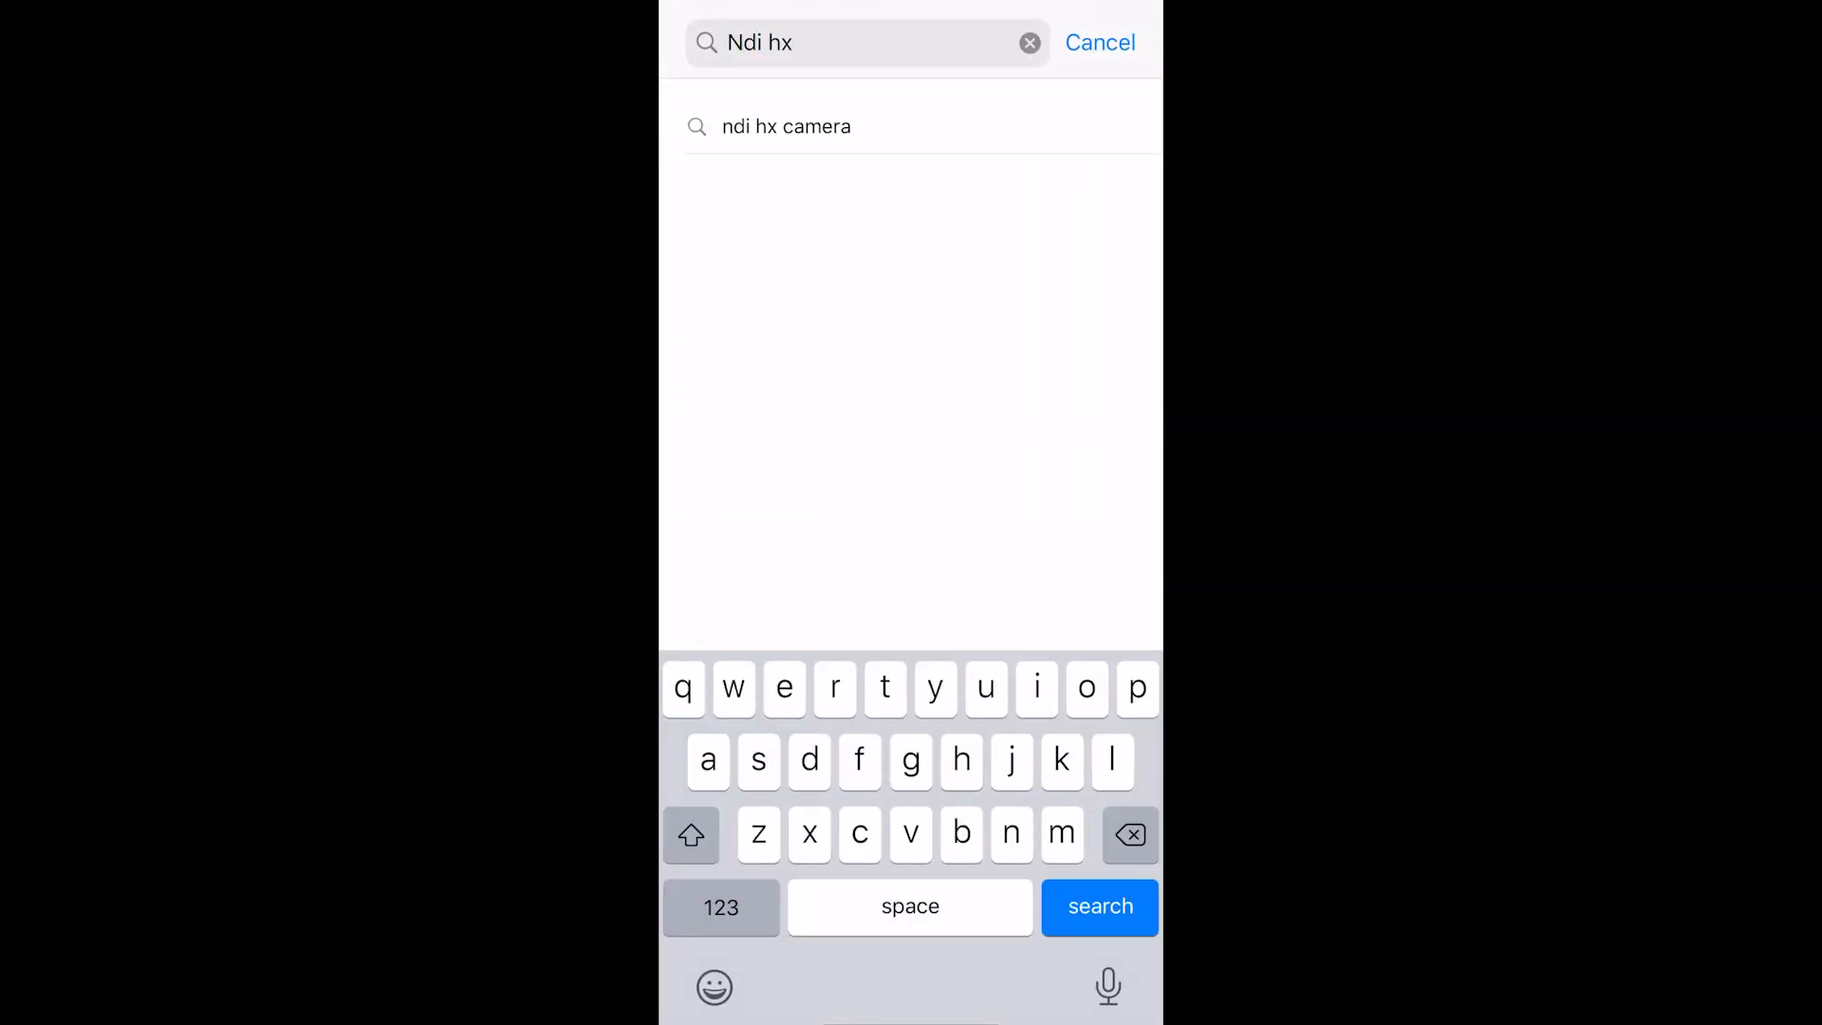
click(786, 125)
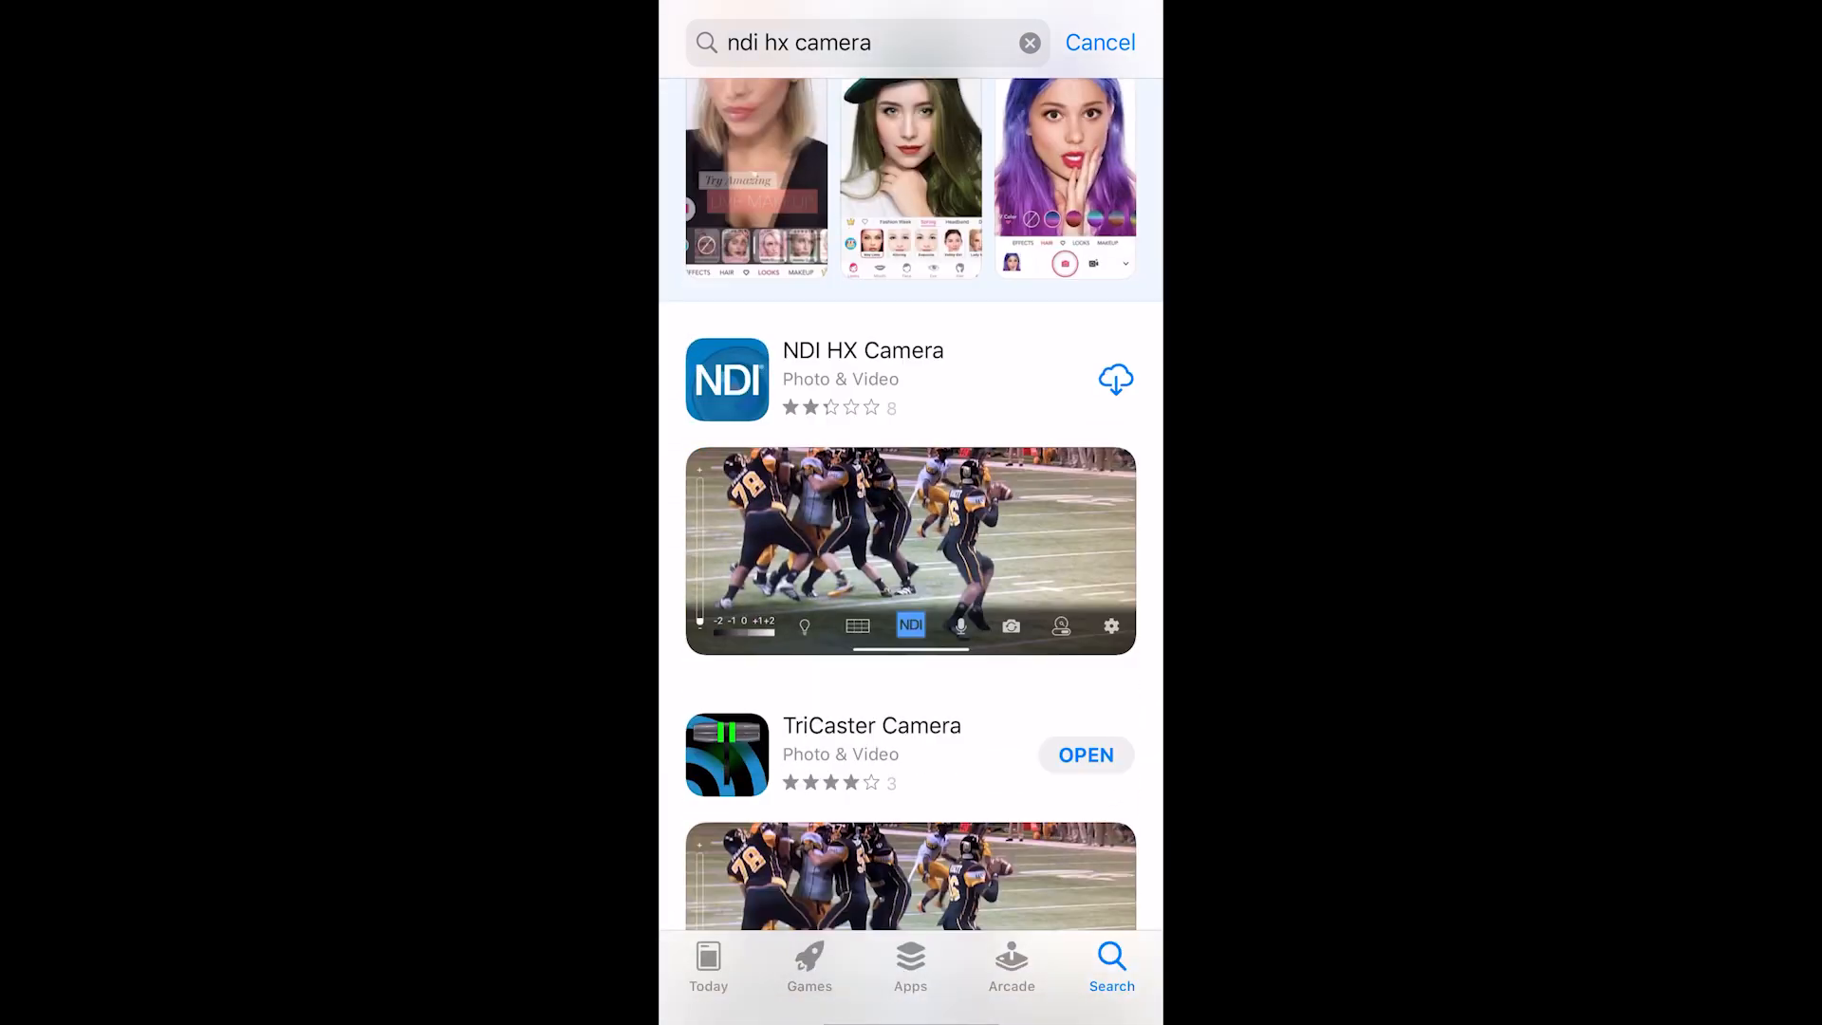
scroll(down, 3)
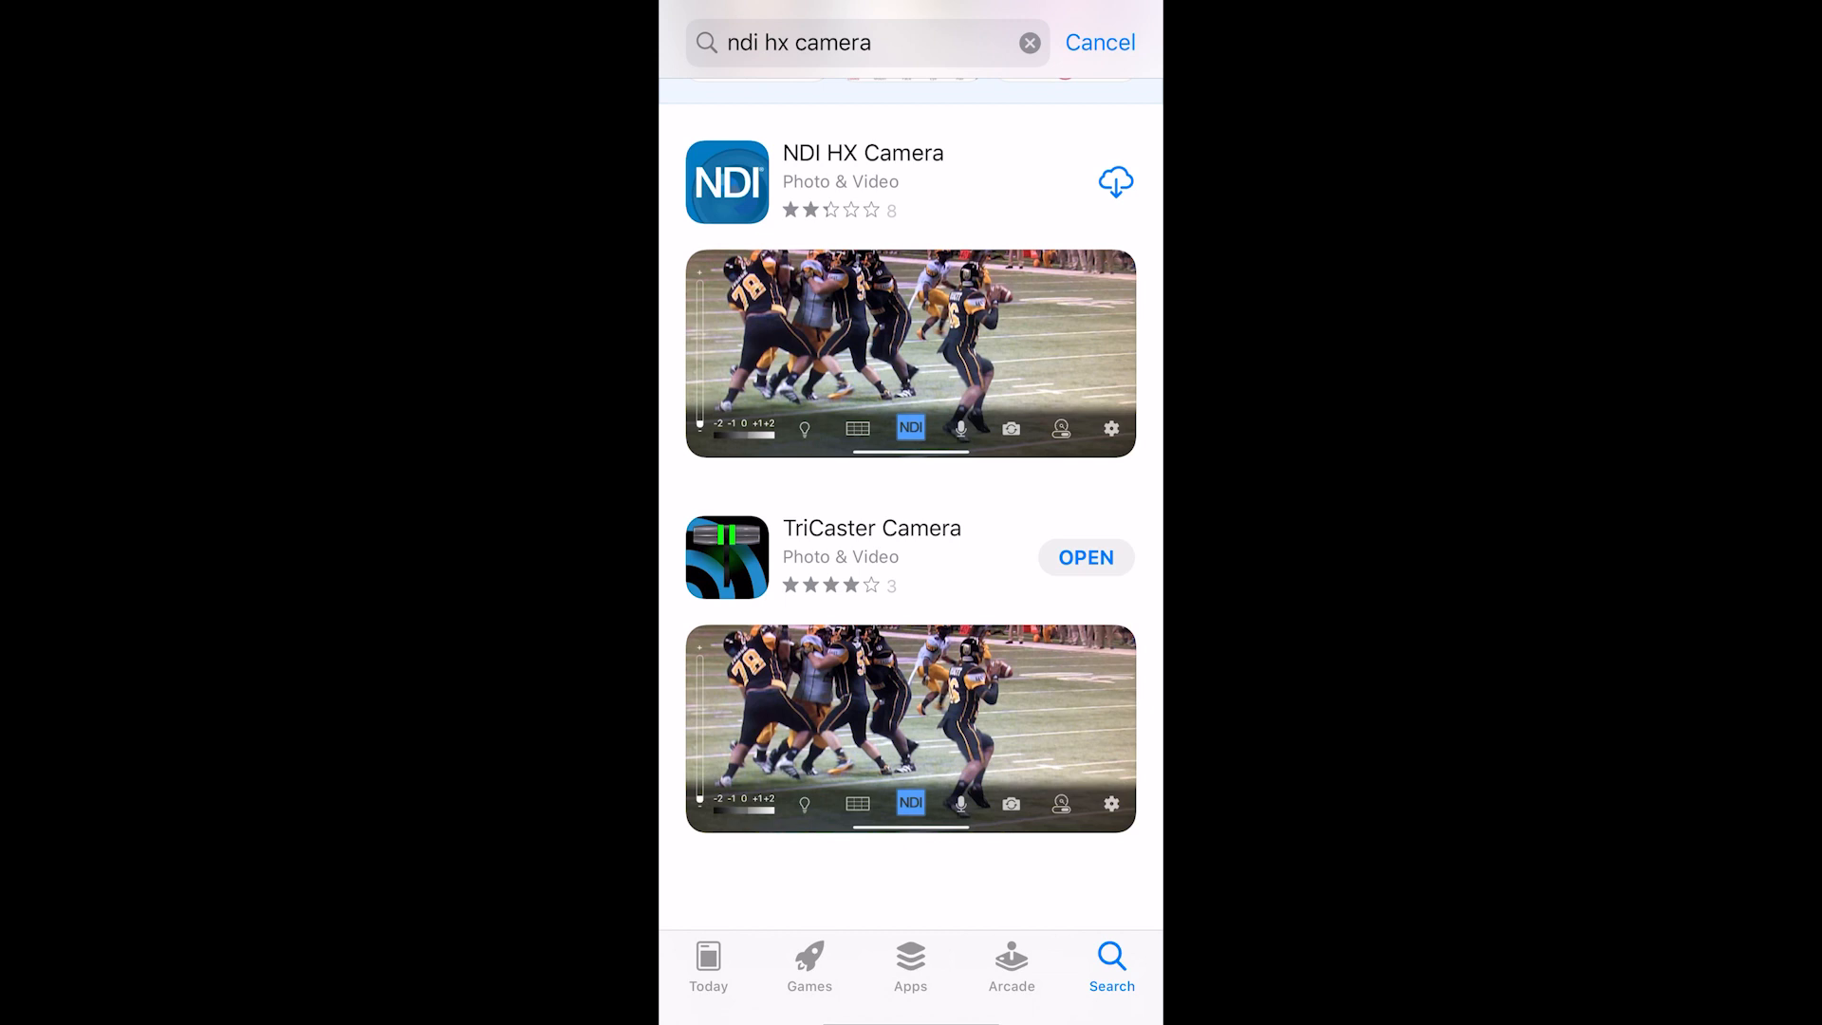
Download NDI HX Camera and wait for it to finish installing
click(1114, 182)
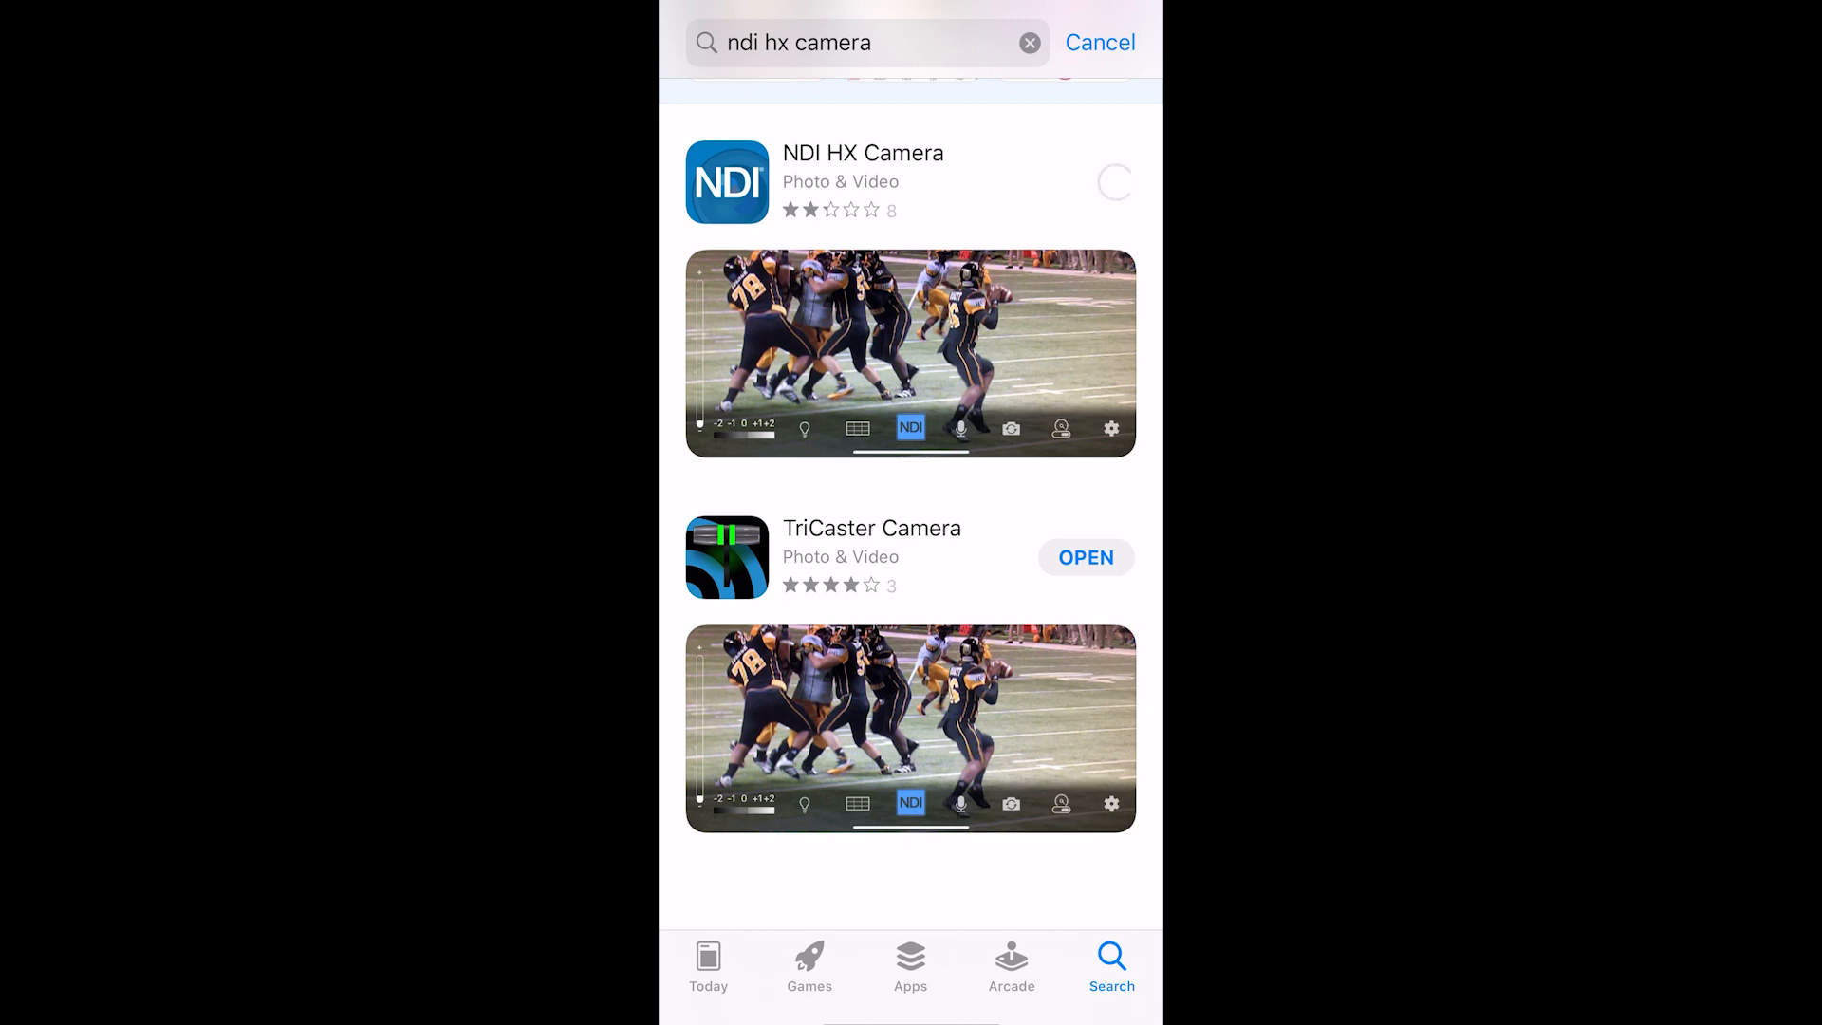
click(1114, 182)
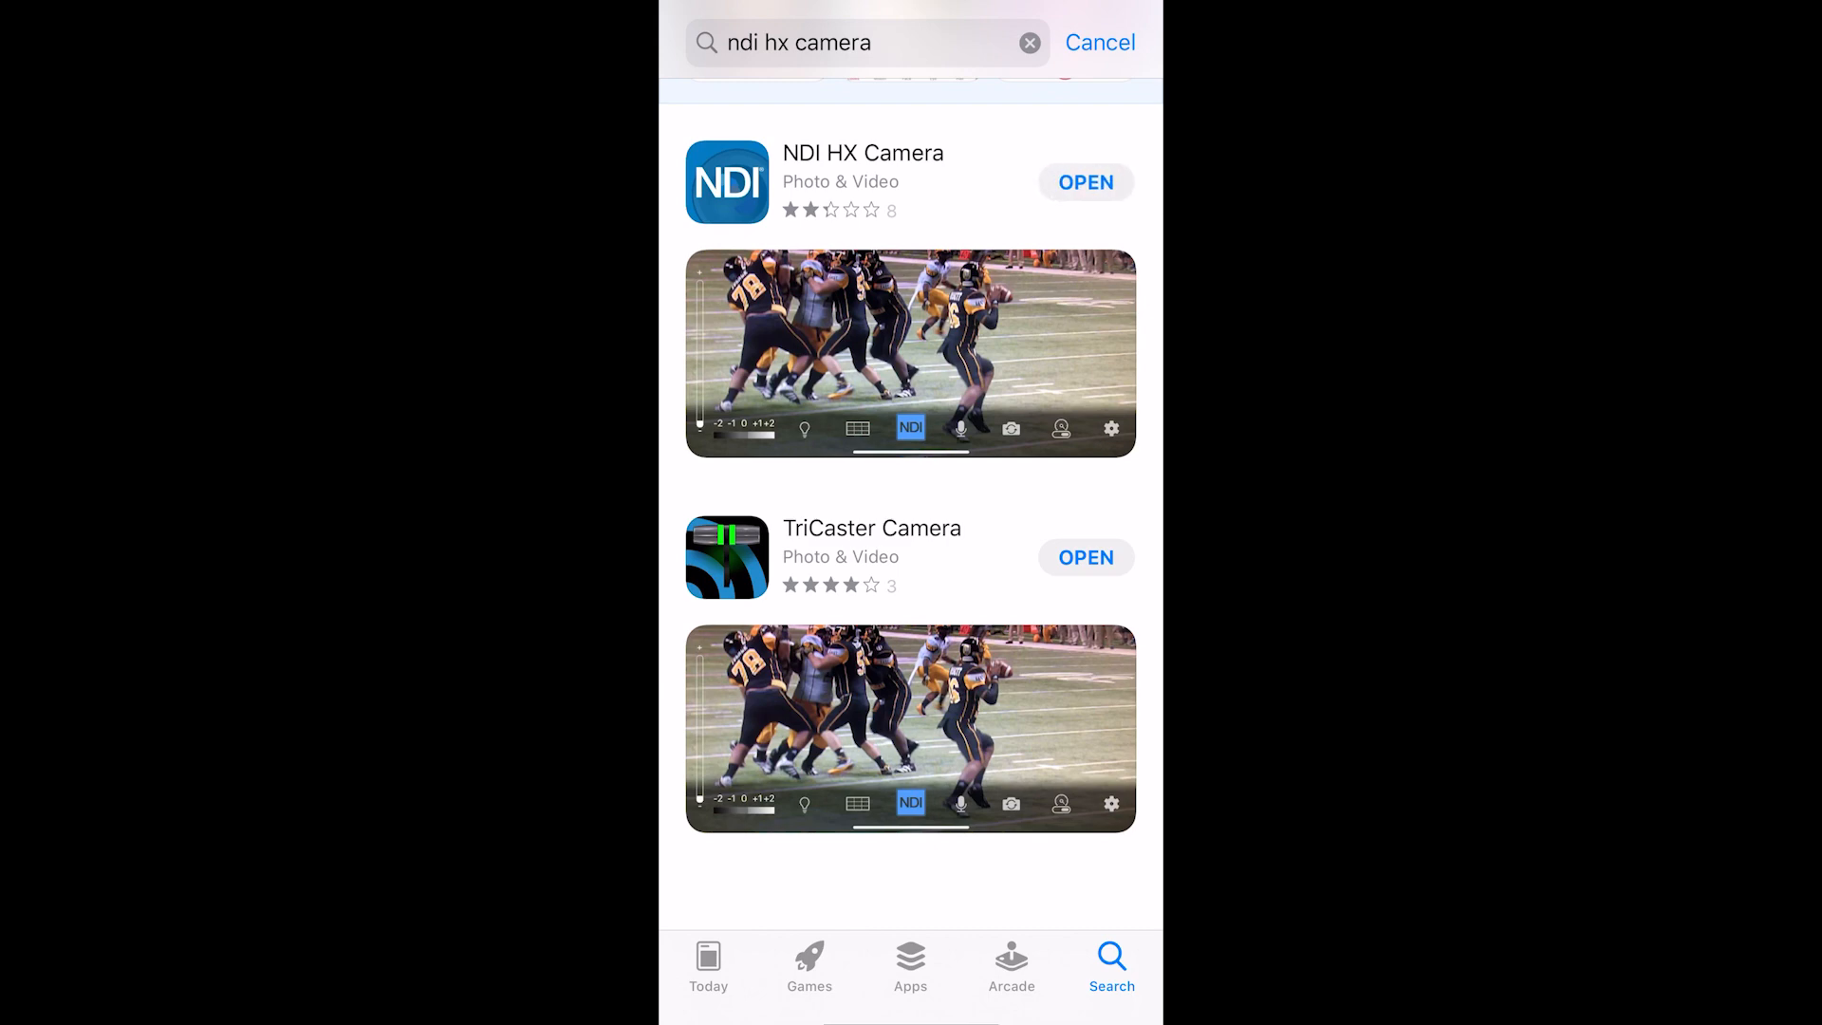
Launch NDI HX Camera and grant it camera and microphone access
click(1084, 183)
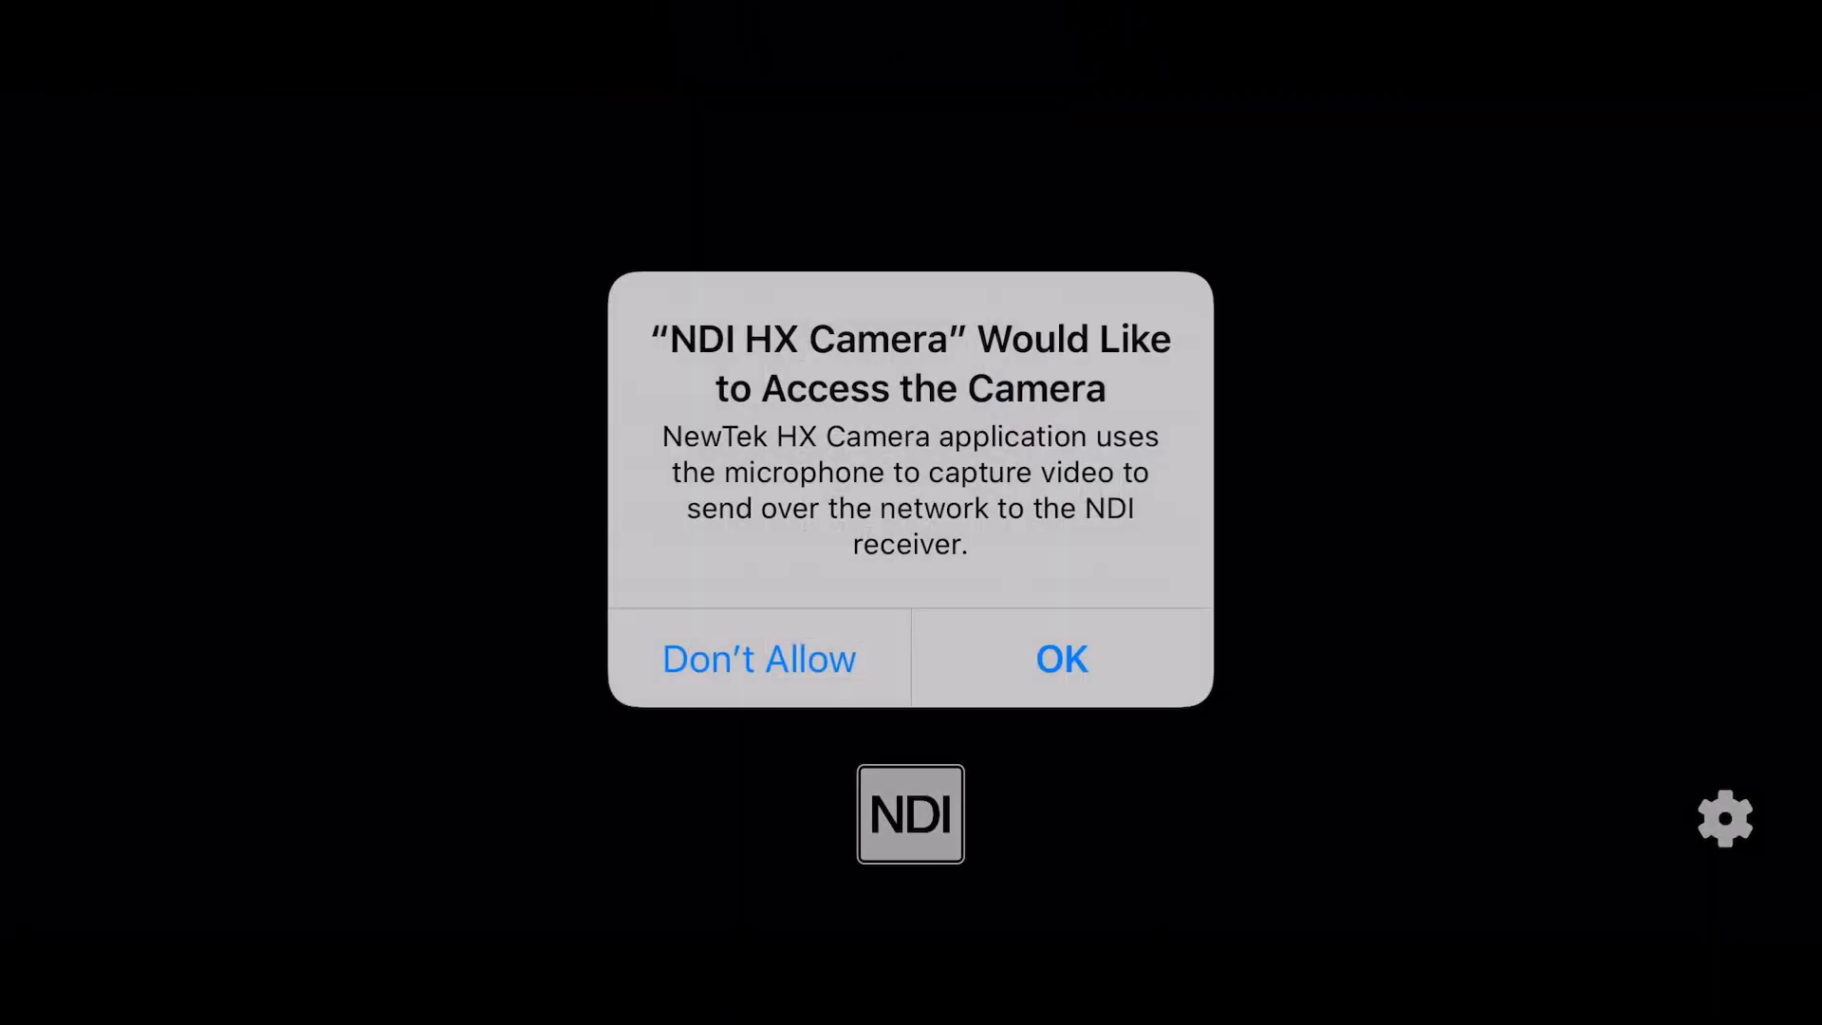
click(1059, 658)
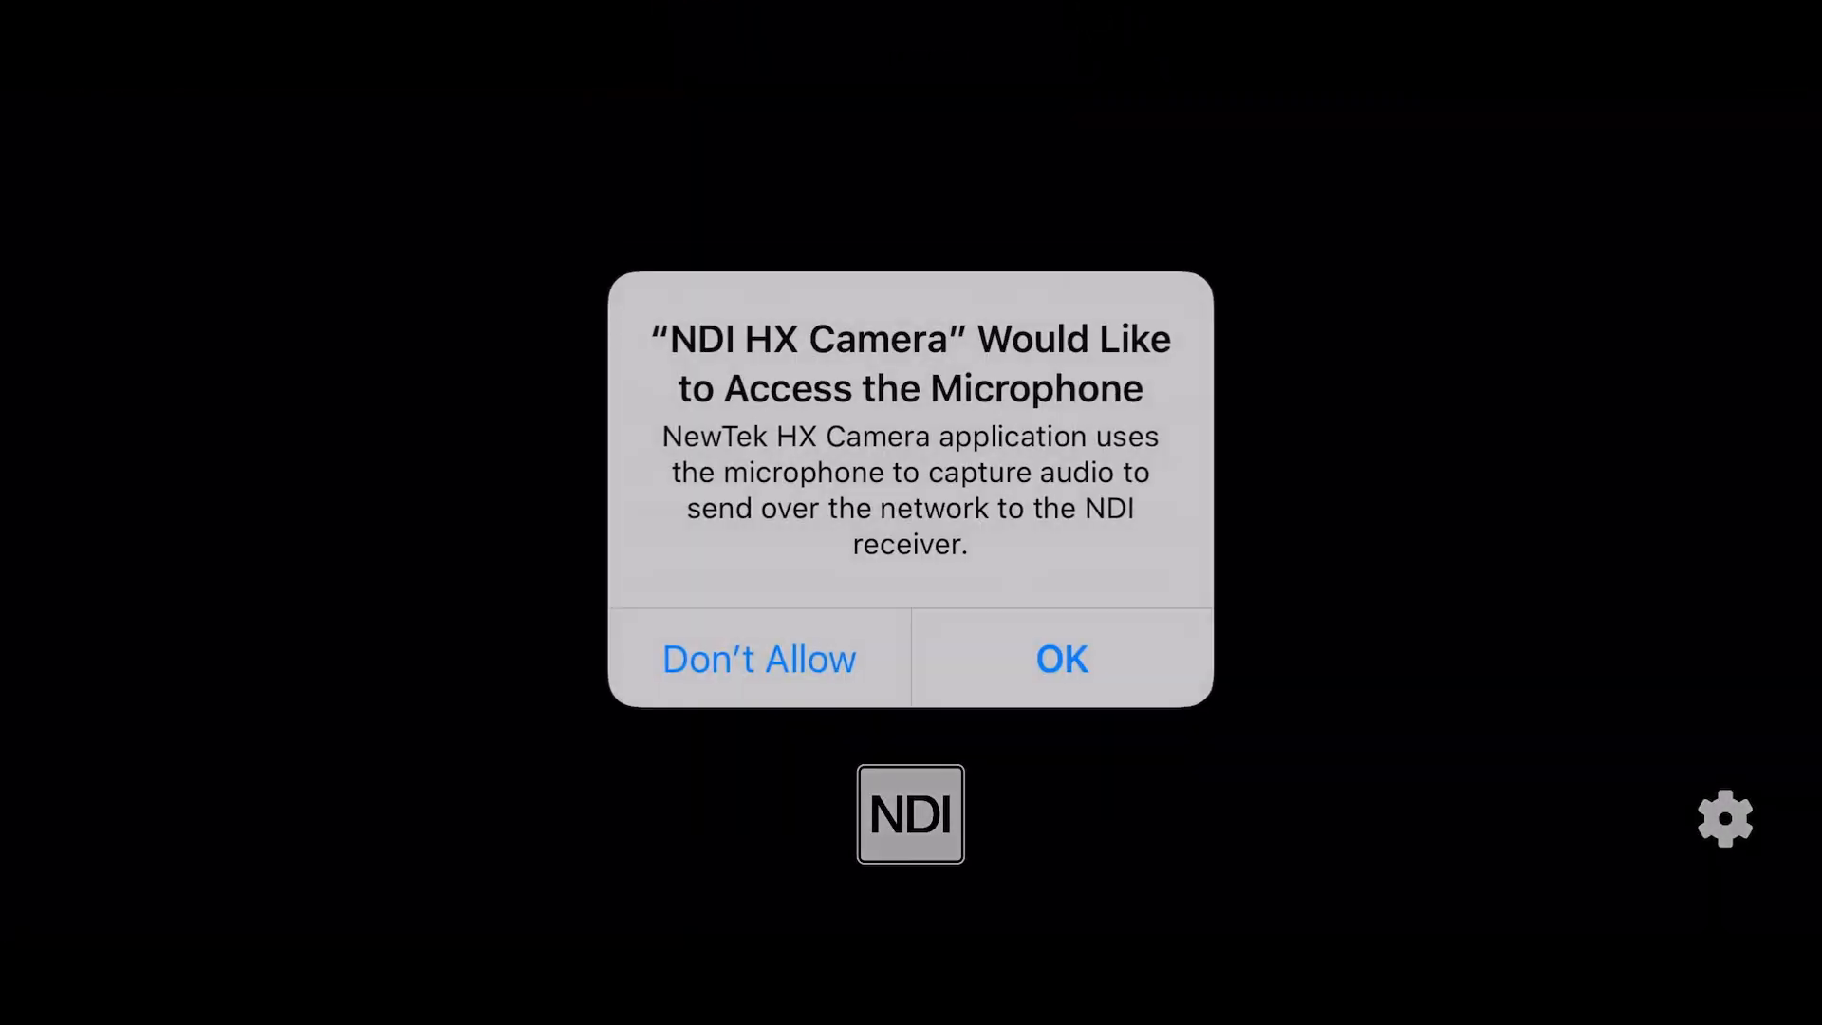
click(1058, 658)
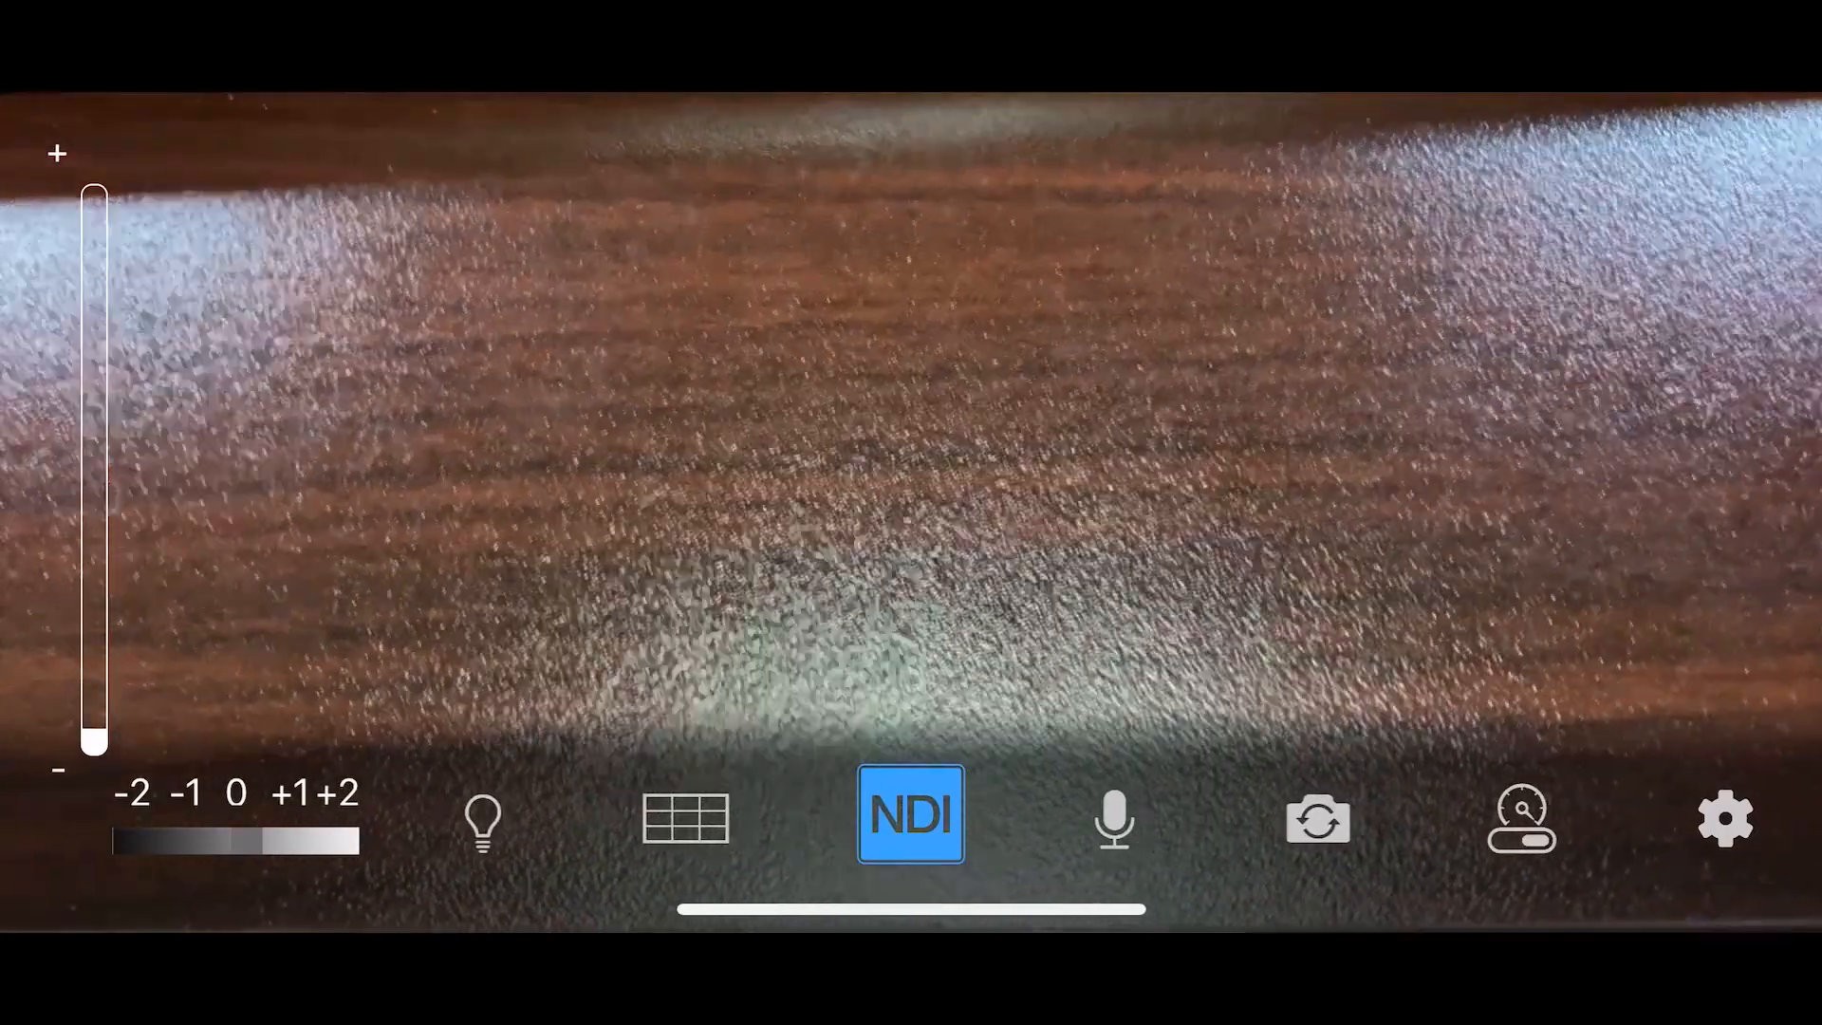
Flip to the front-facing camera and back to the rear camera
click(1318, 819)
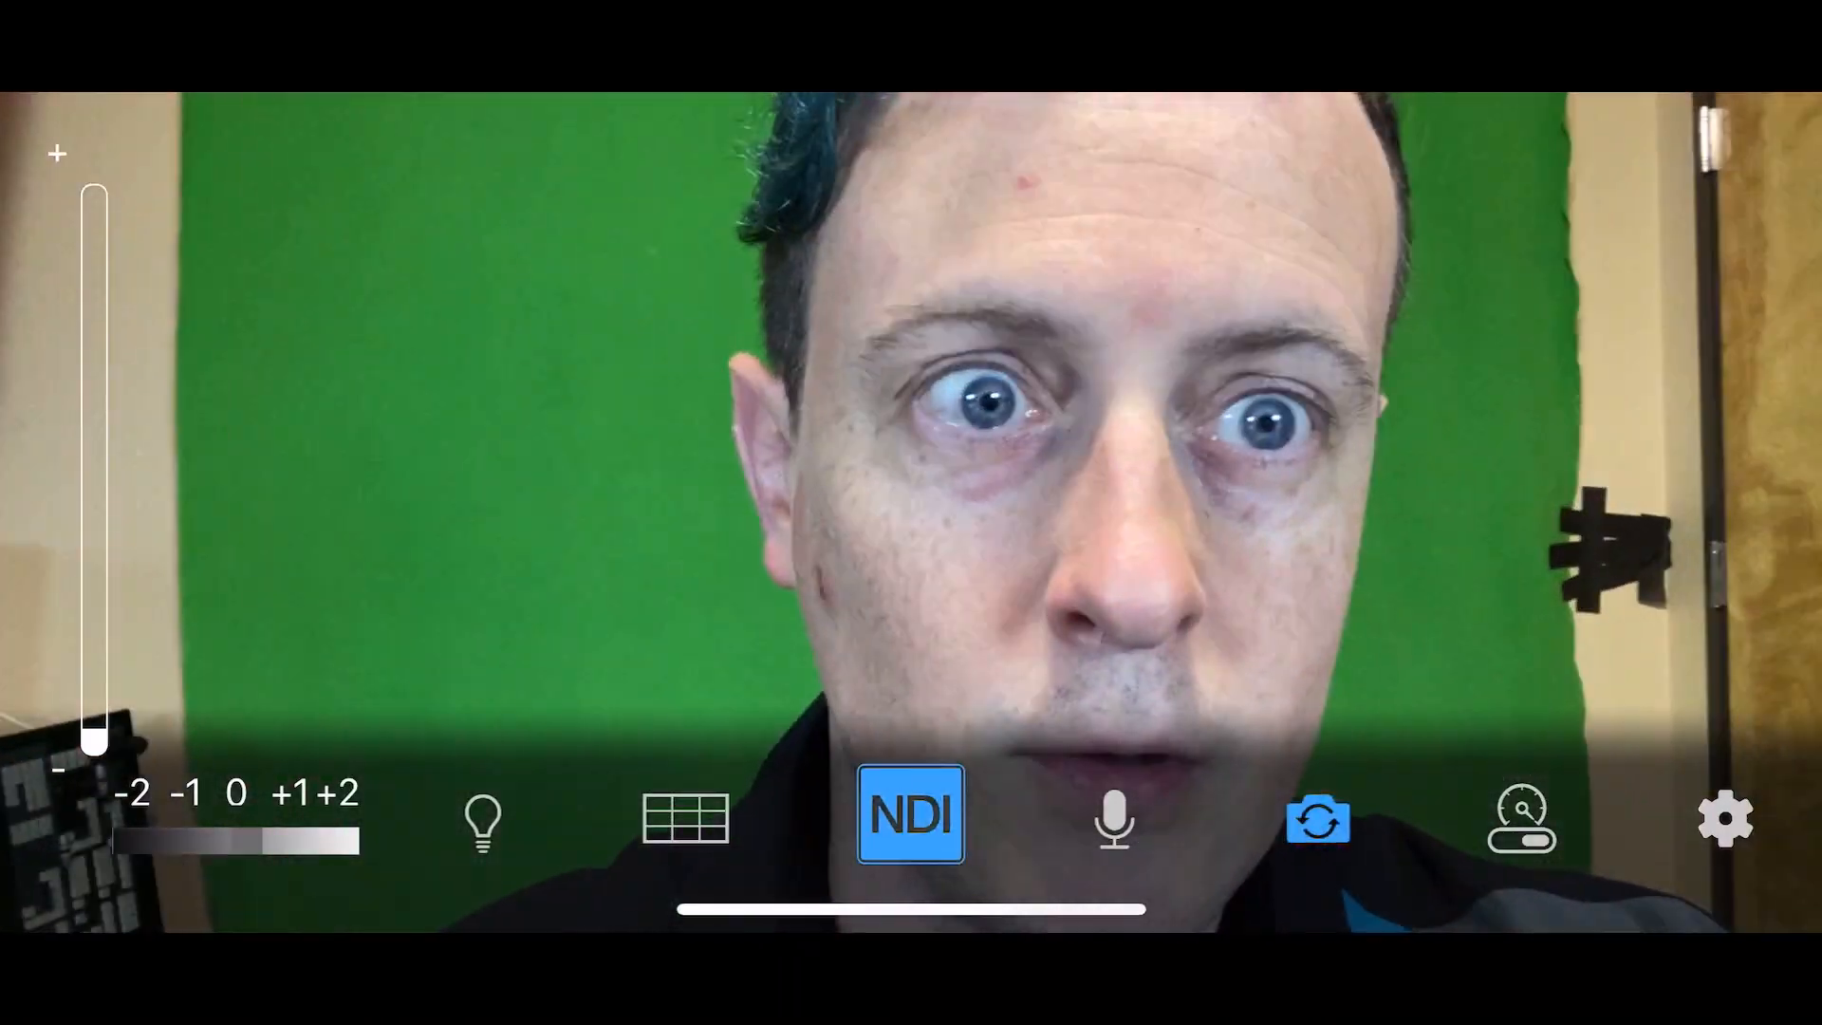
click(1317, 818)
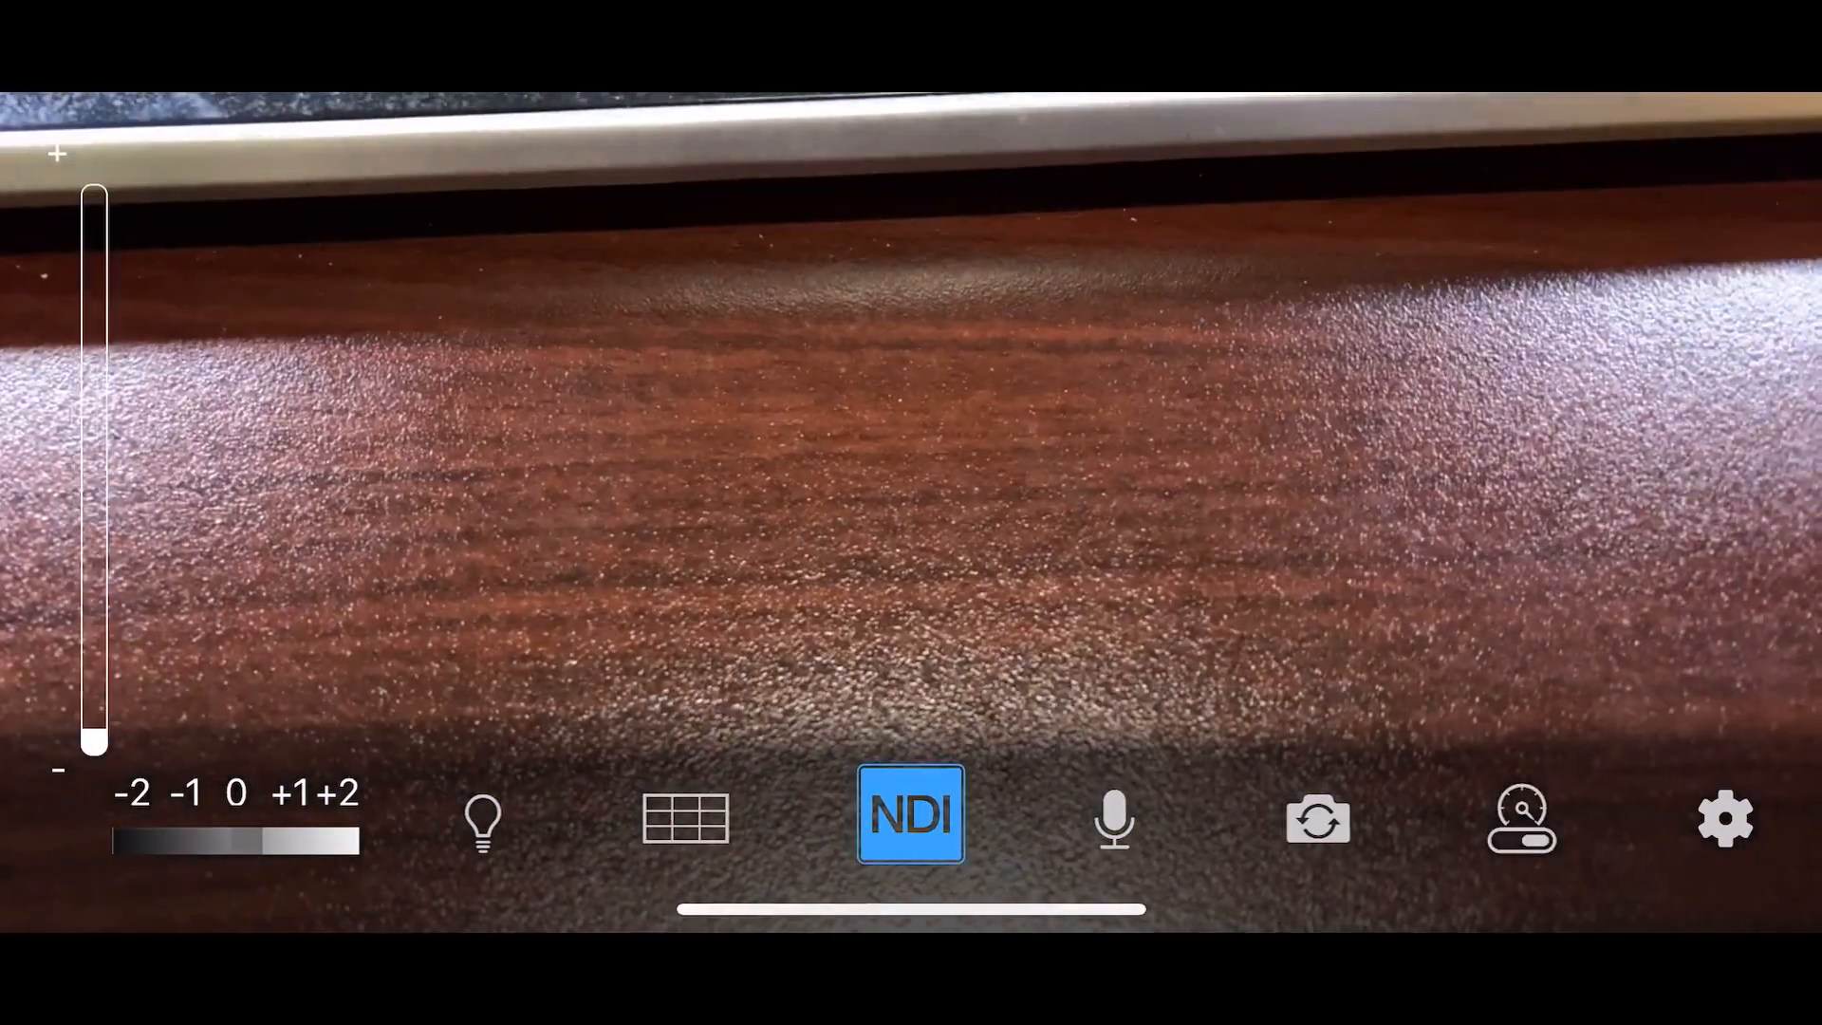
click(1317, 816)
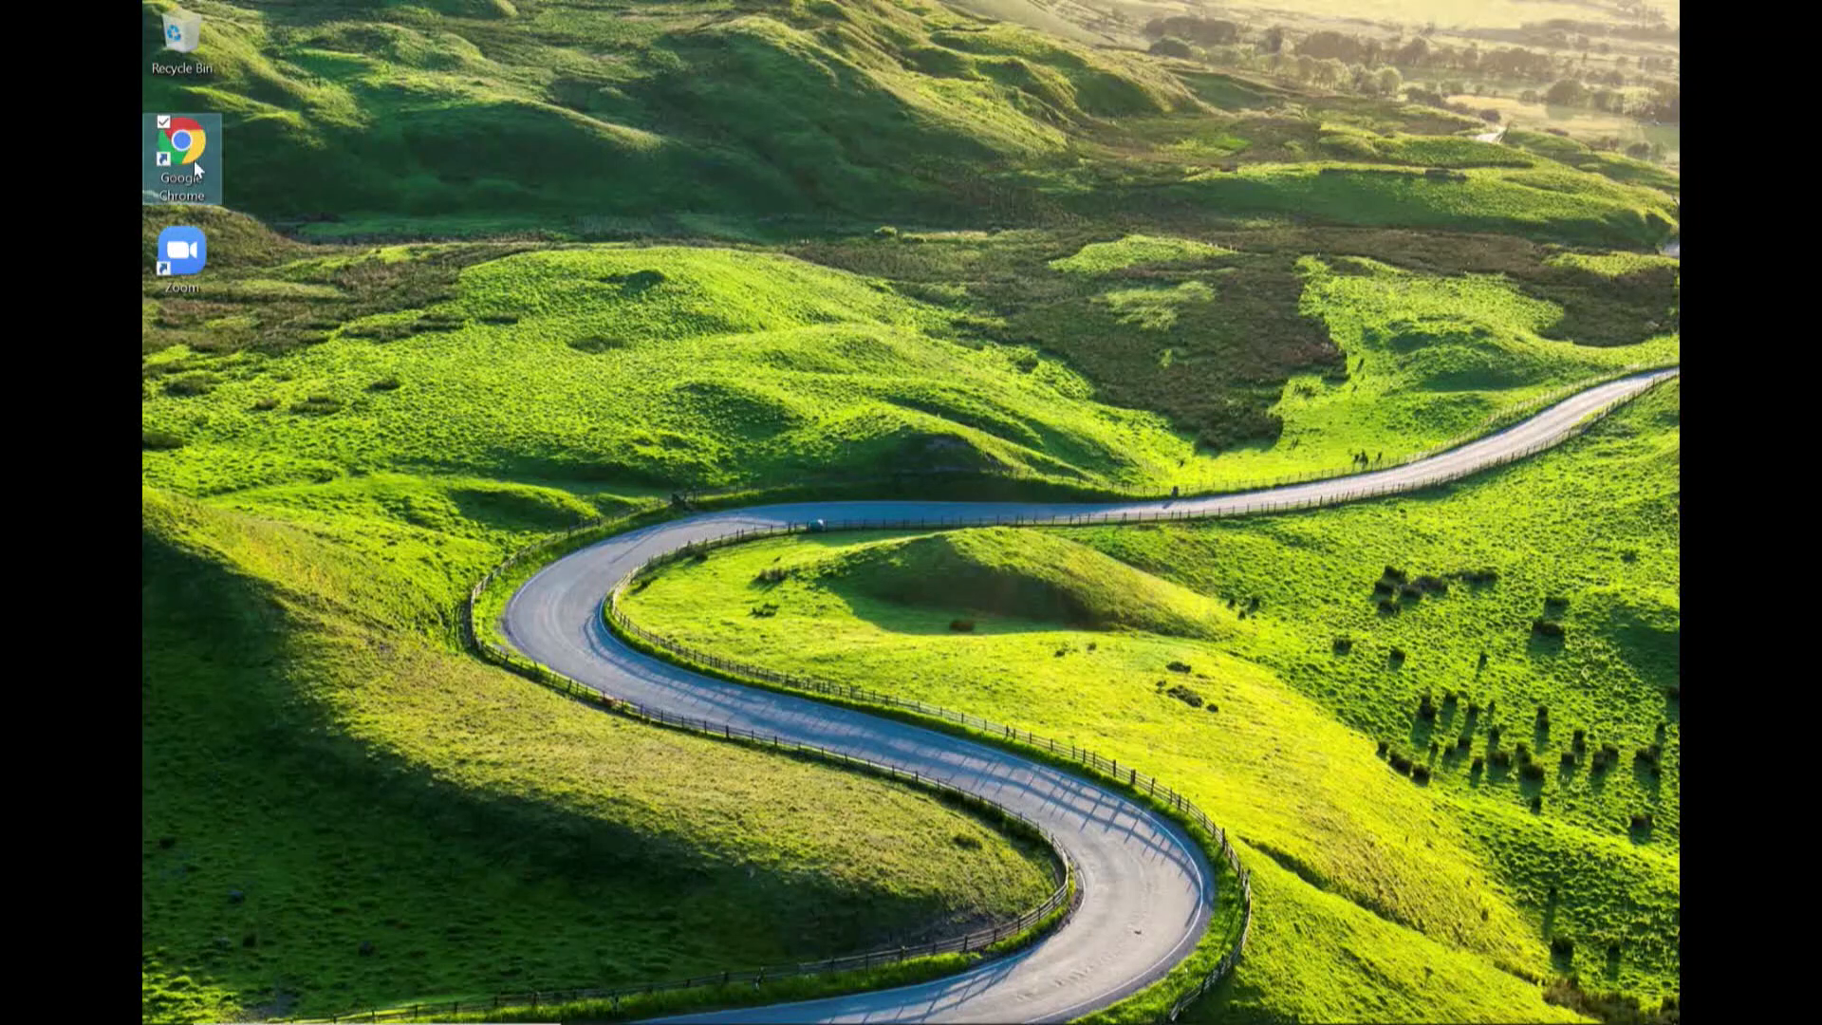
Visit ndi.tv in Chrome, view the NDI Tools download page, then minimize the browser
double_click(182, 144)
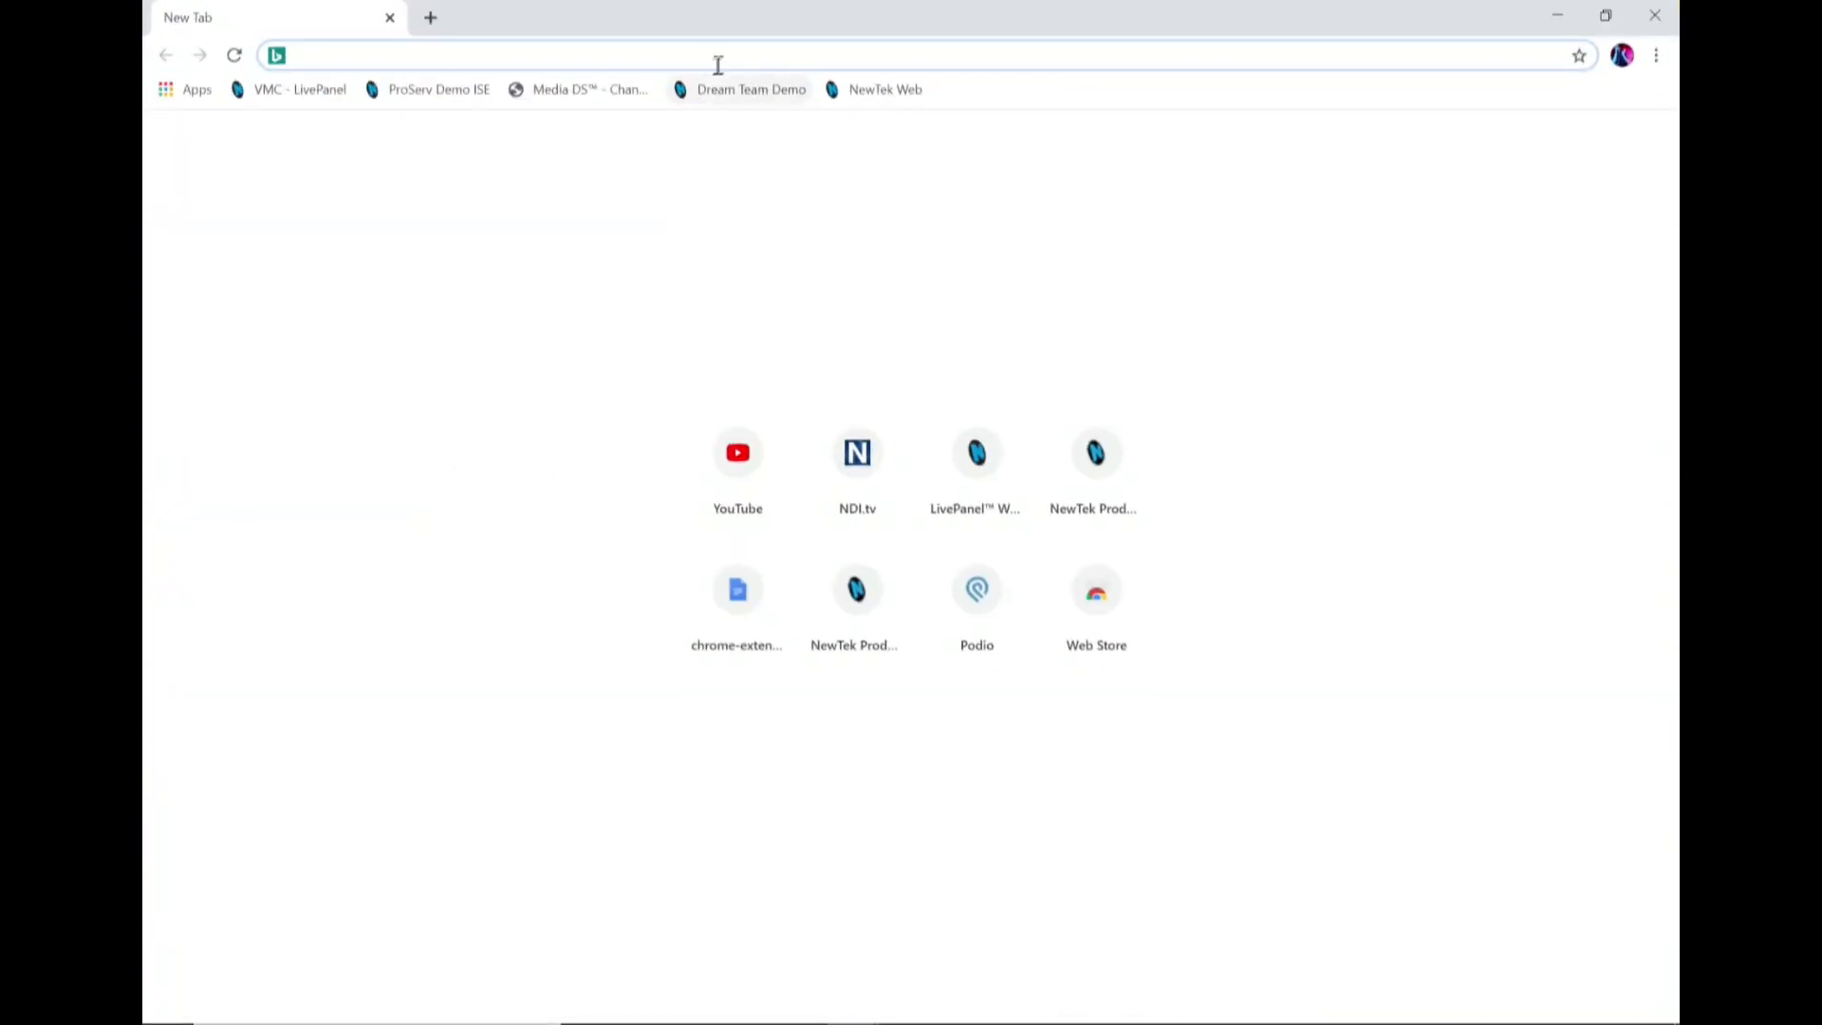
text(ndi.tv)
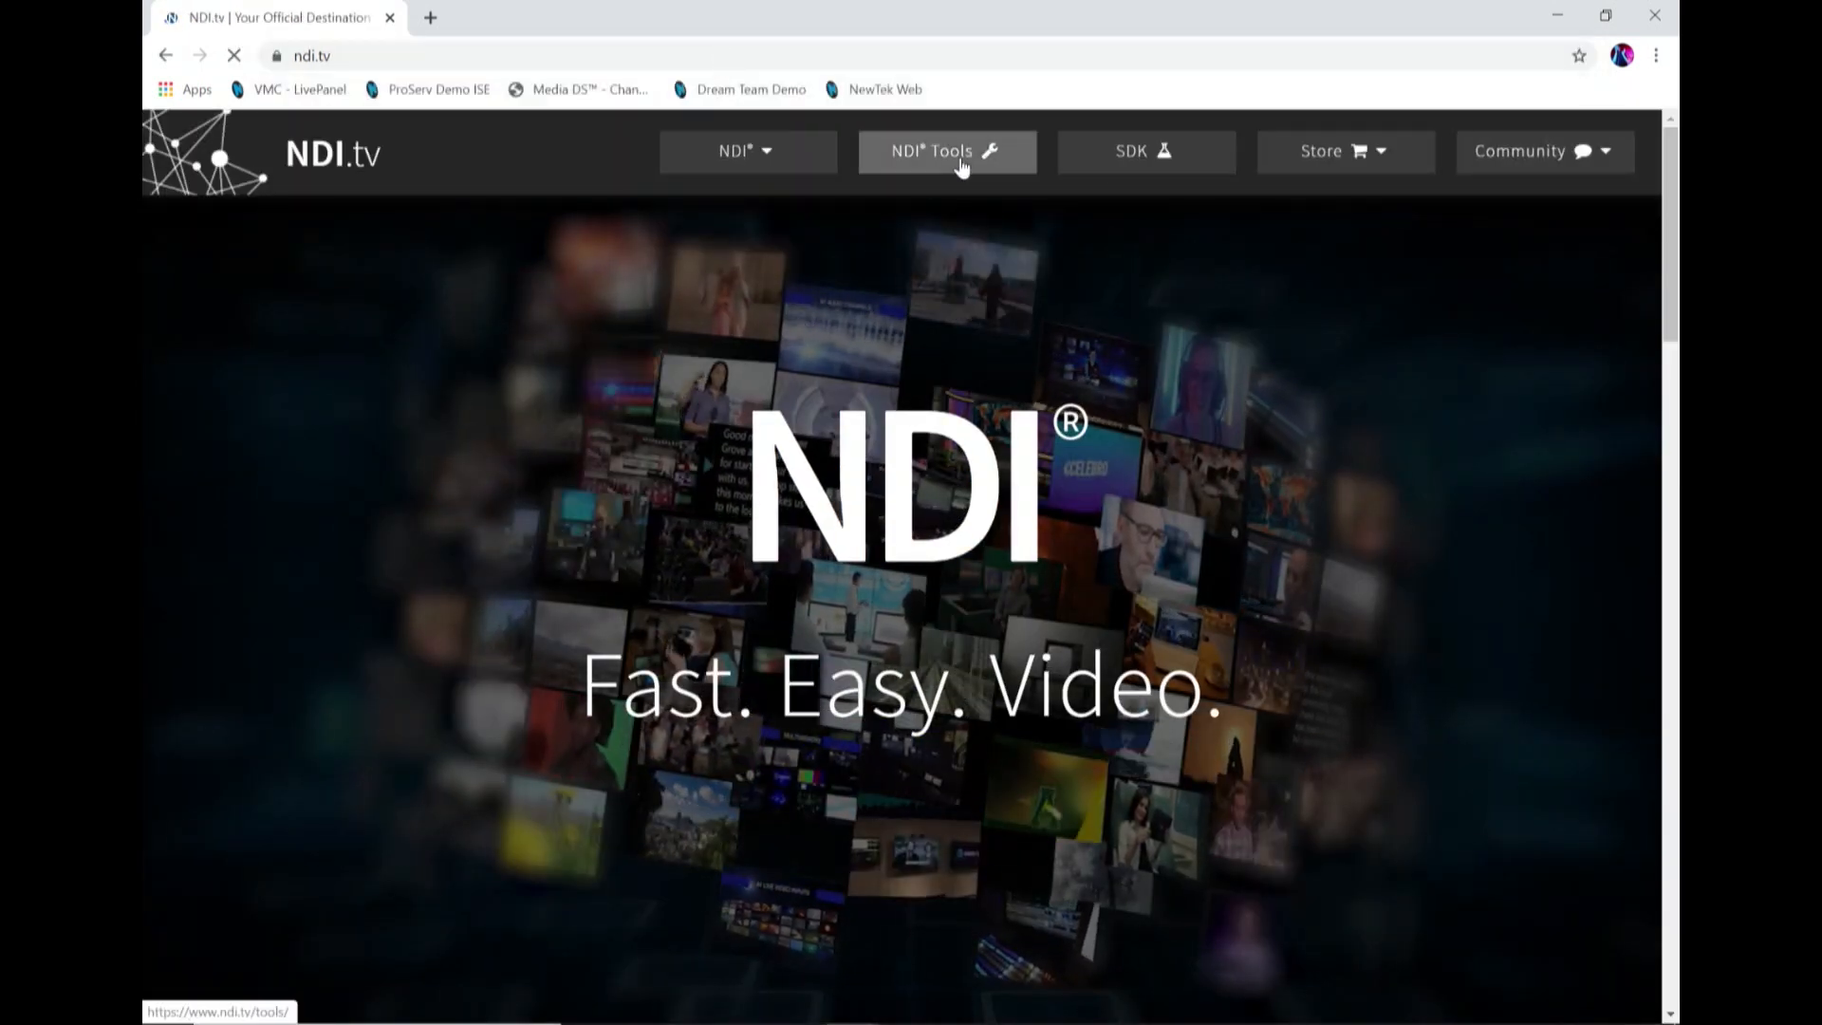
click(939, 152)
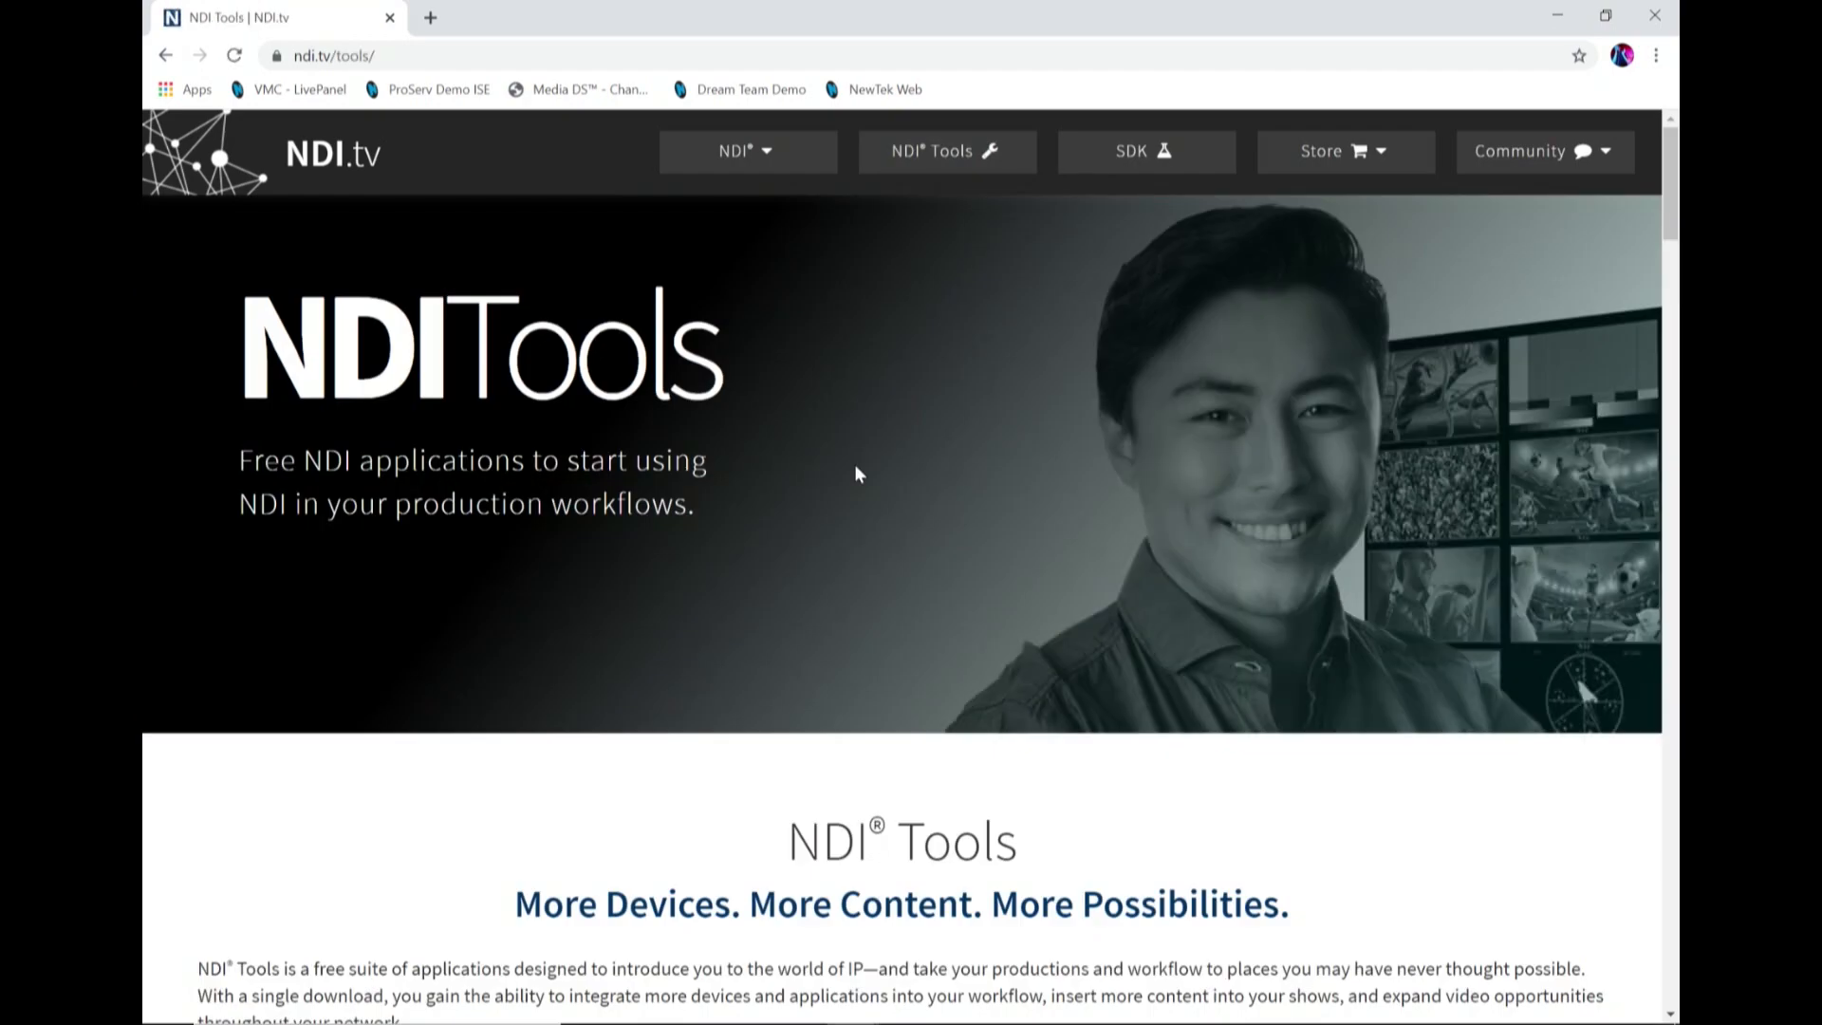
scroll(down, 3)
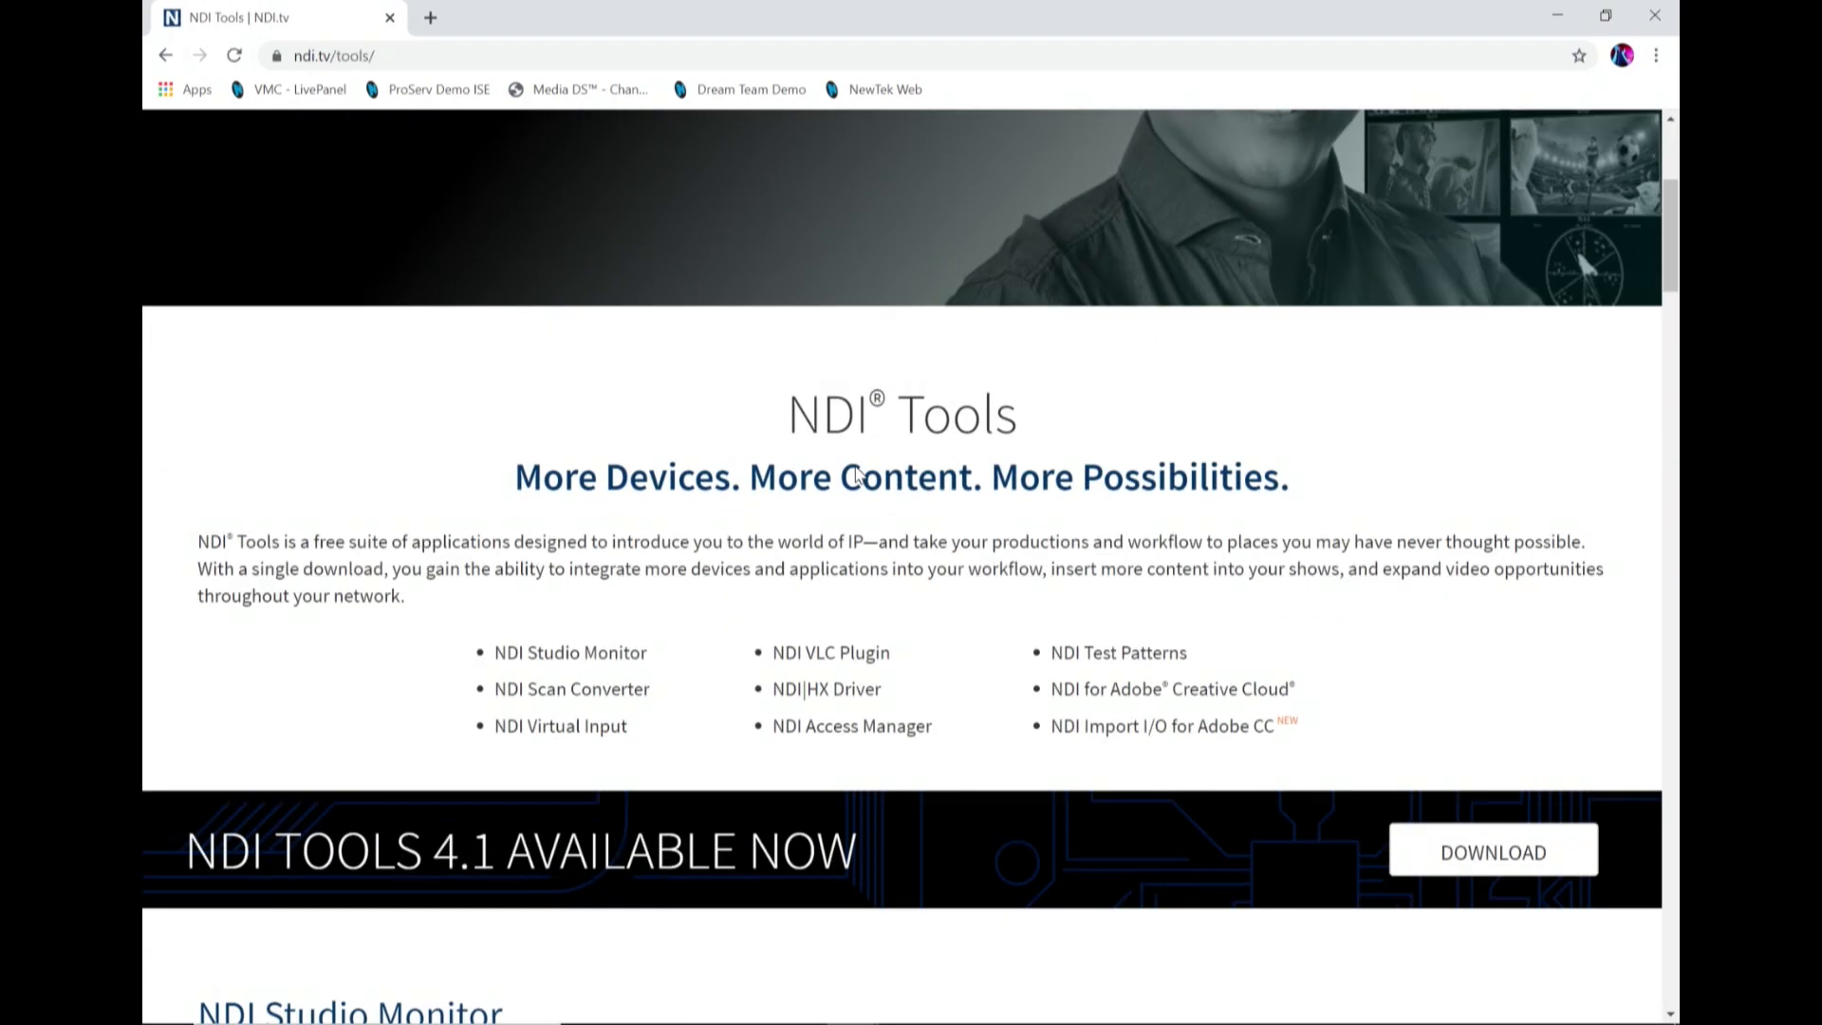
scroll(down, 3)
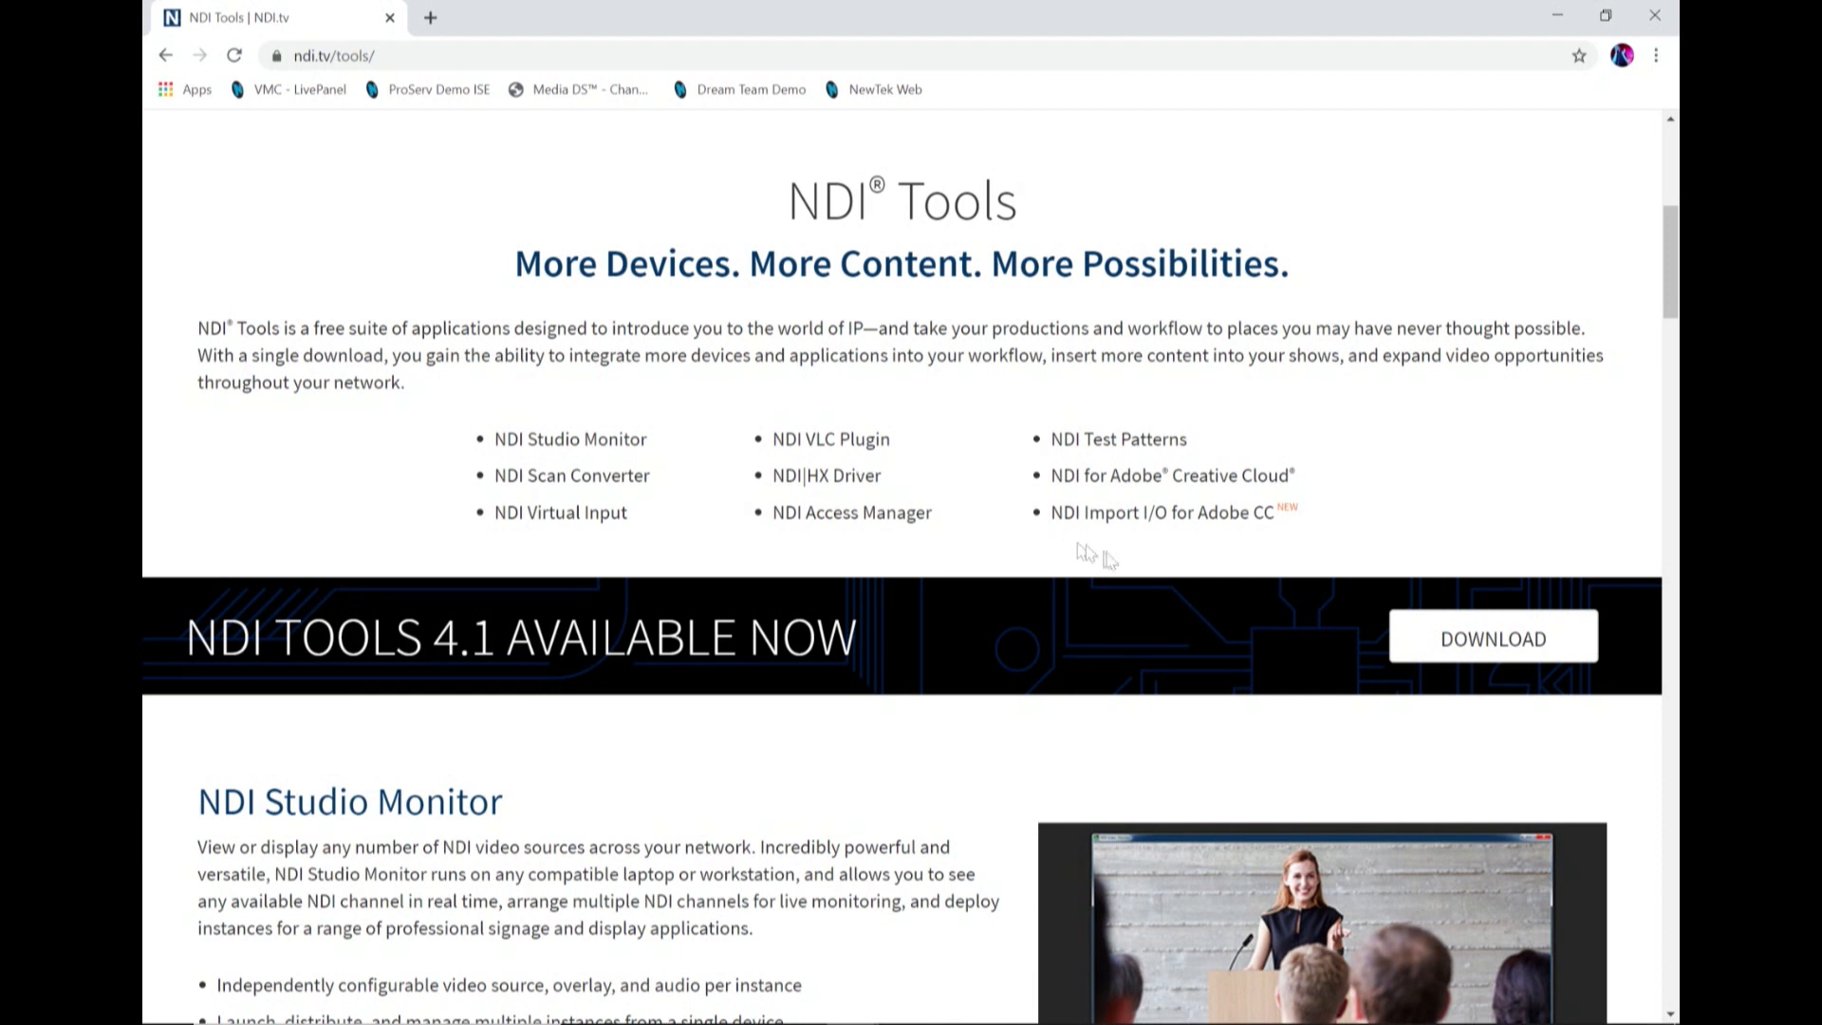
mouse_move(1494, 639)
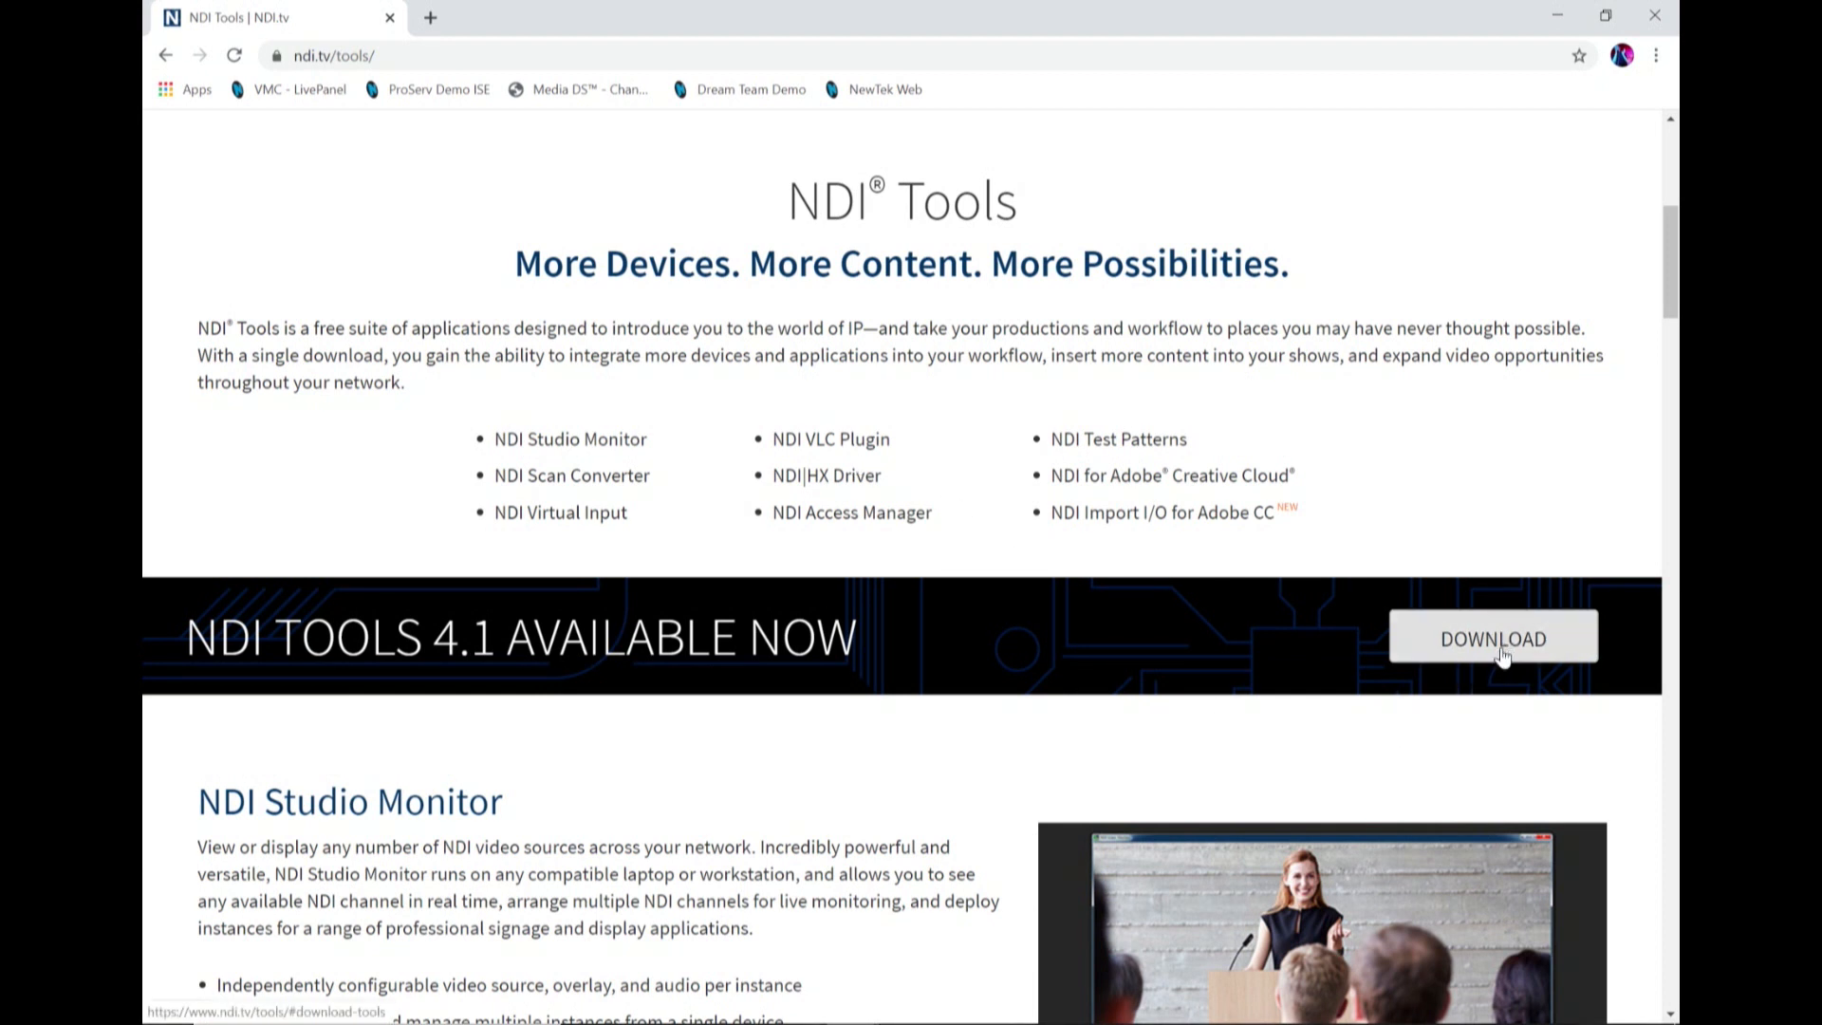
mouse_move(1568, 17)
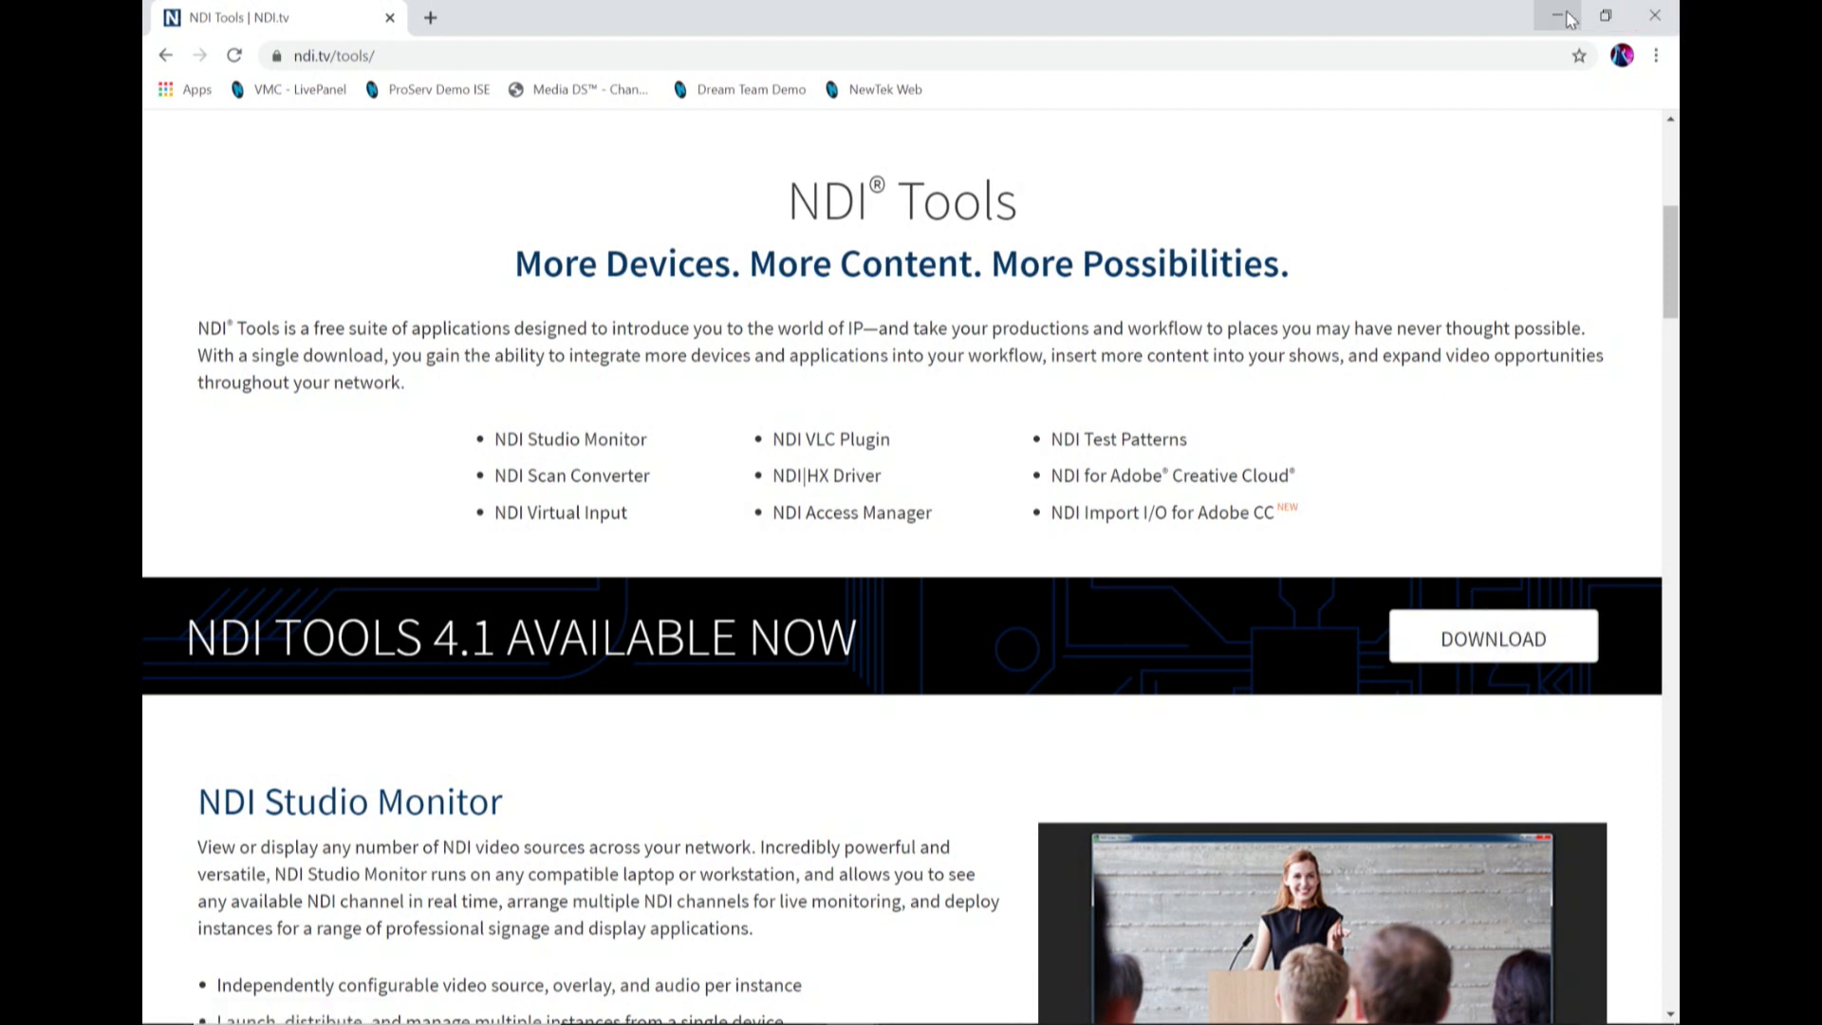
click(1562, 15)
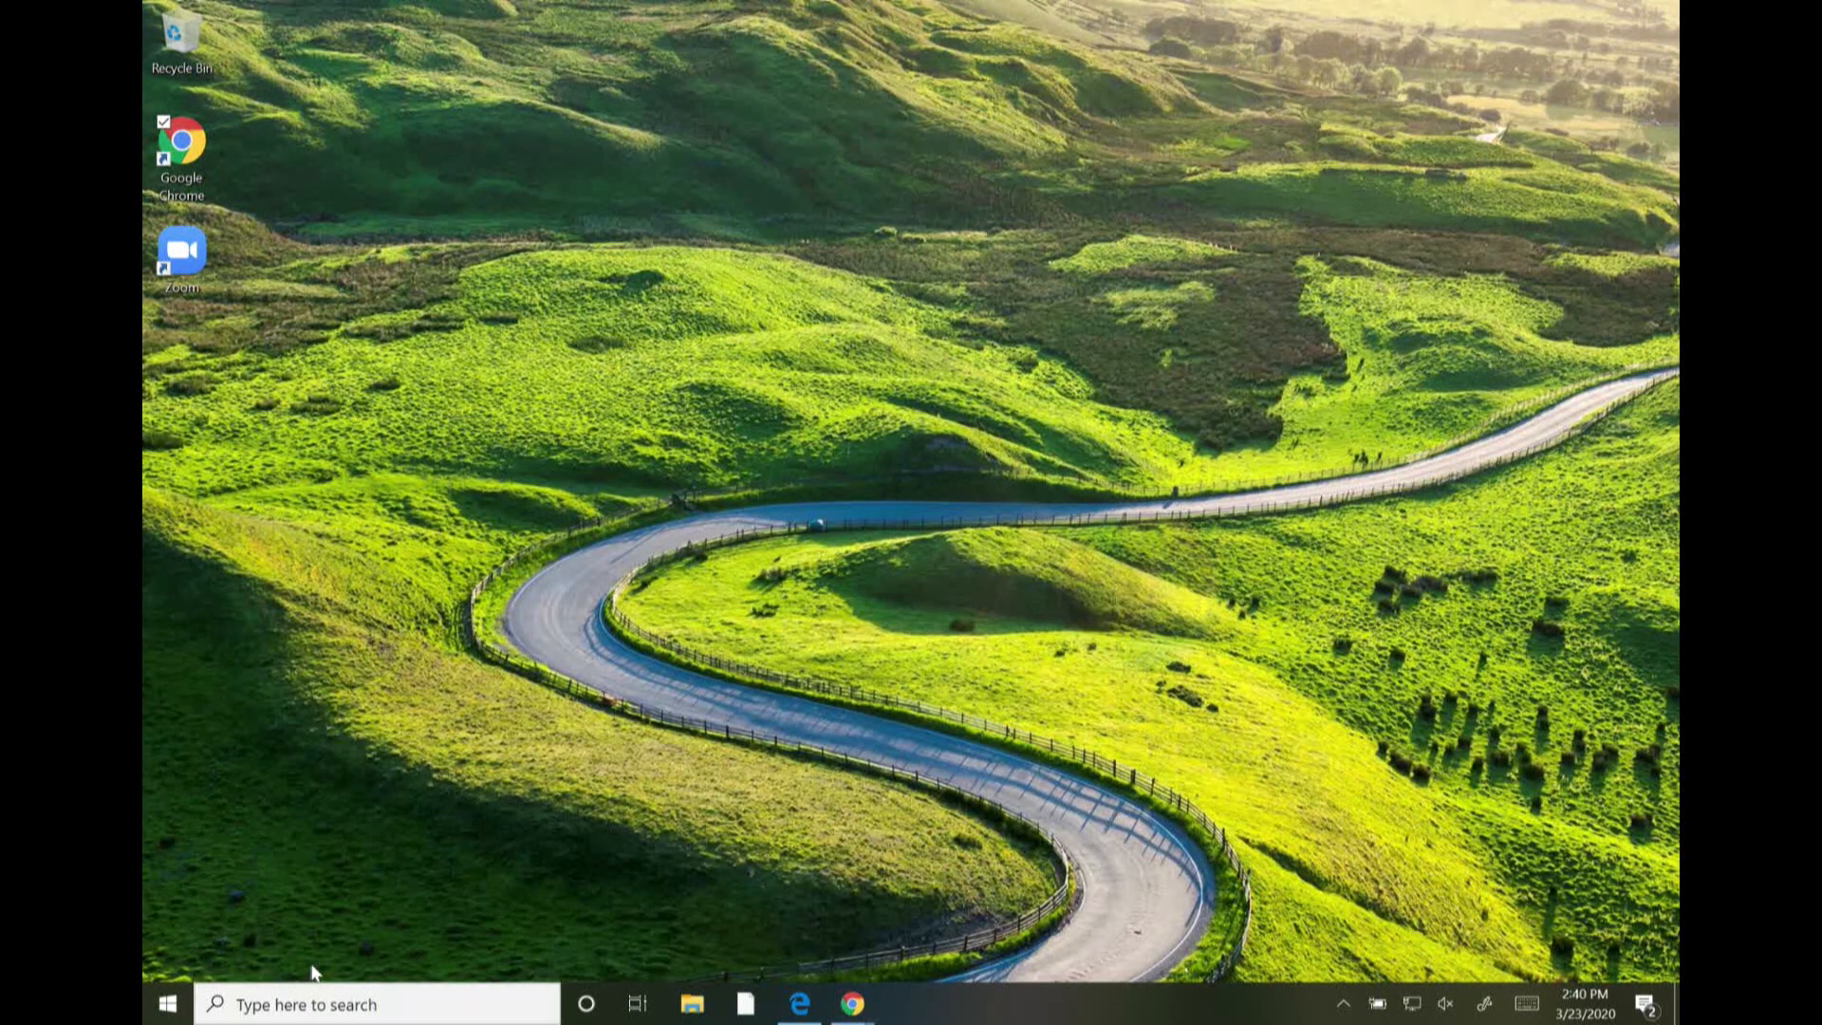
Launch NDI Studio Monitor from the Start menu's NDI Tools folder
click(372, 1004)
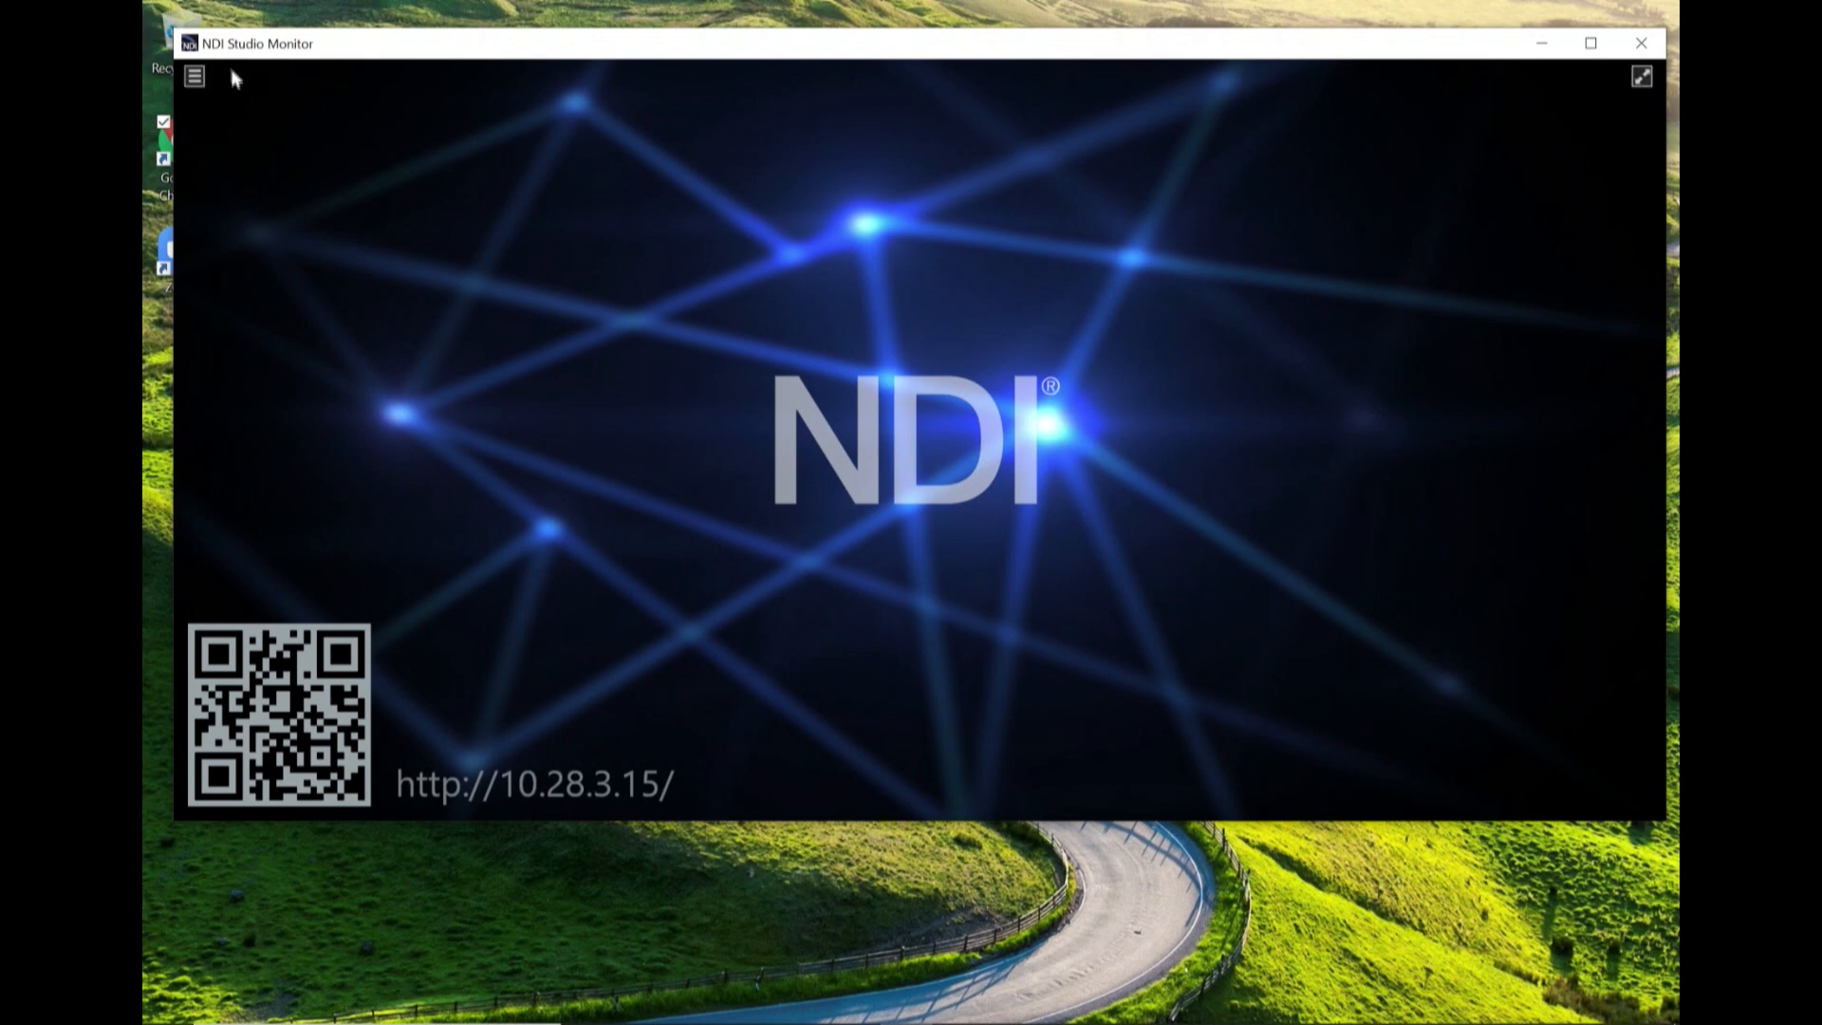
Select the iPhone's NDI HX Camera source so its feed plays in Studio Monitor
click(193, 76)
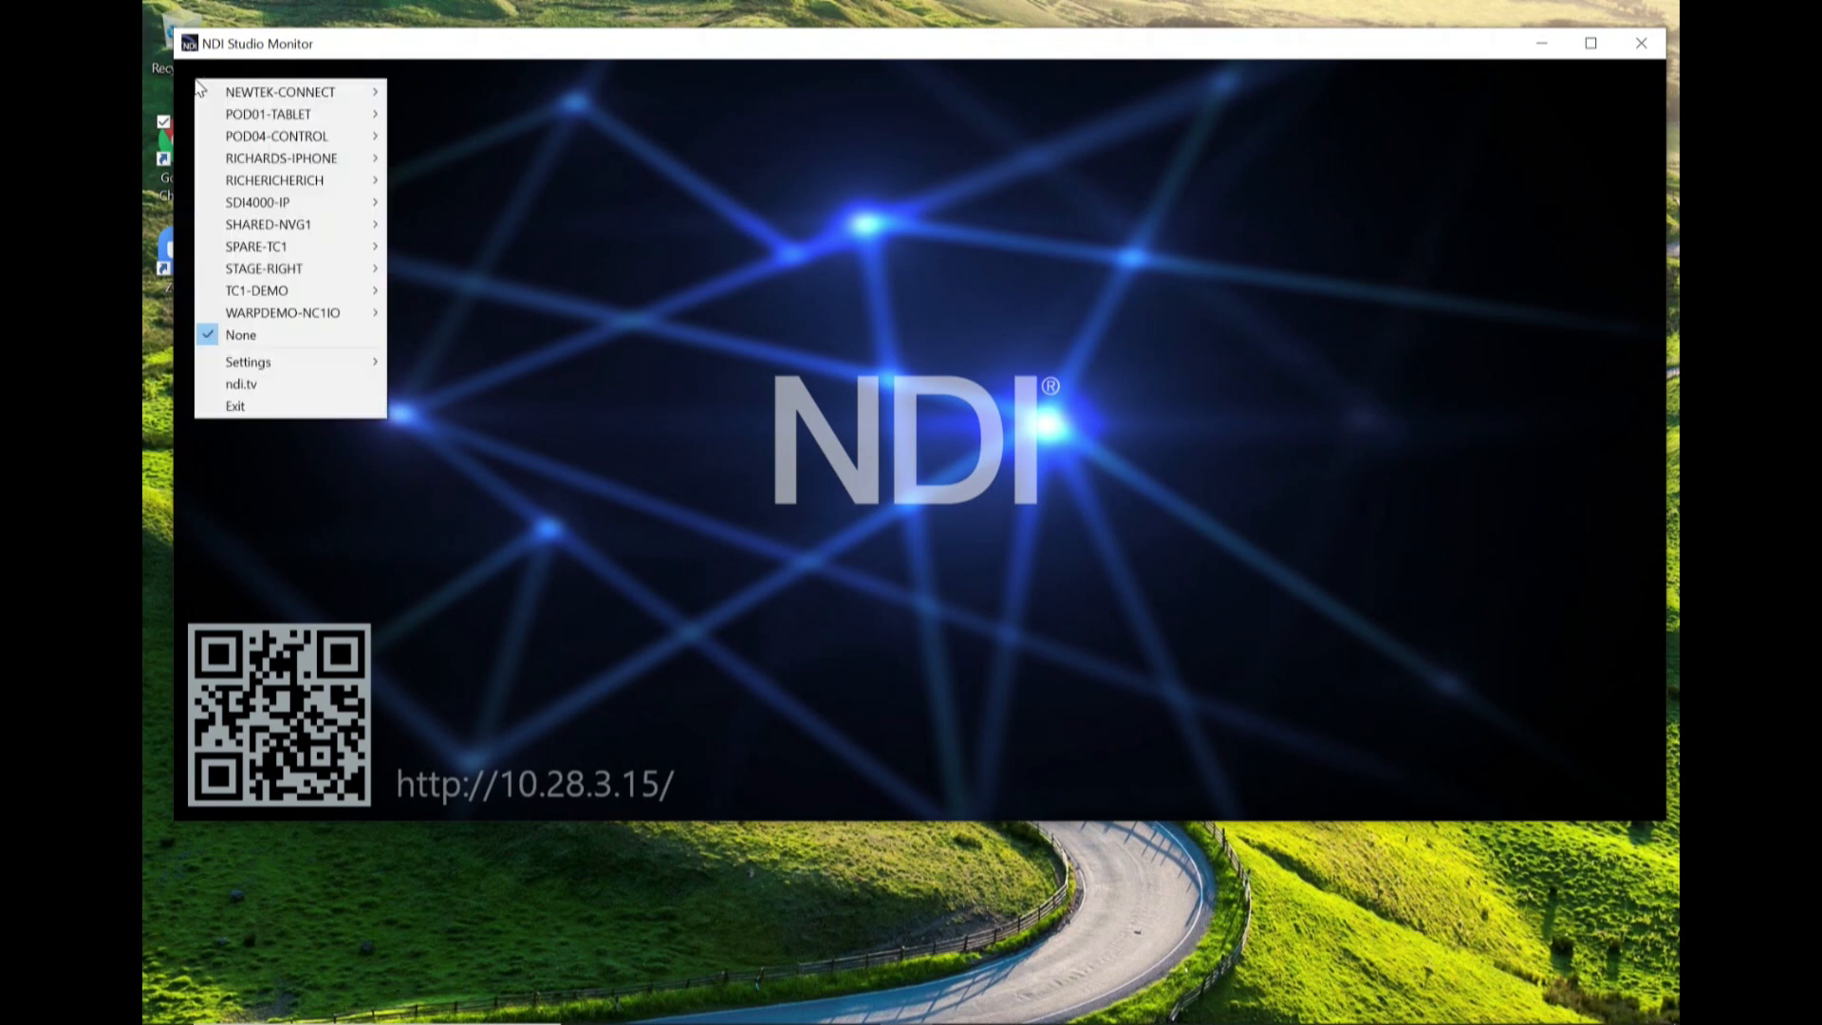
mouse_move(279, 158)
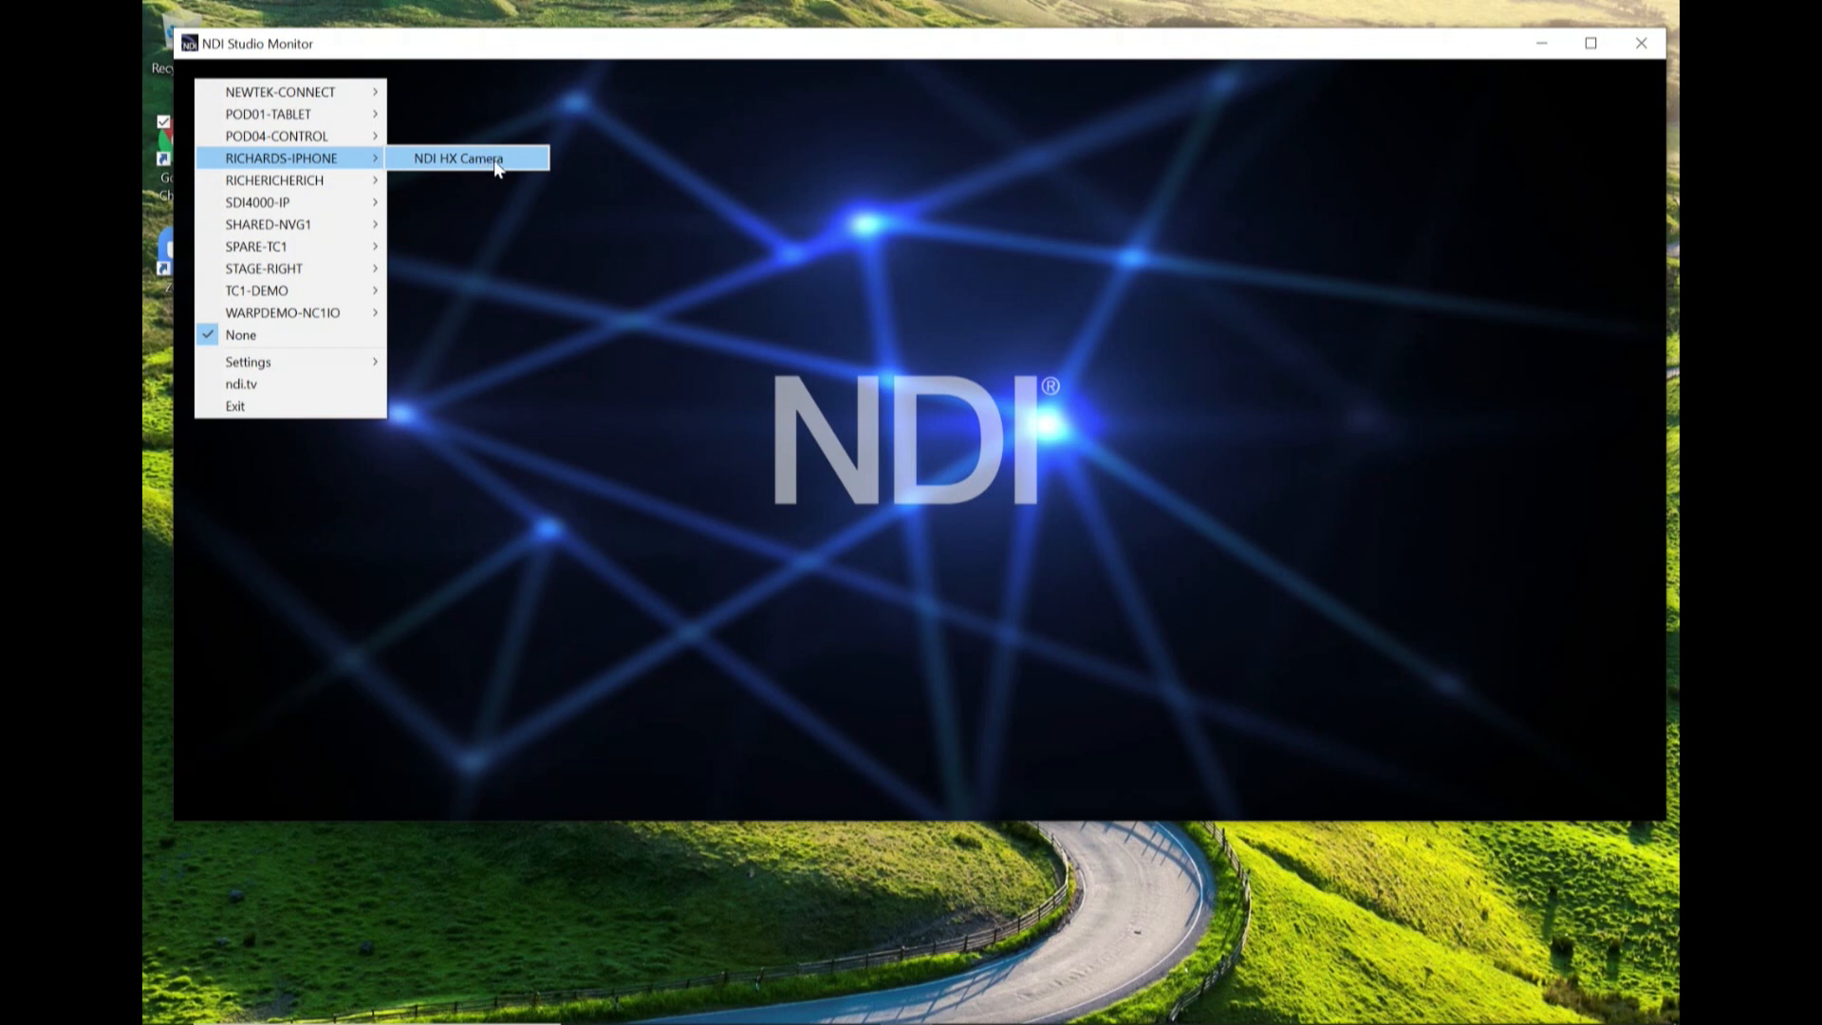
click(461, 157)
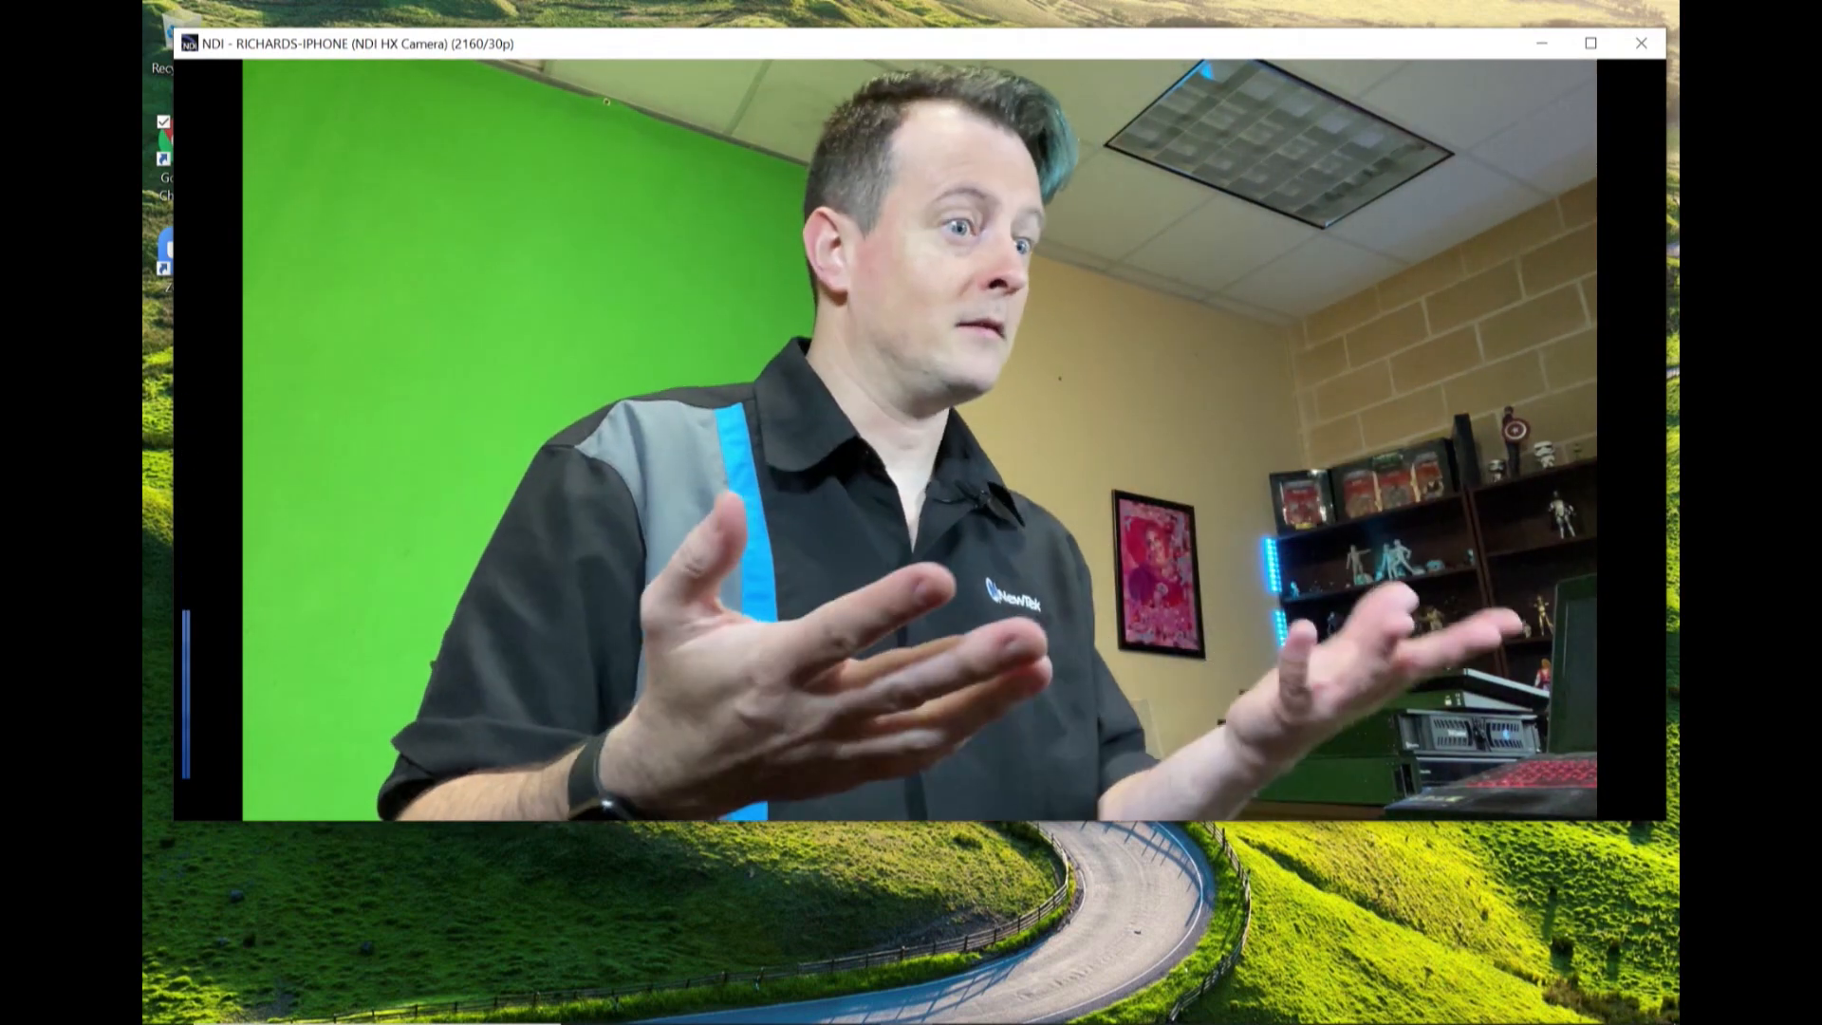
click(1640, 43)
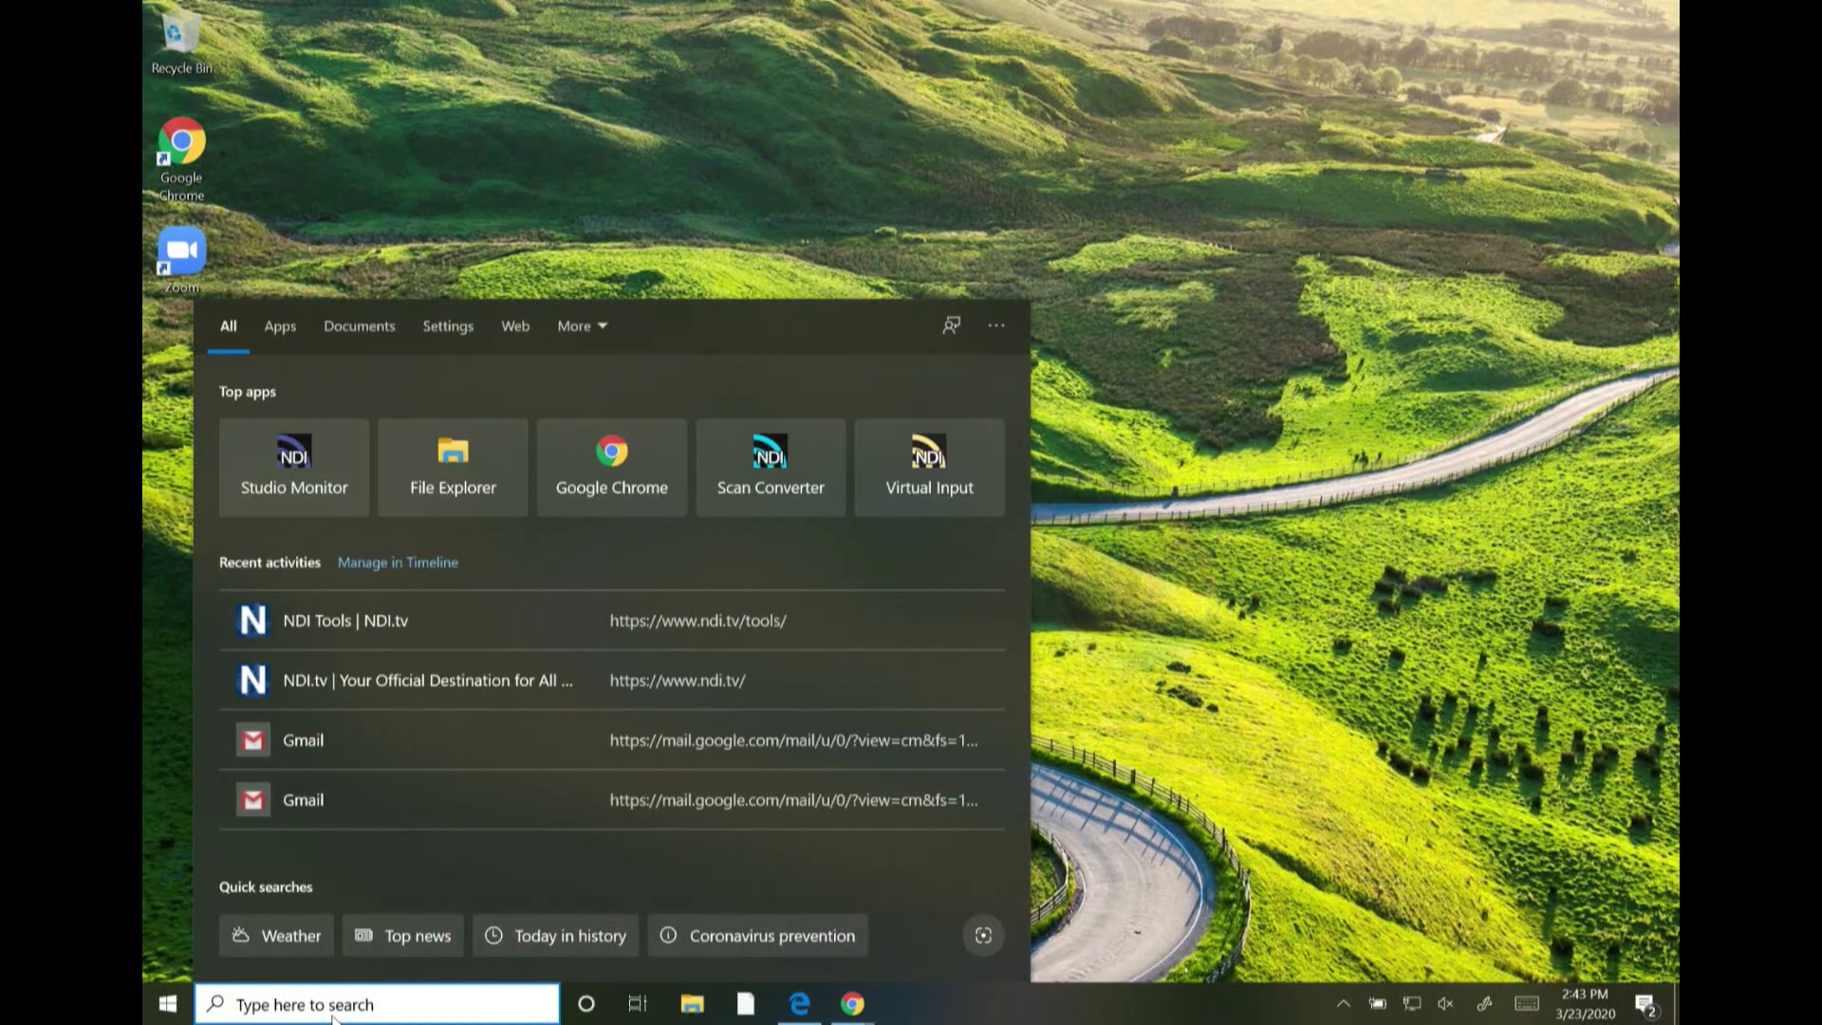
Search Windows for 'virtual' to bring up the NDI Virtual Input app
text(virtual)
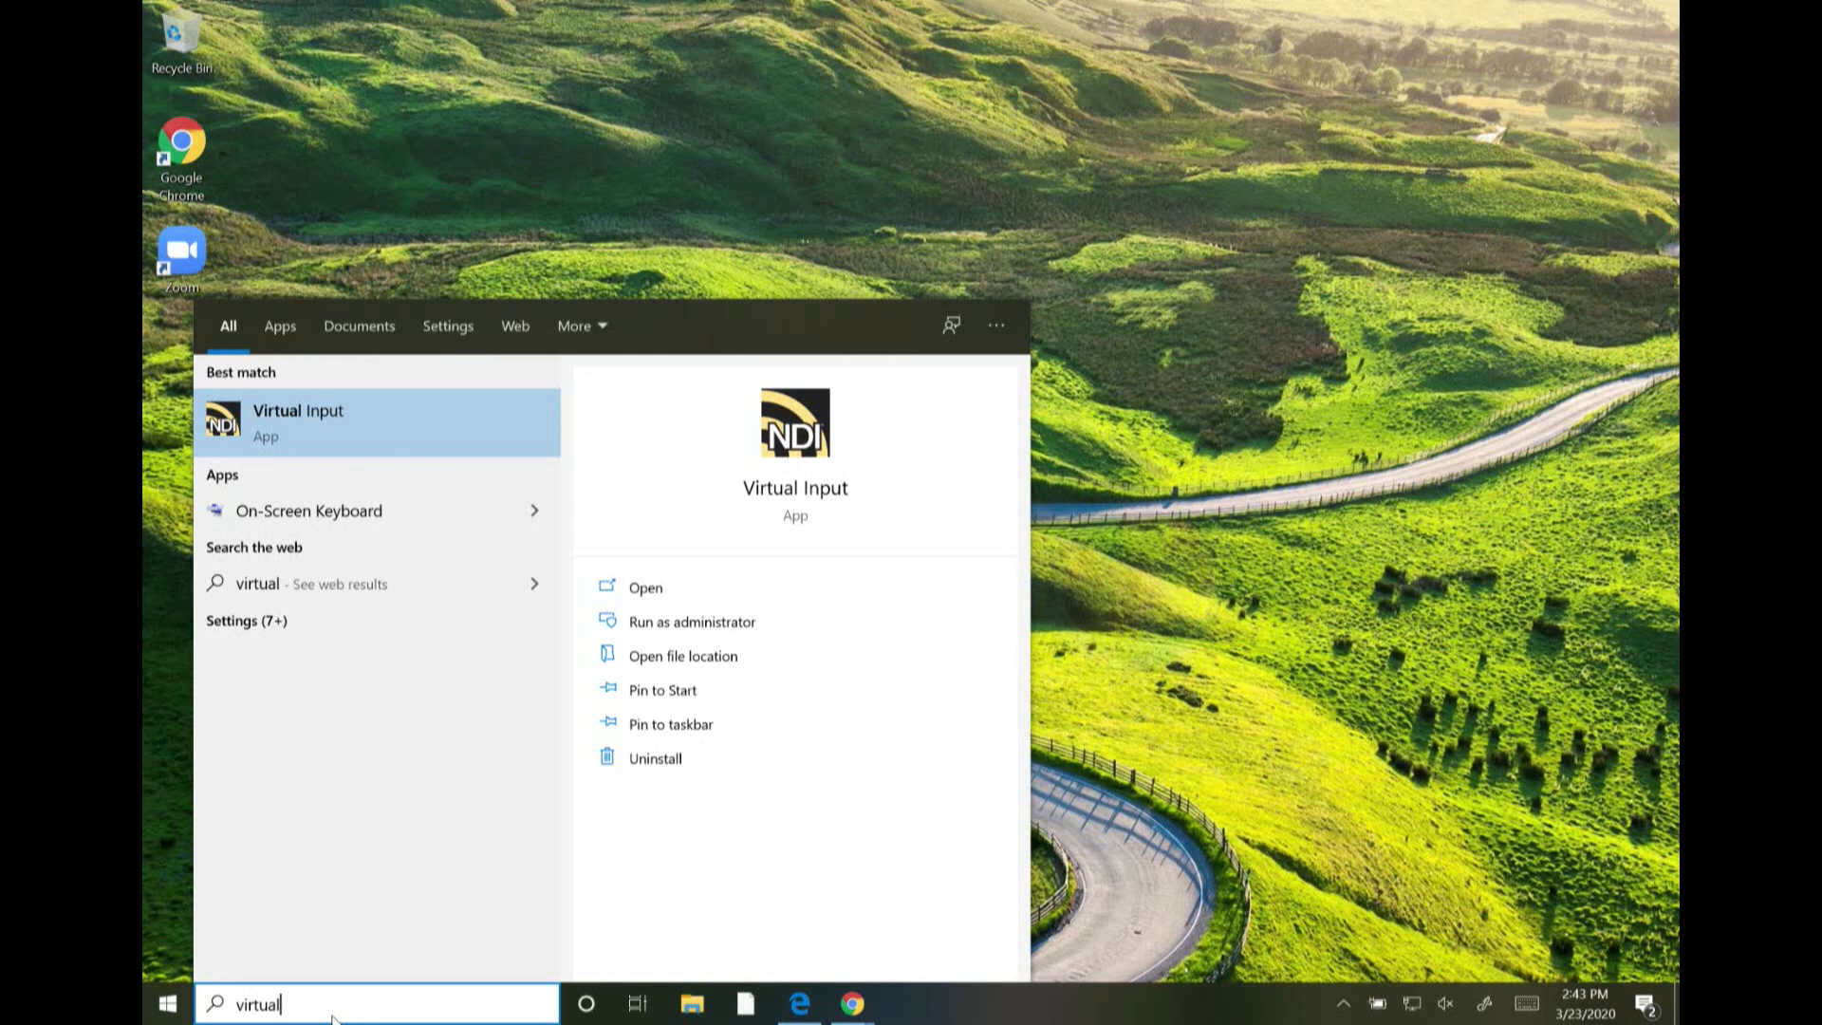
mouse_move(422, 416)
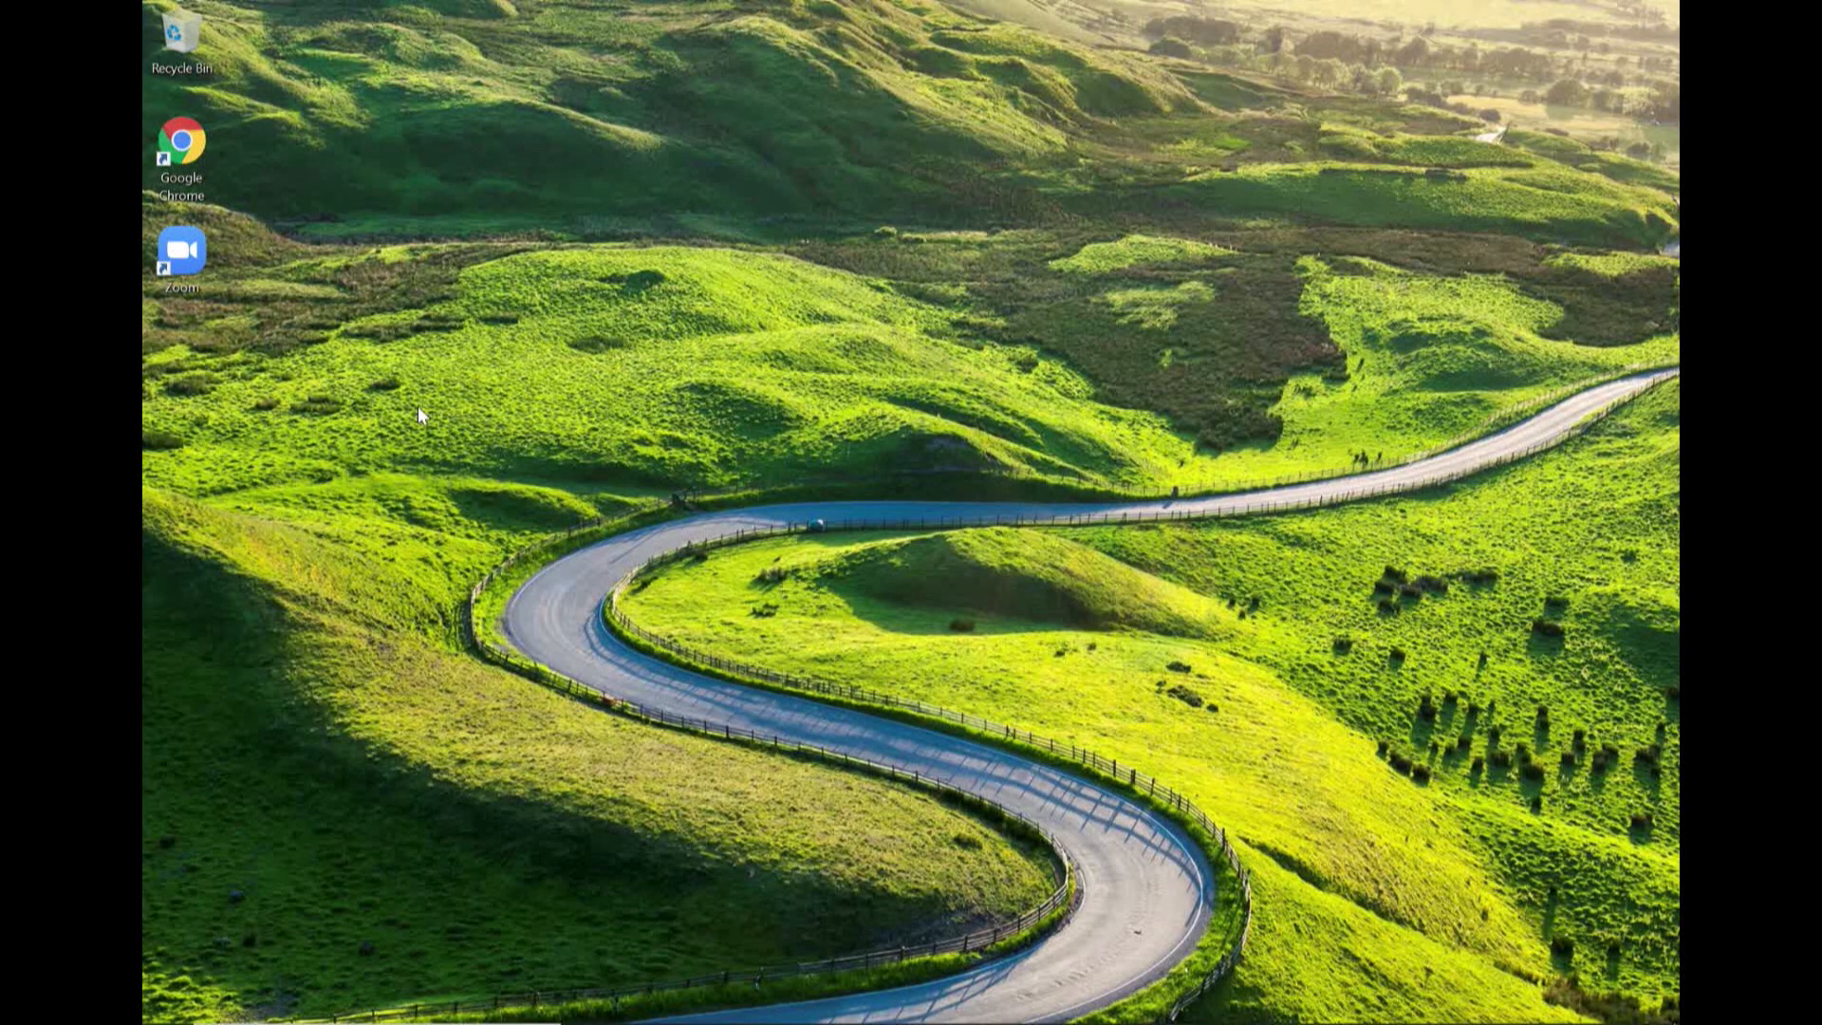
mouse_move(1276, 897)
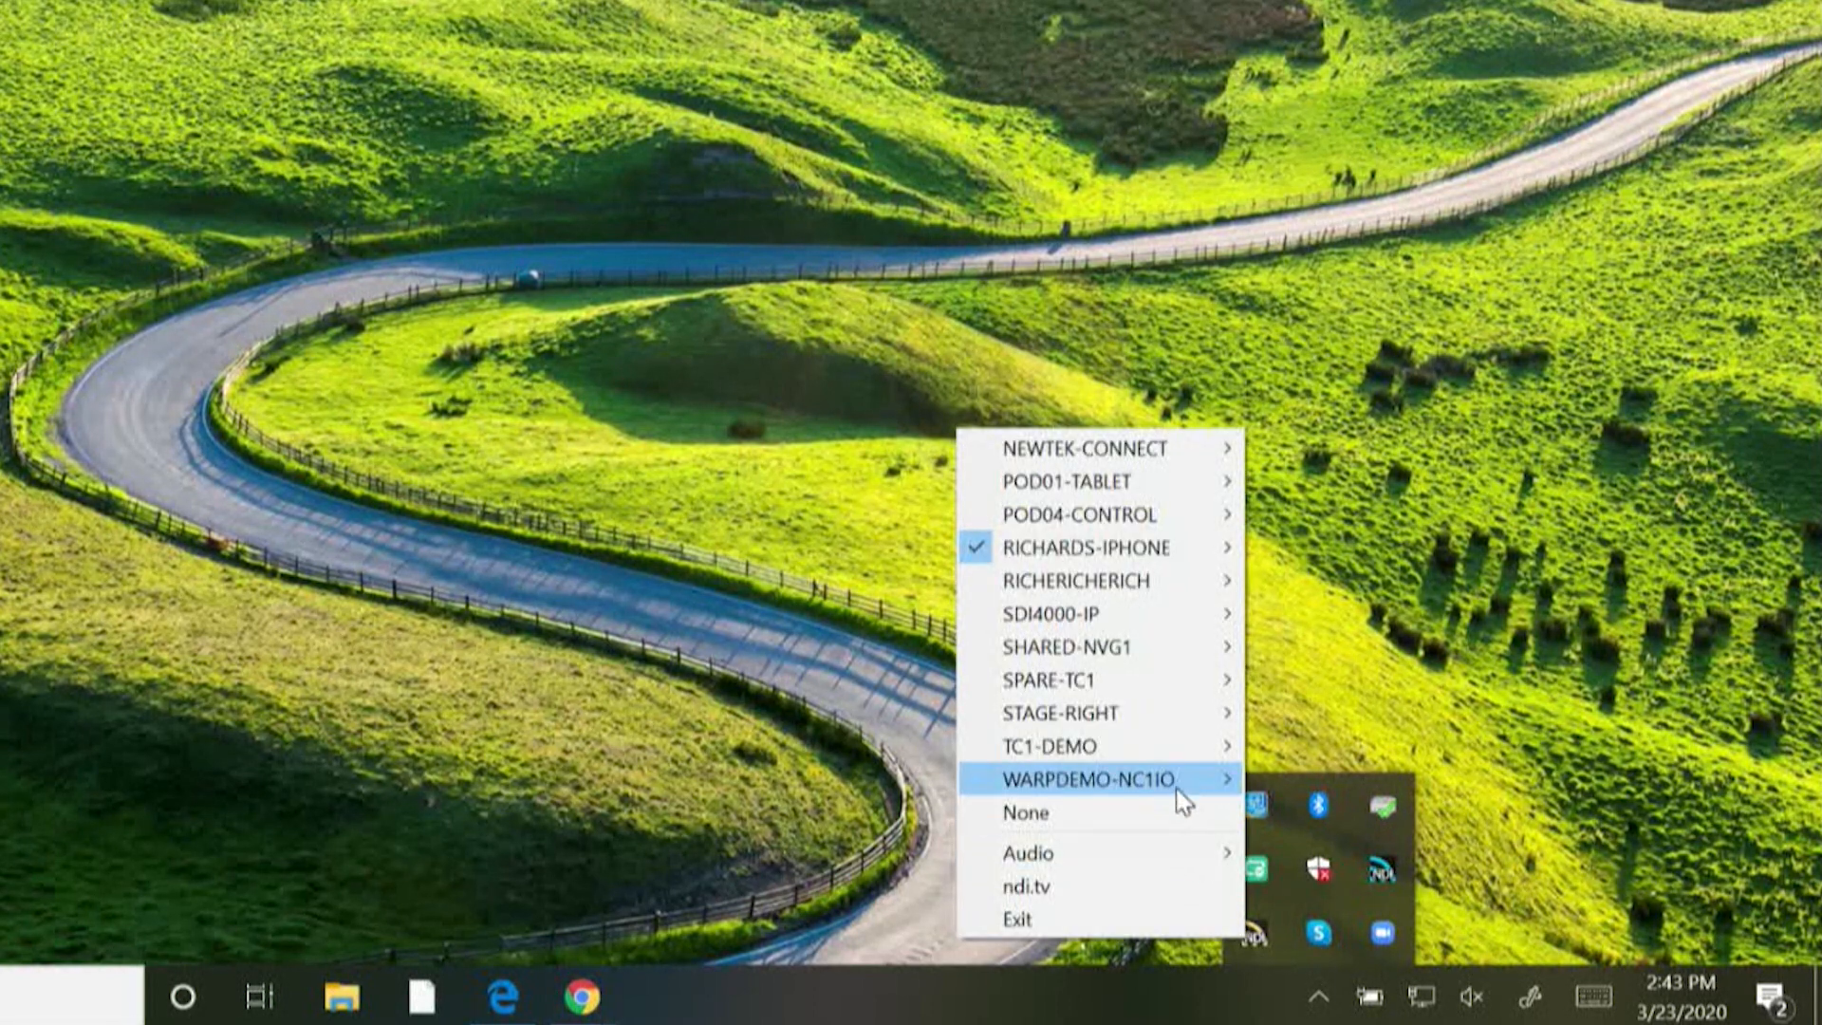
mouse_move(1093, 680)
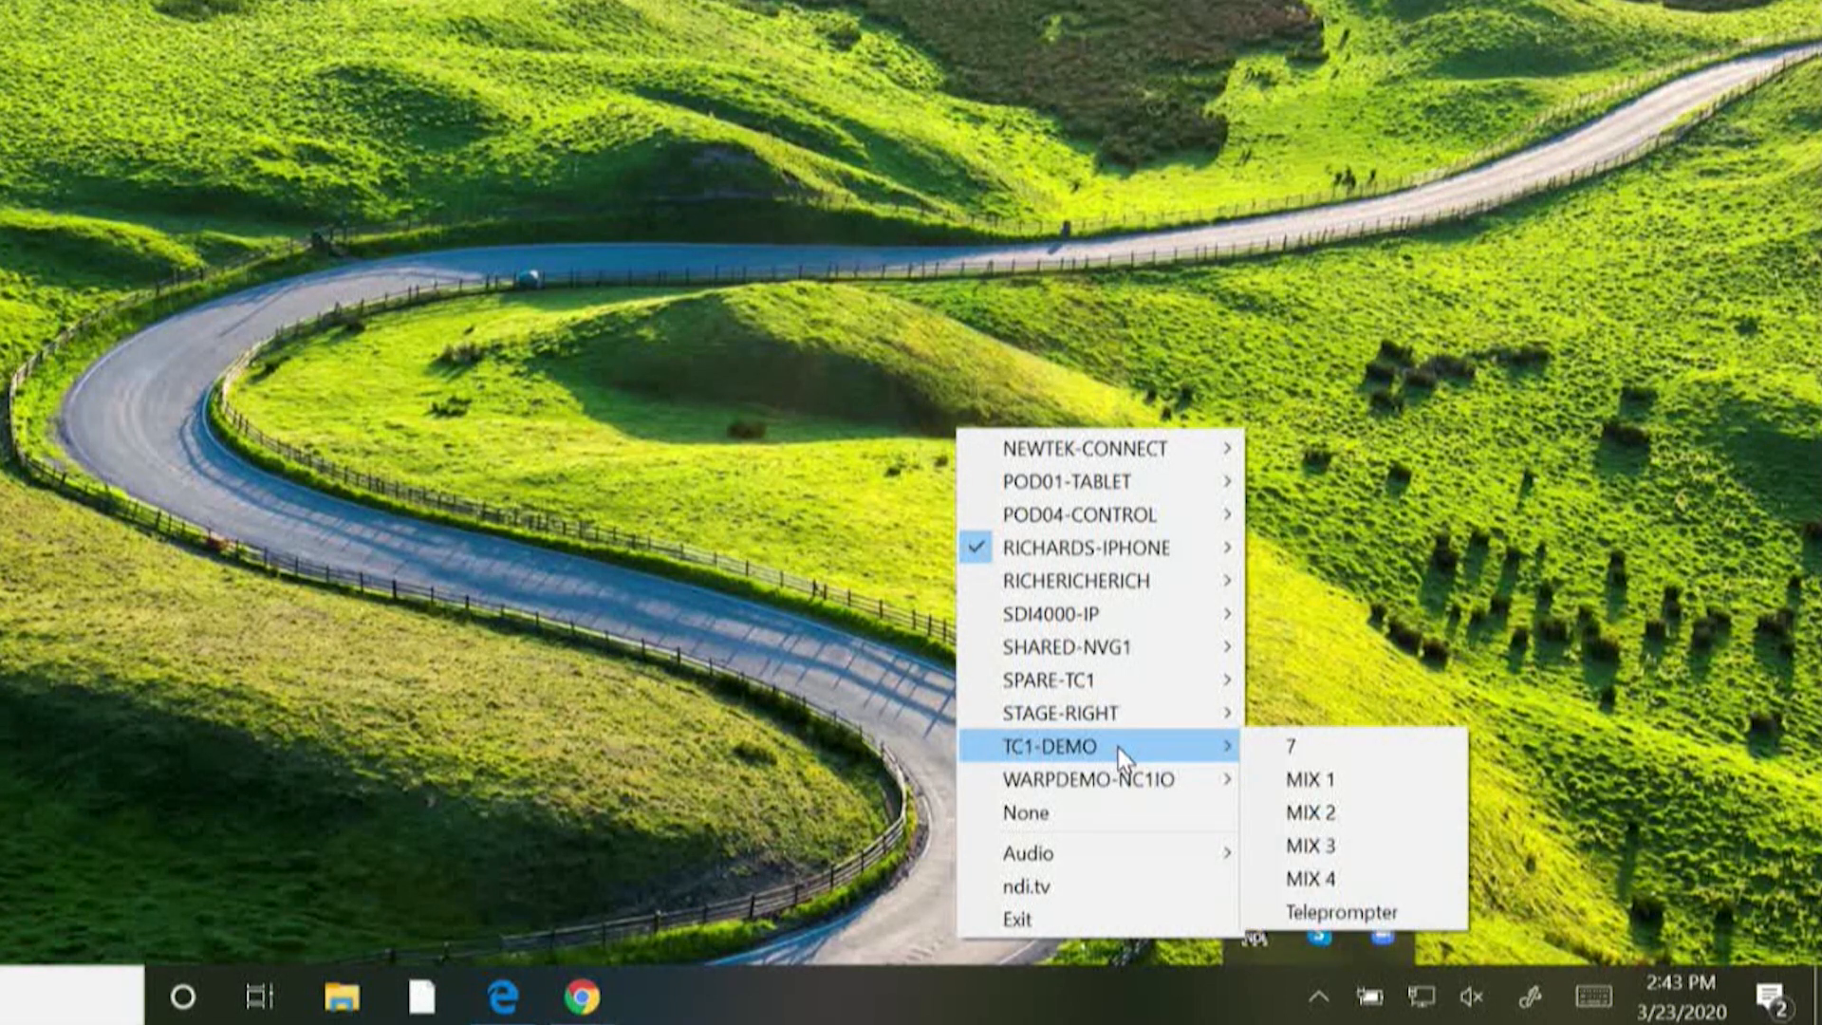
mouse_move(1098, 647)
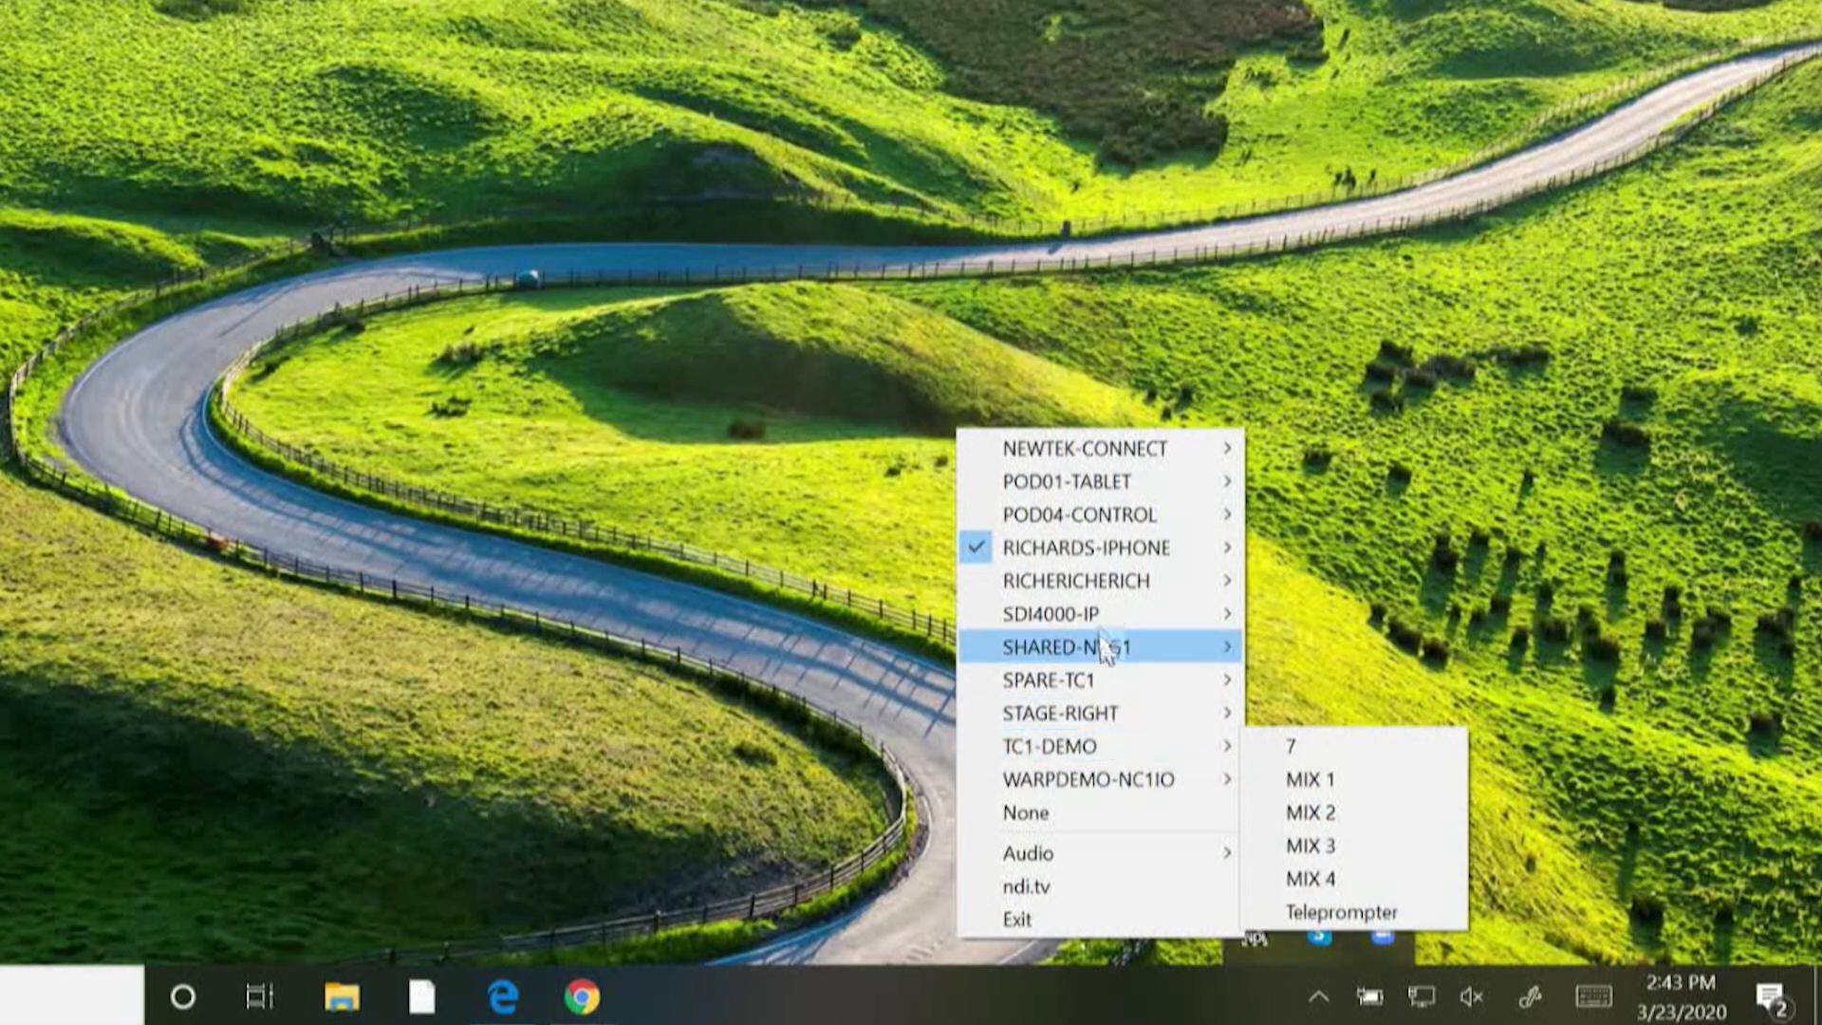
mouse_move(1080, 547)
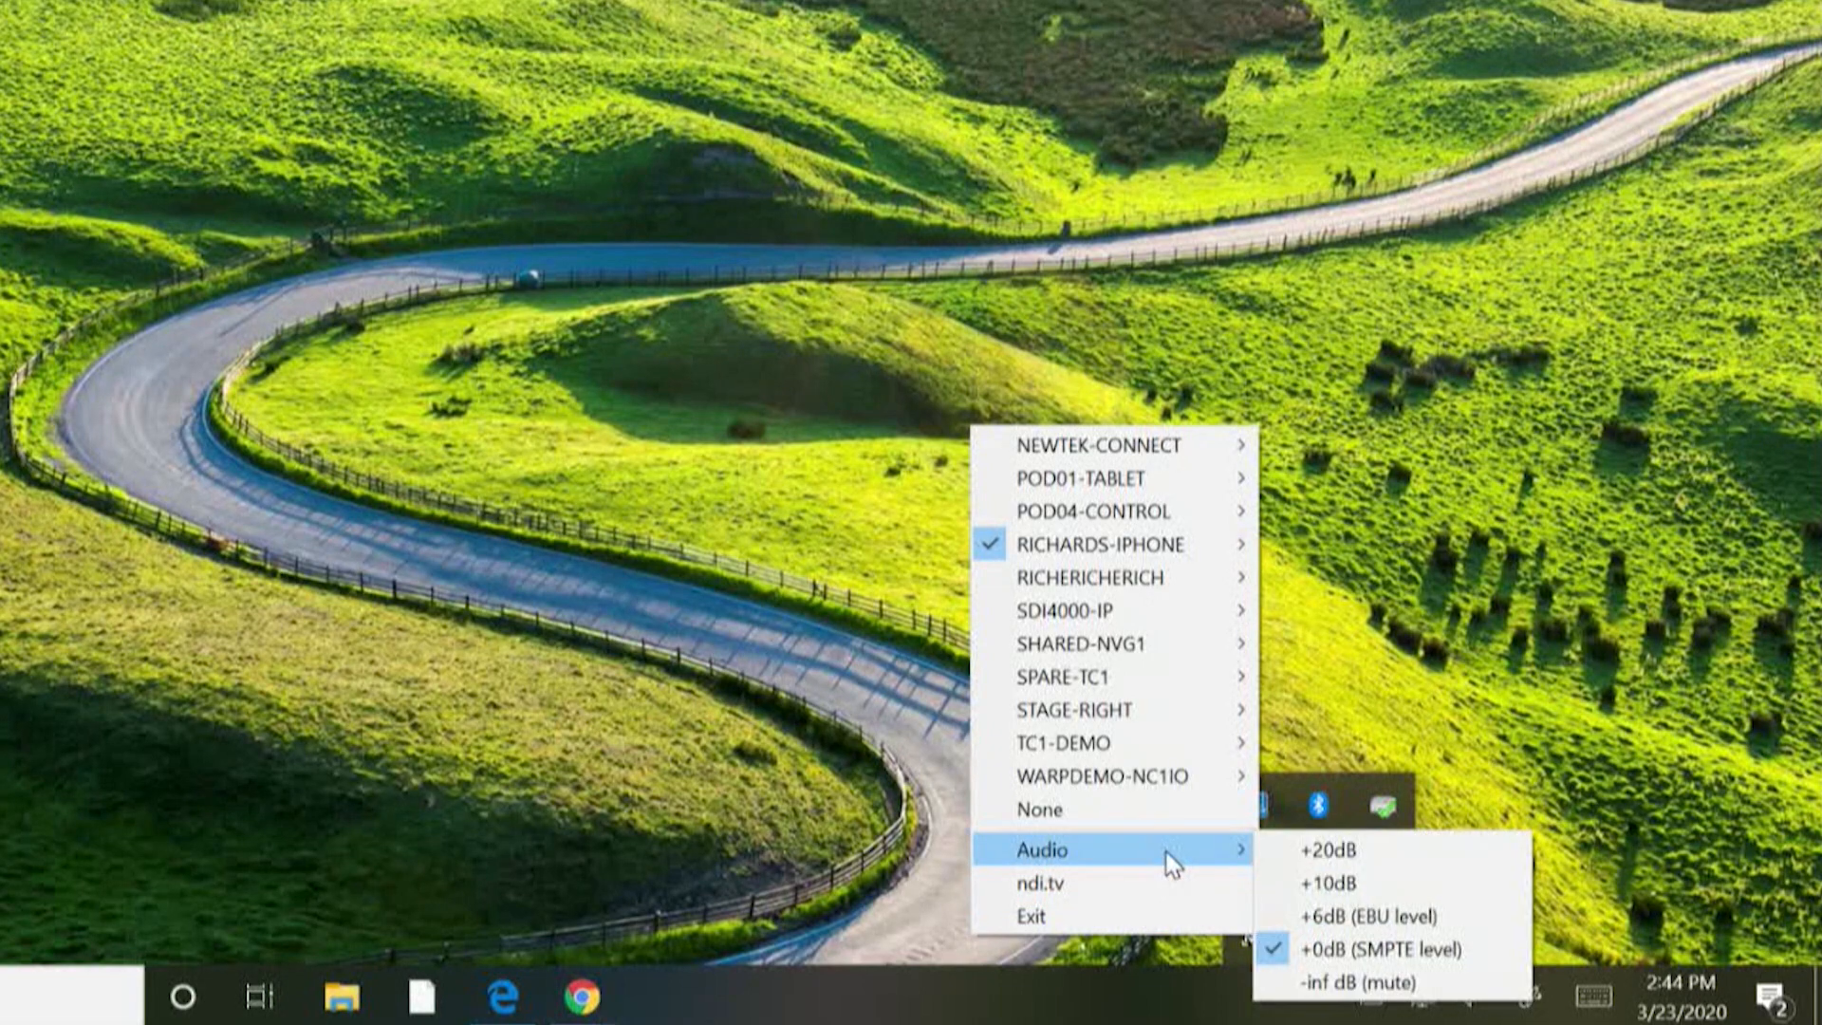
mouse_move(1395, 914)
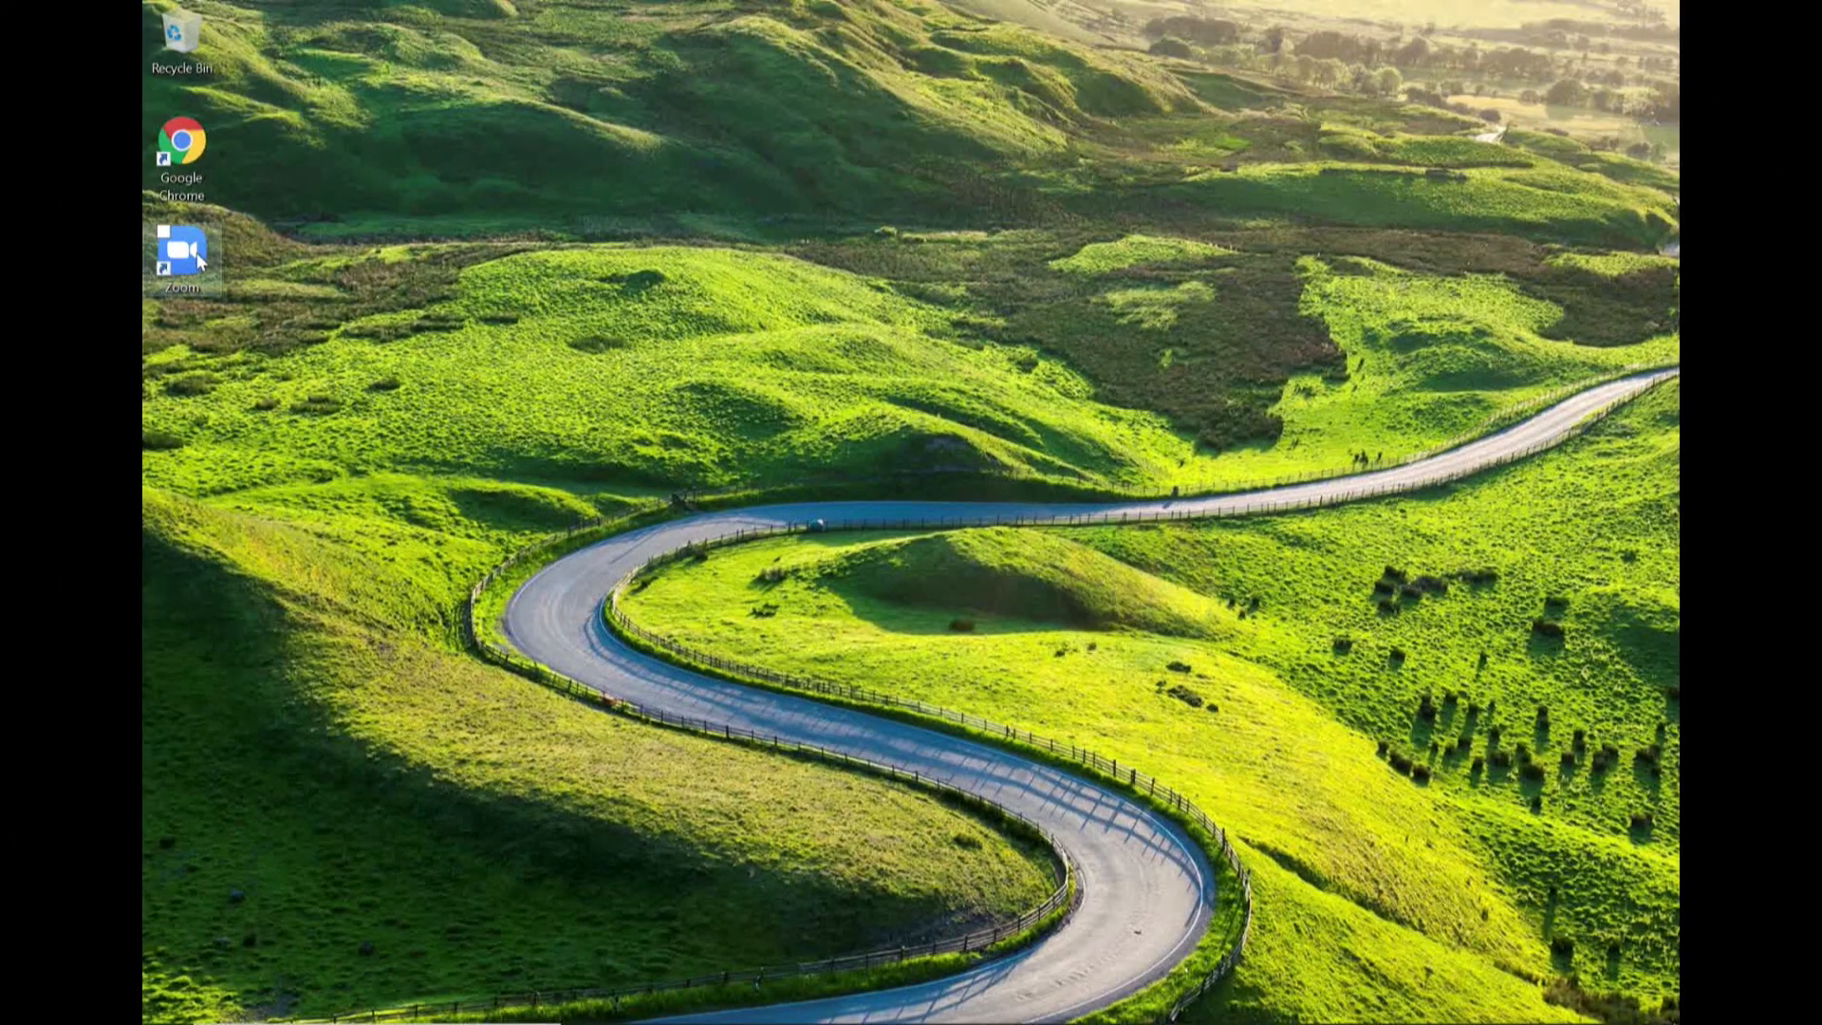
Launch Zoom from the desktop shortcut and bring up its Settings window
double_click(182, 250)
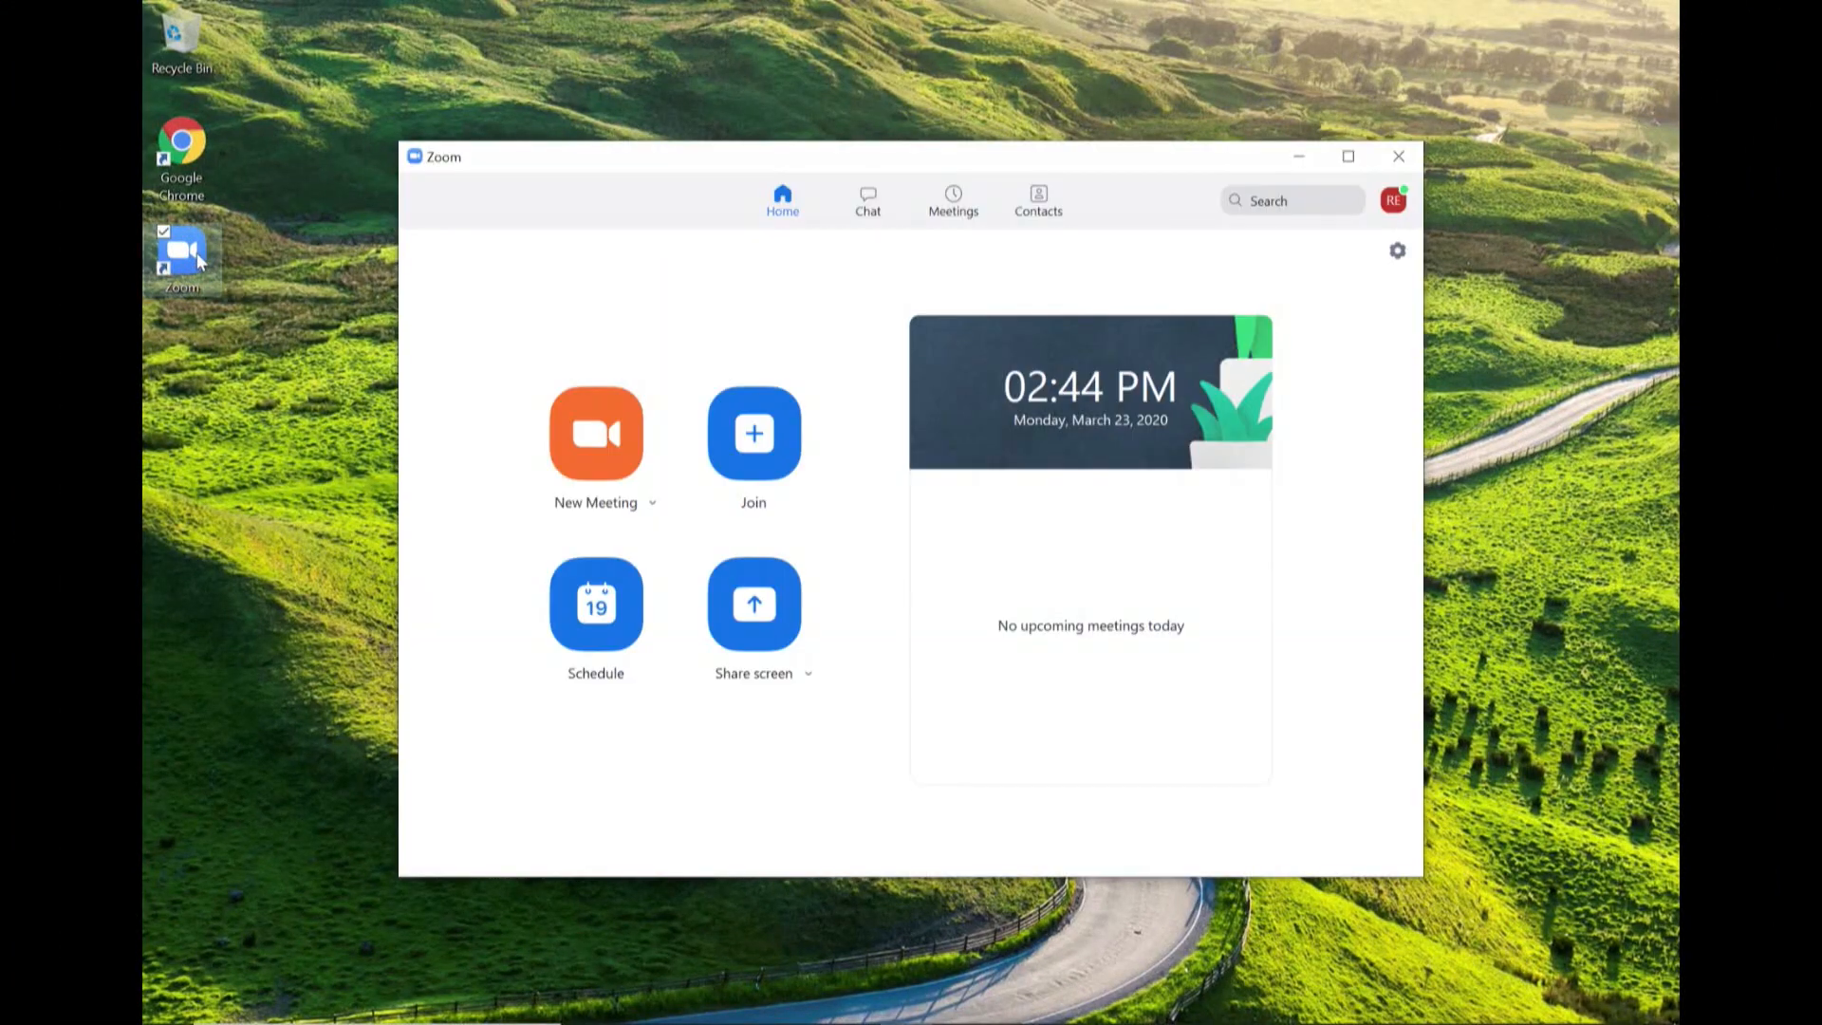
mouse_move(516, 197)
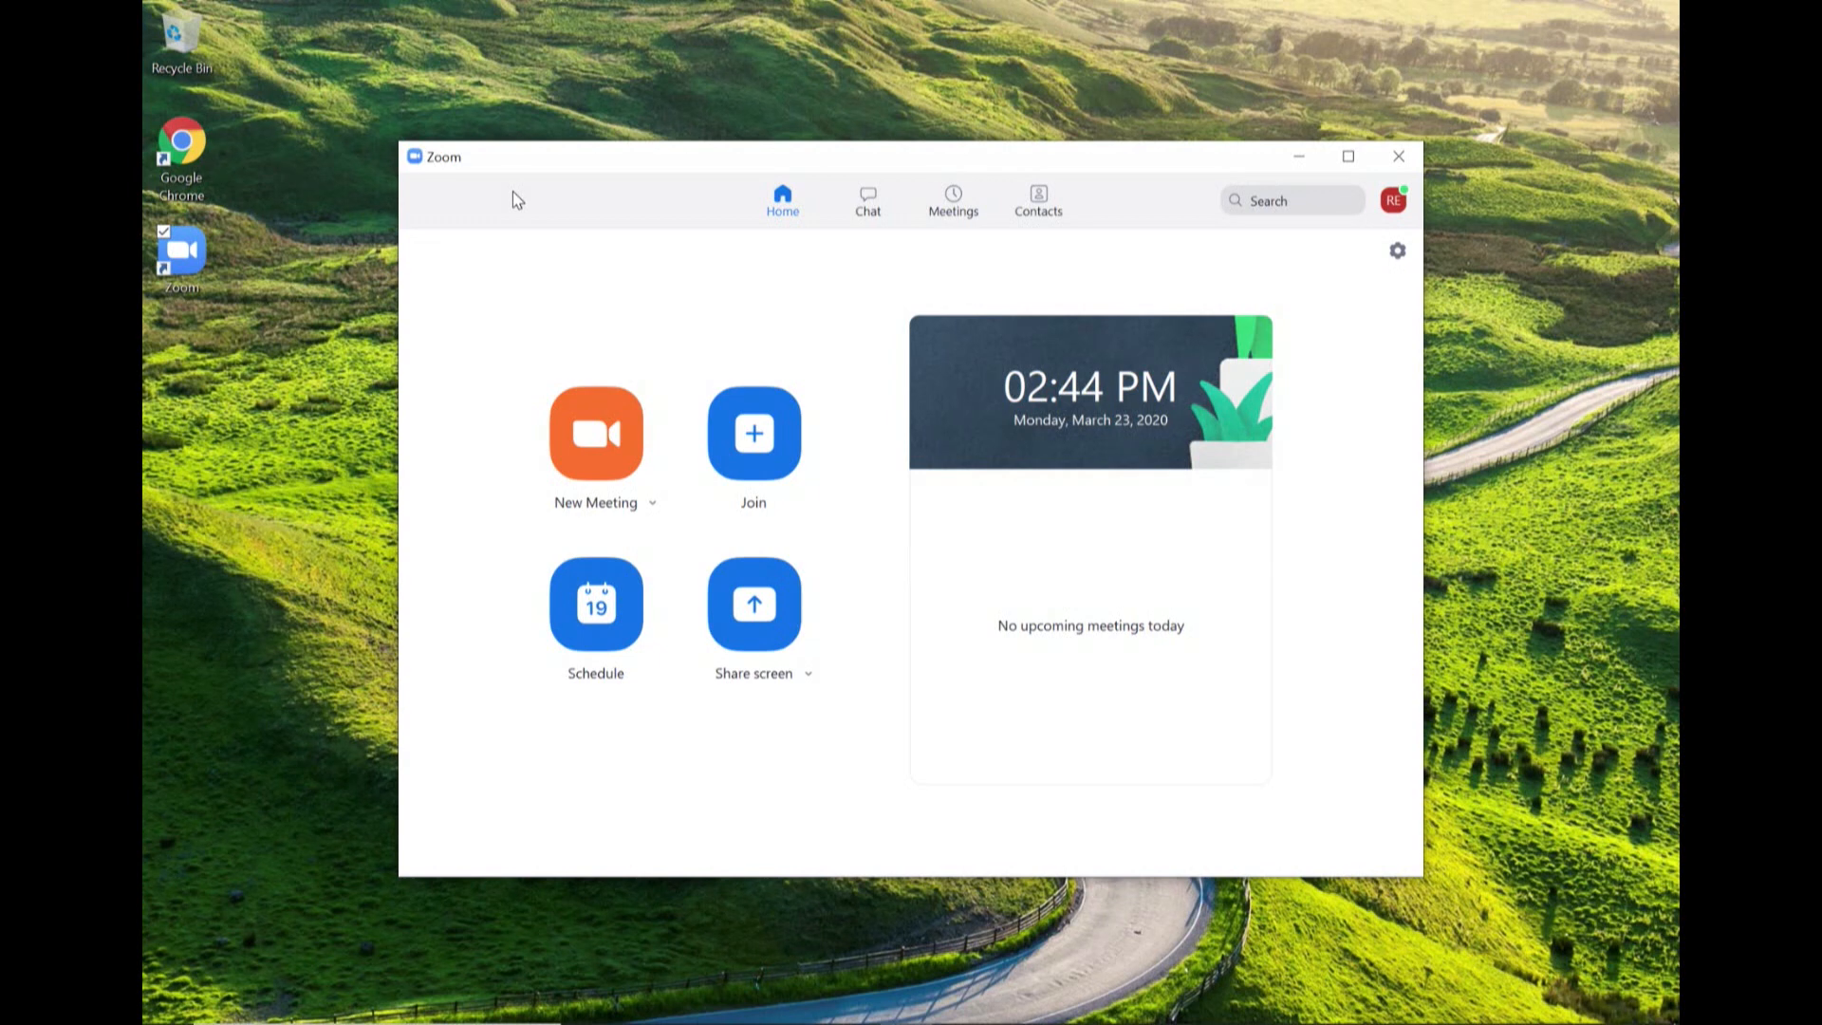
mouse_move(630, 245)
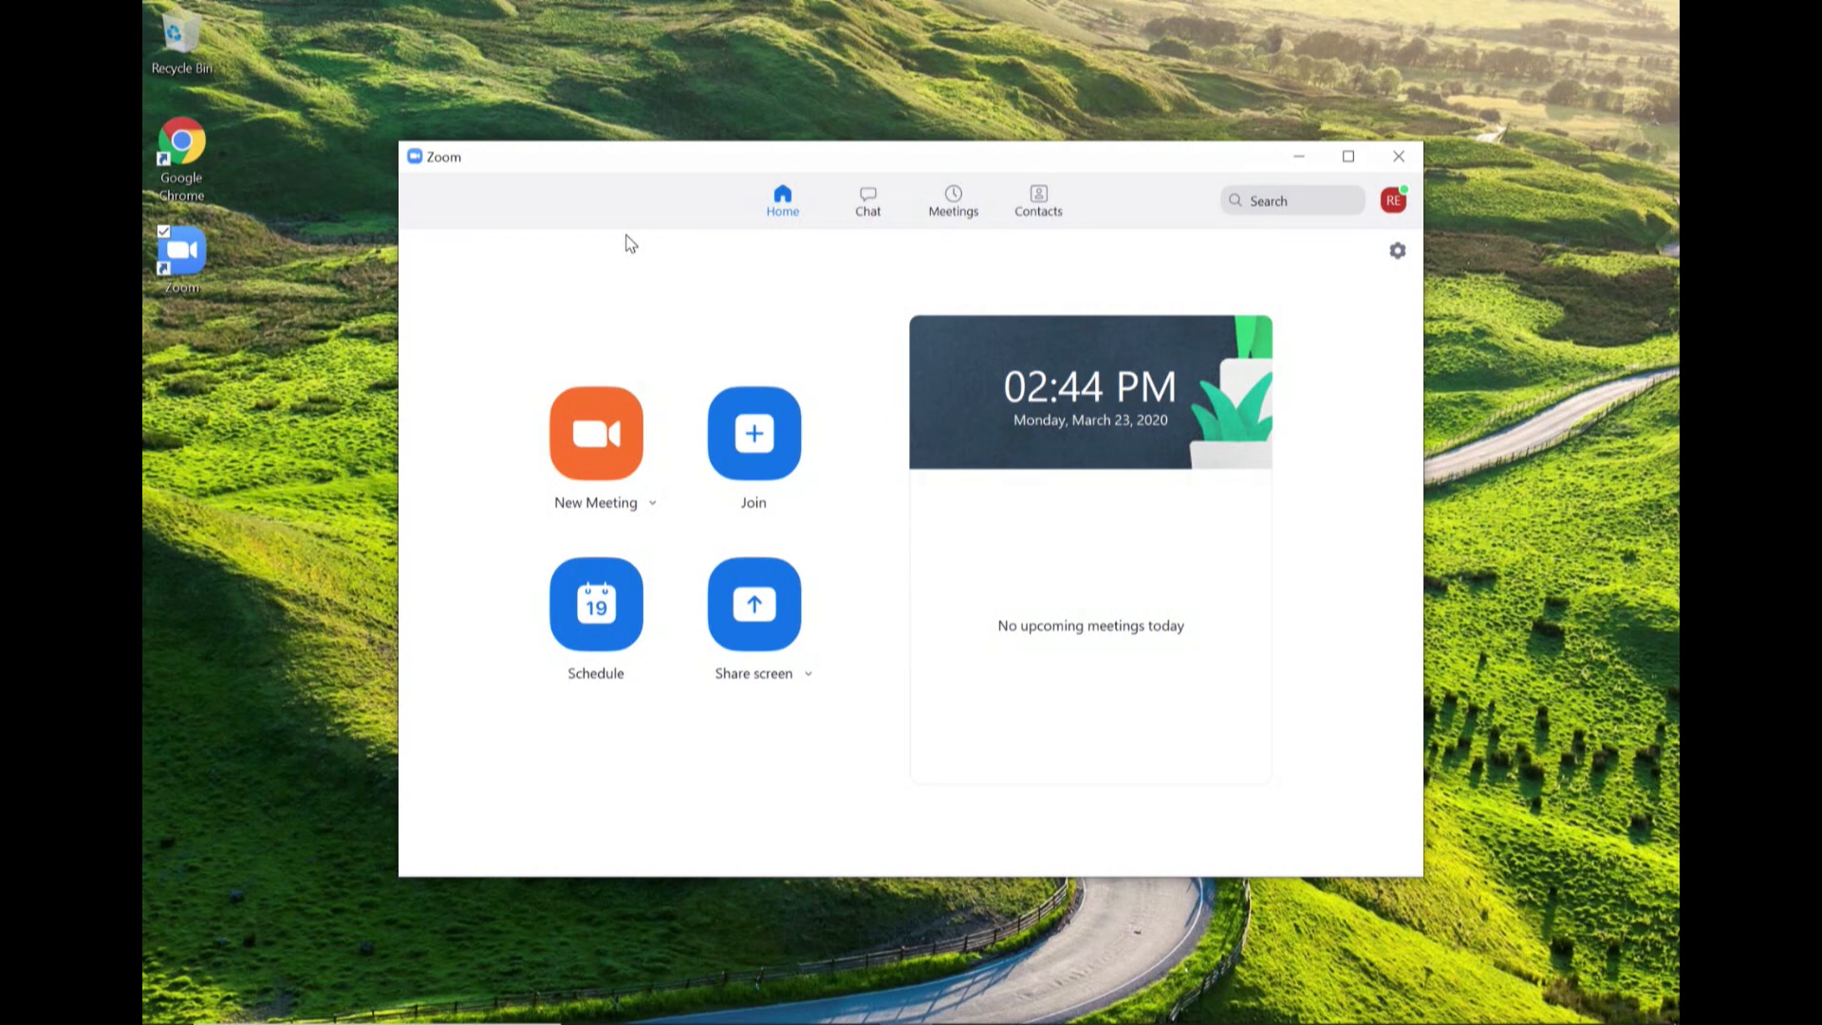
mouse_move(1385, 275)
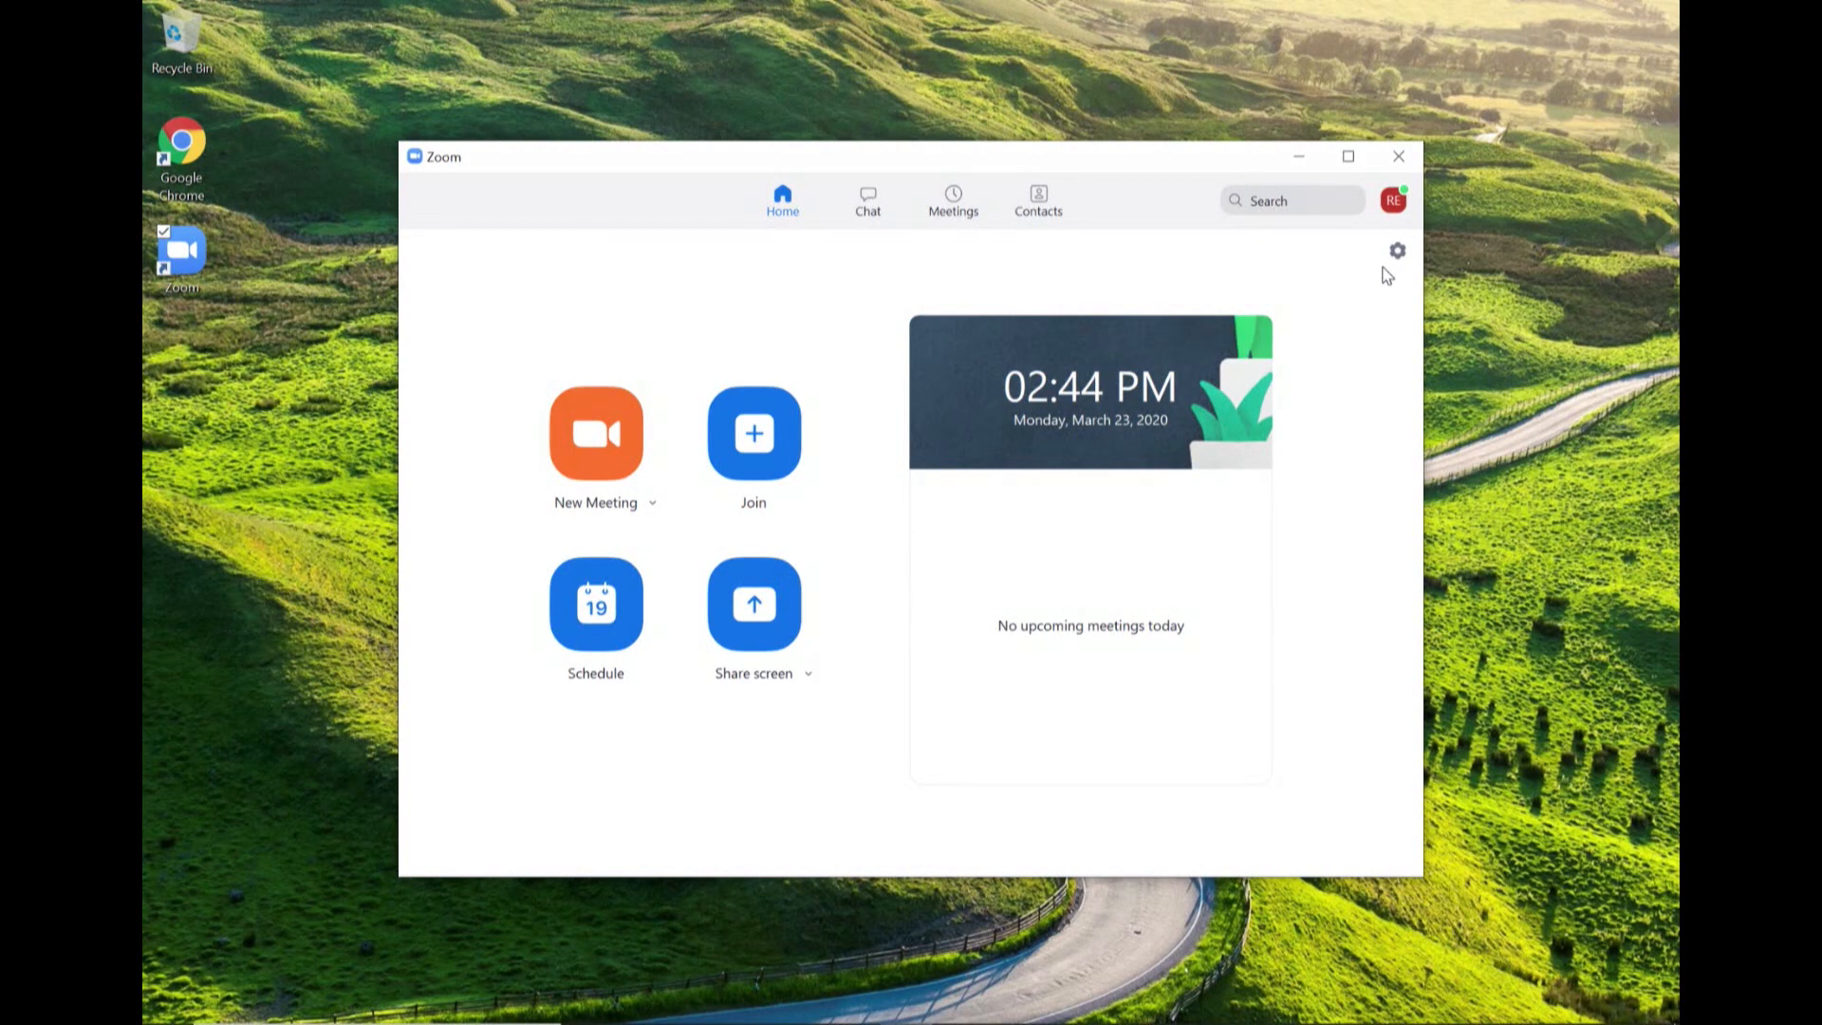
mouse_move(1155, 288)
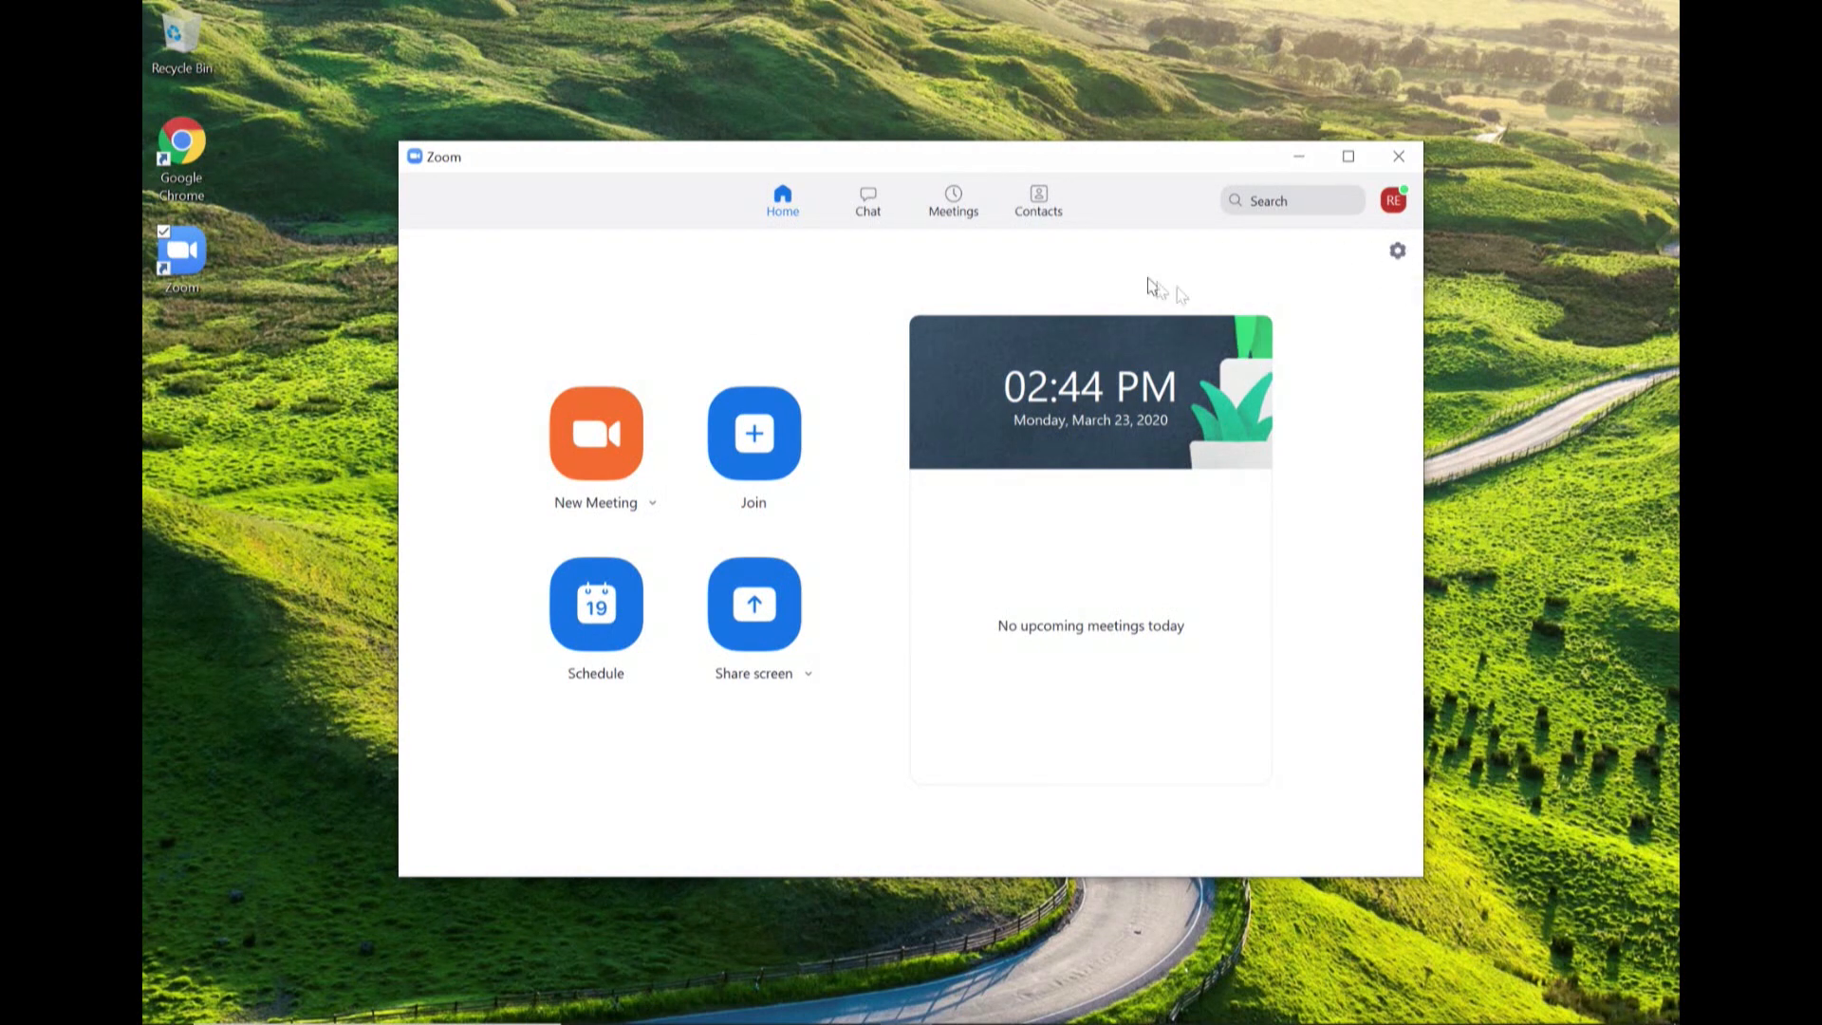
mouse_move(917, 541)
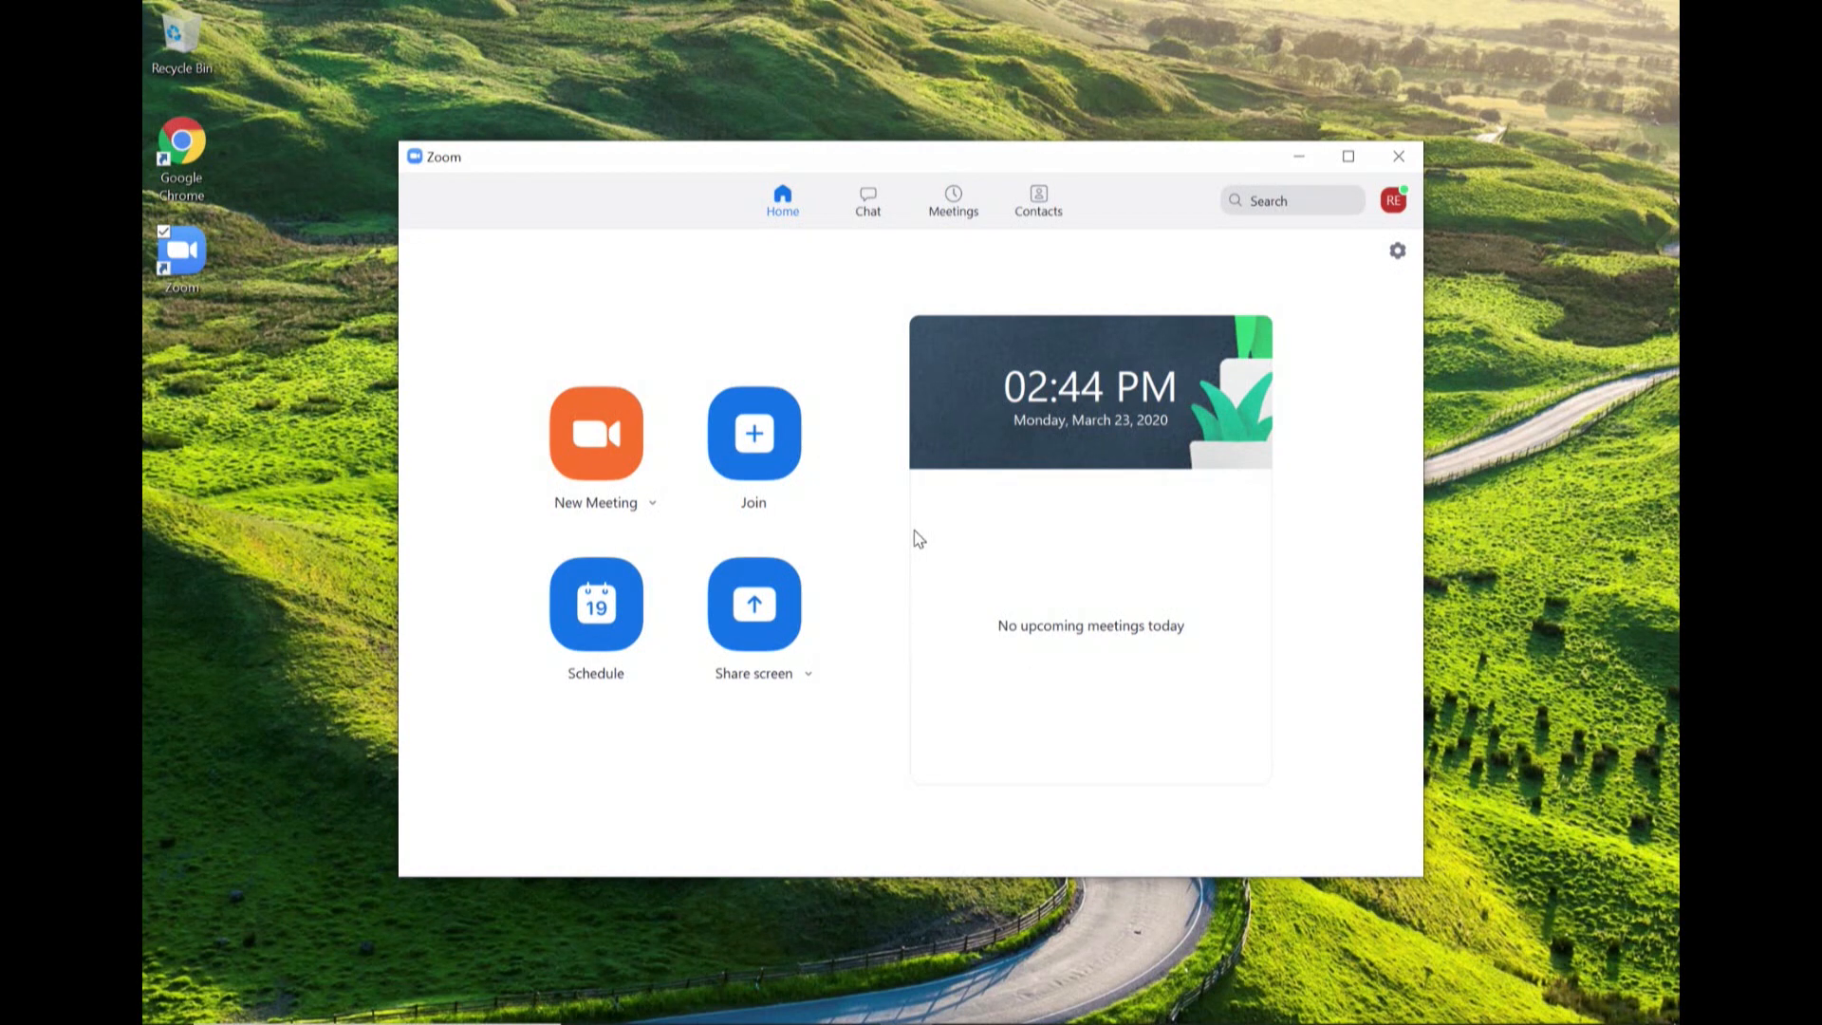
mouse_move(1383, 279)
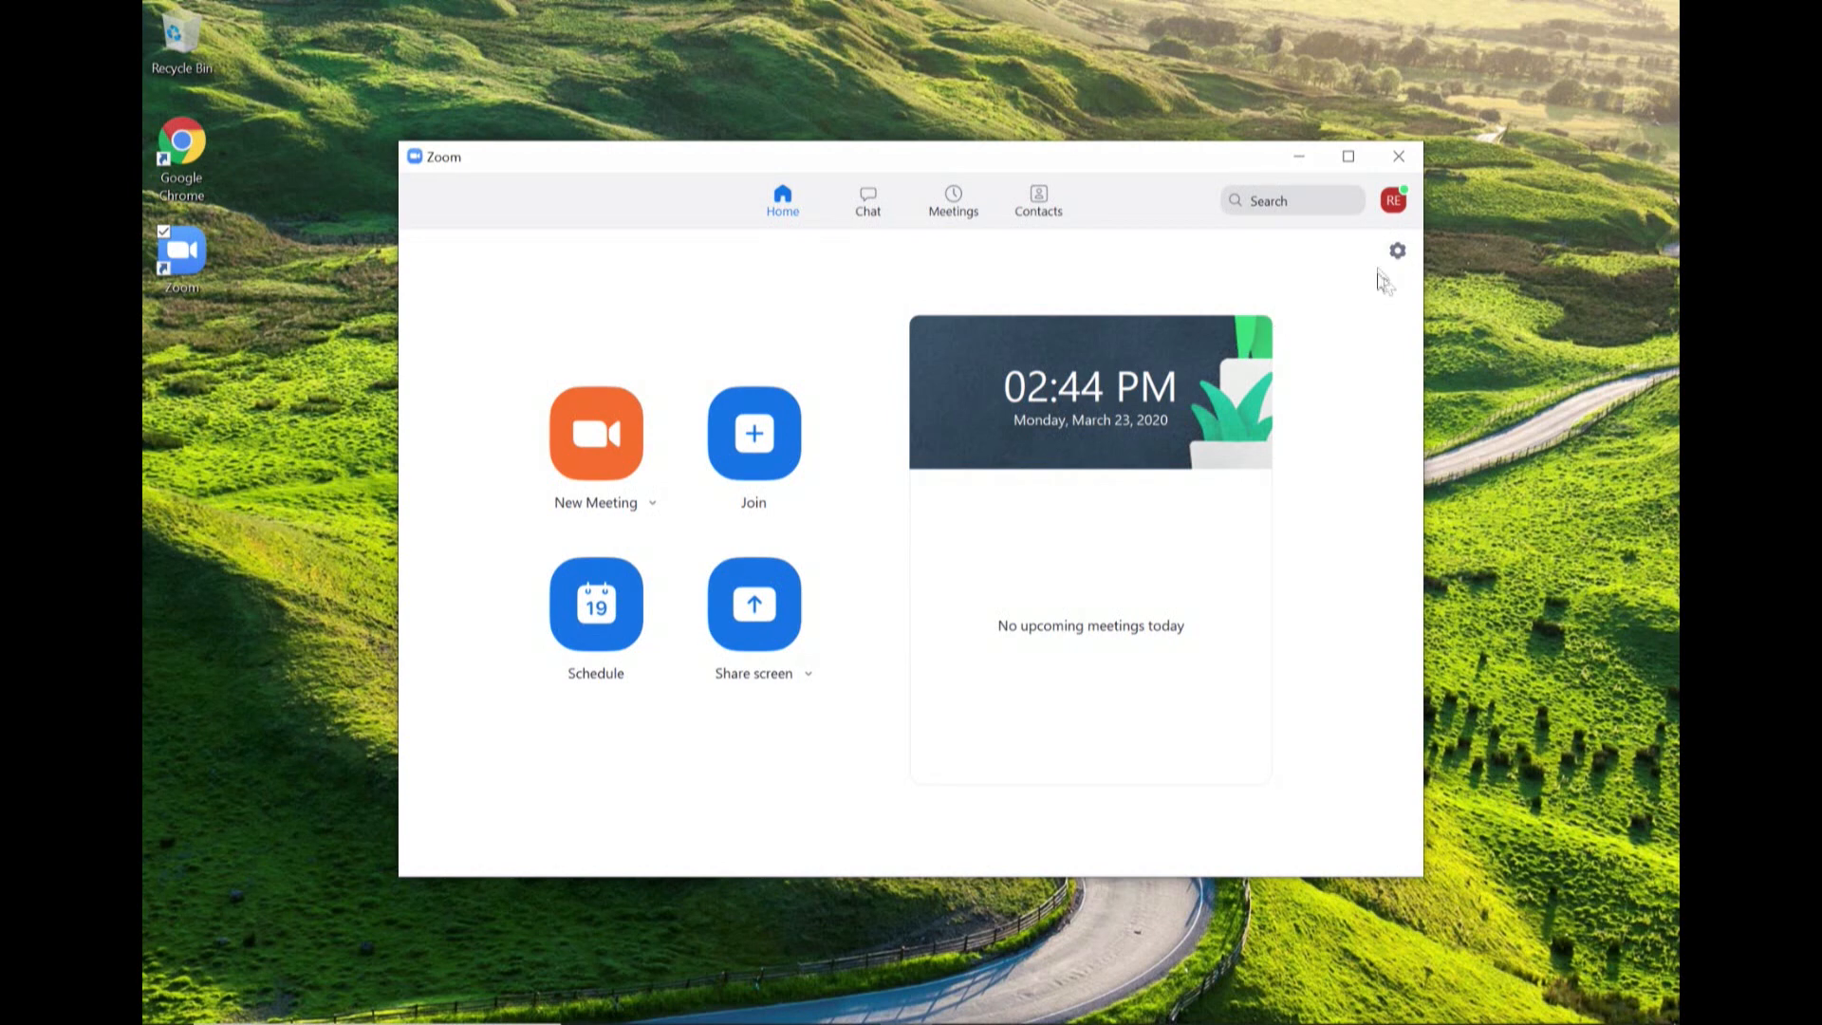
click(1397, 250)
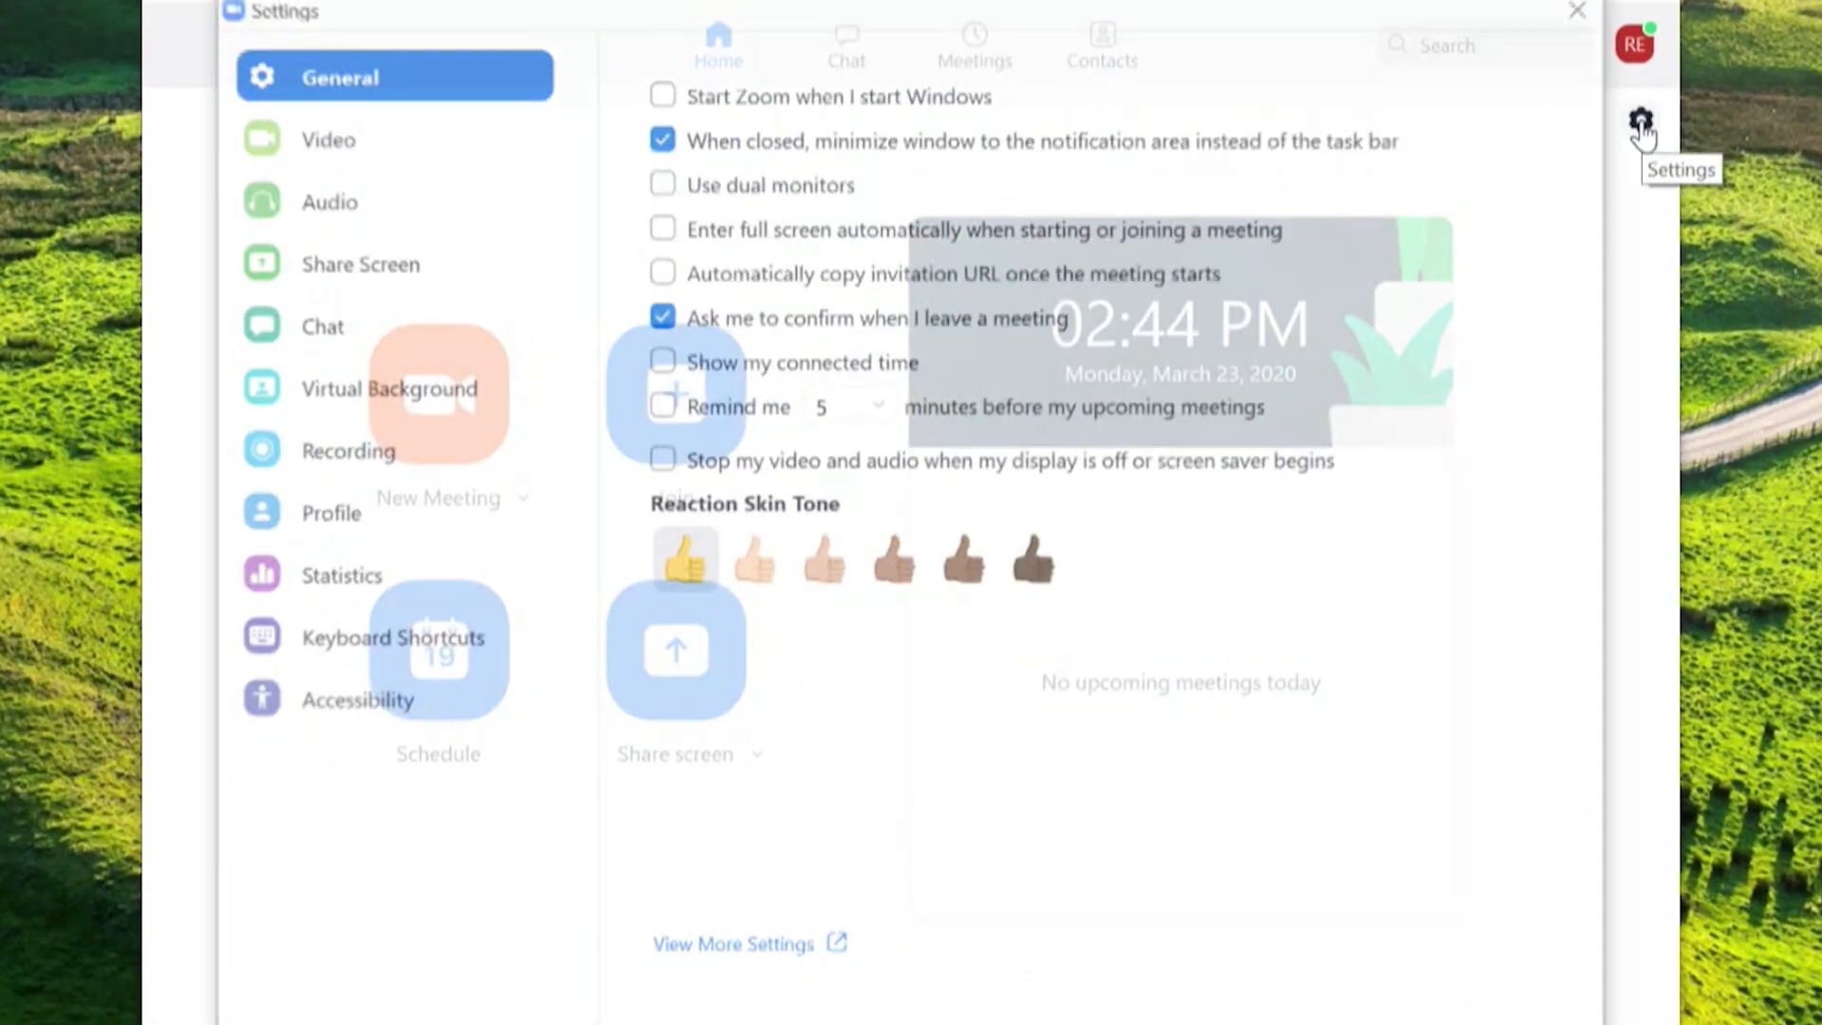
In Zoom's Video settings, choose NewTek NDI Video as the camera
click(323, 135)
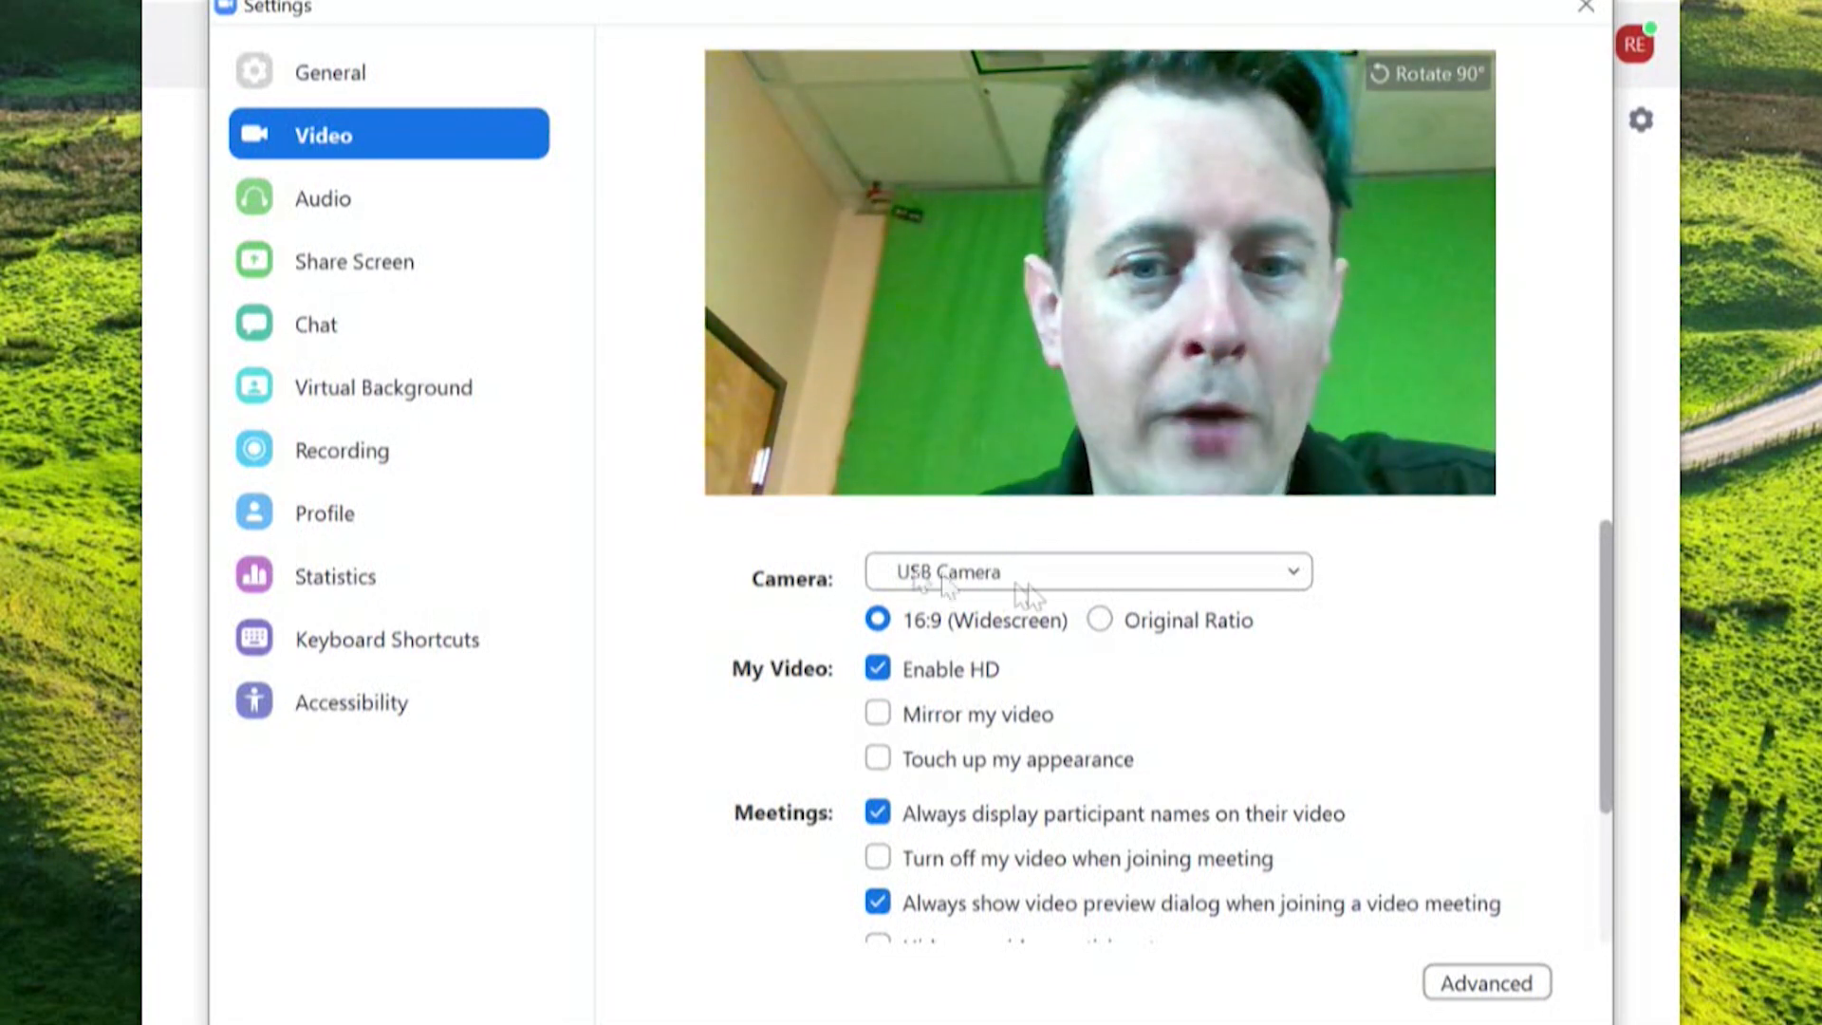
click(1086, 571)
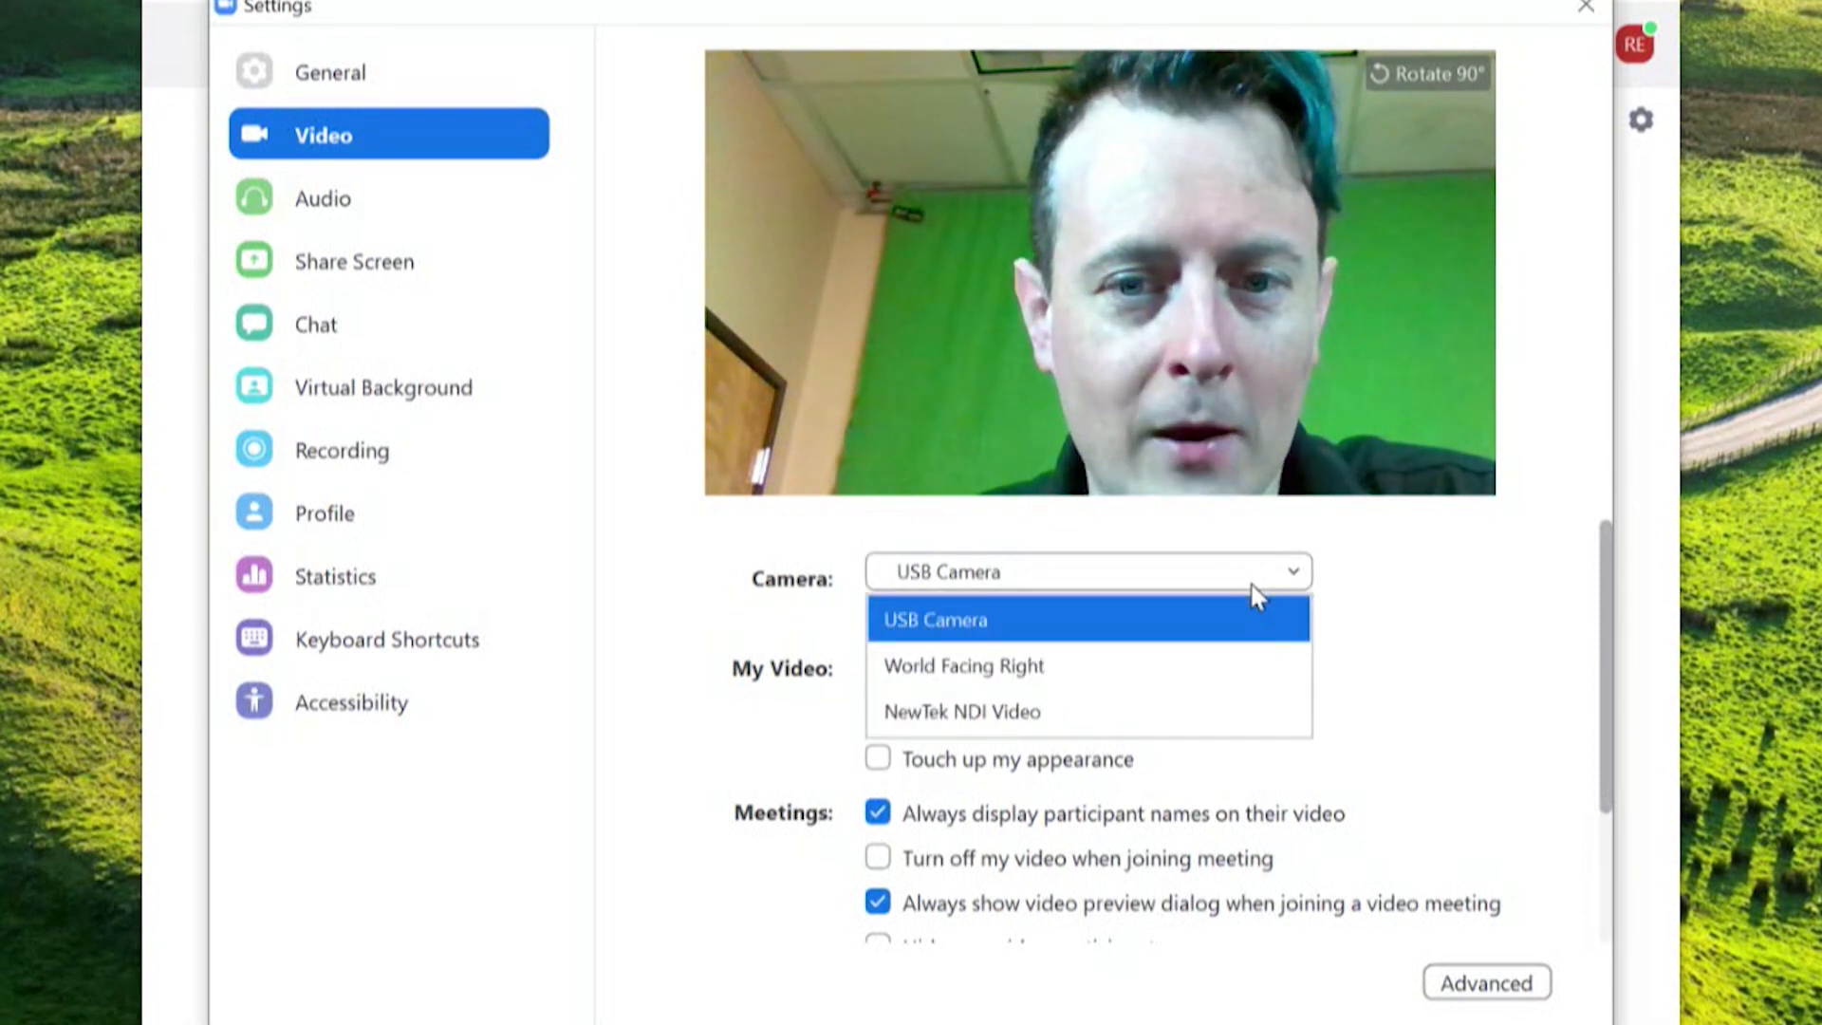
mouse_move(1006, 712)
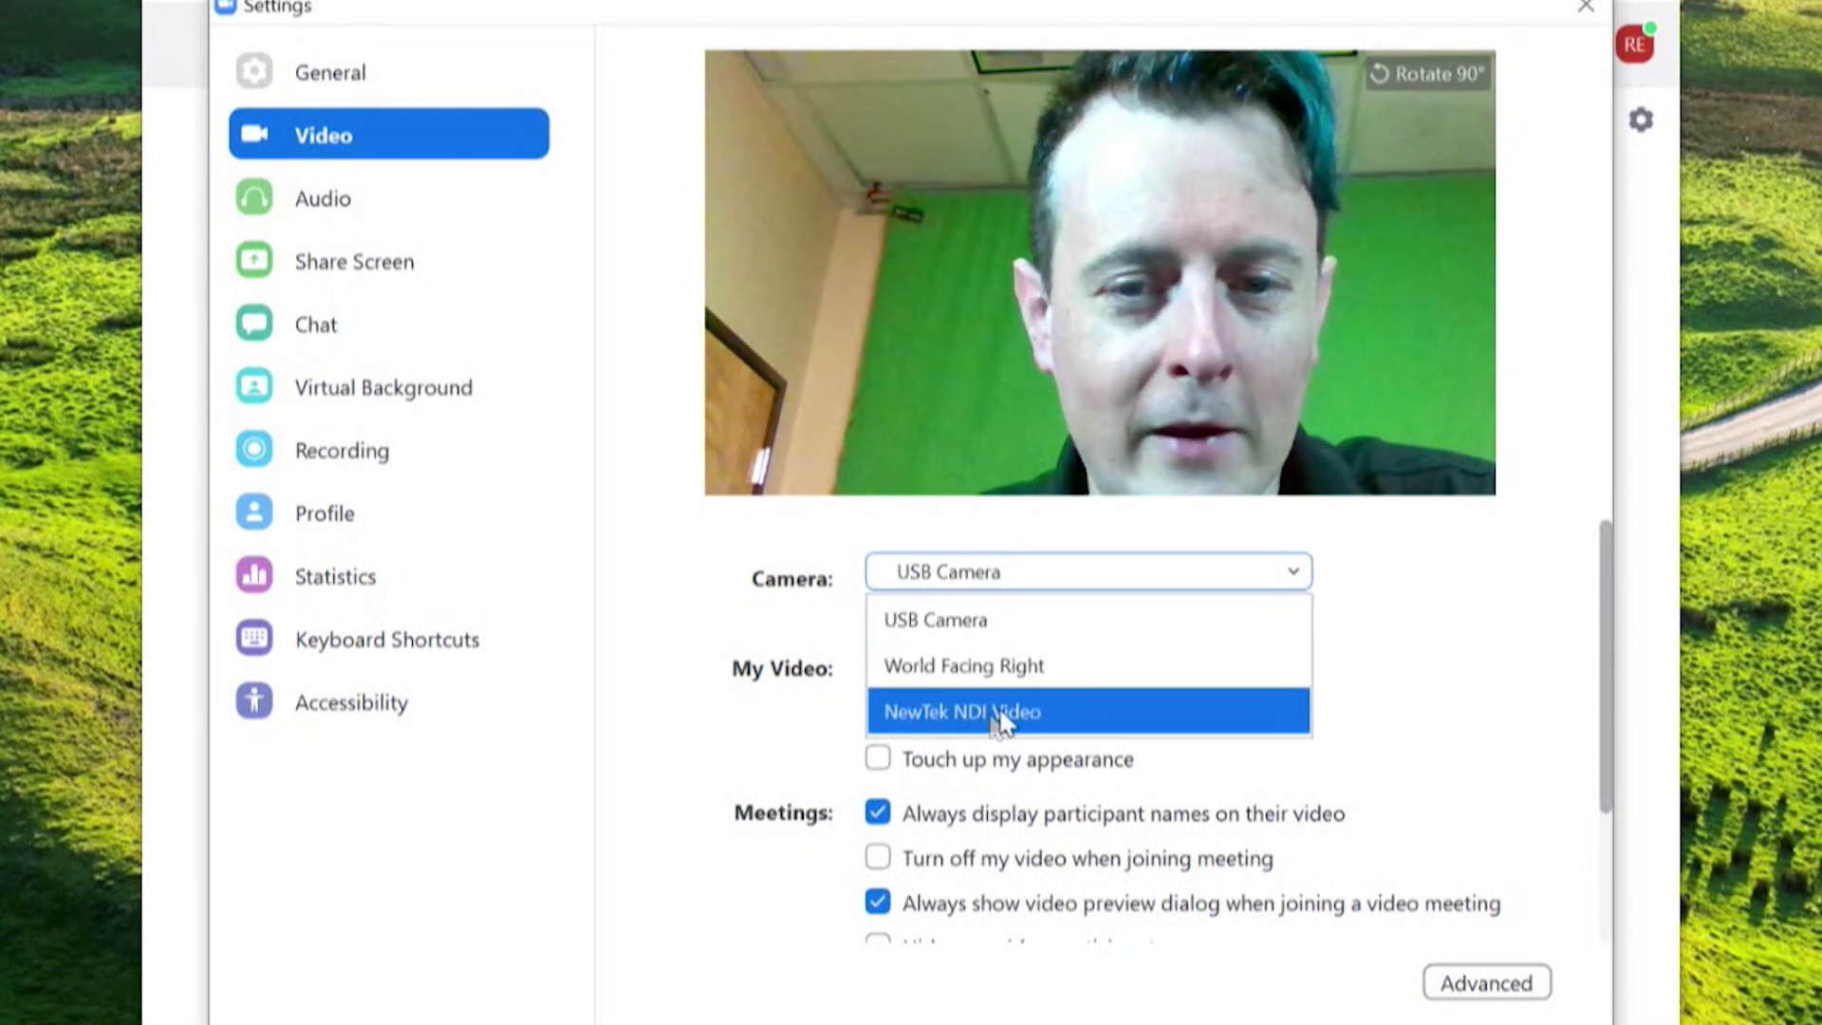
click(960, 711)
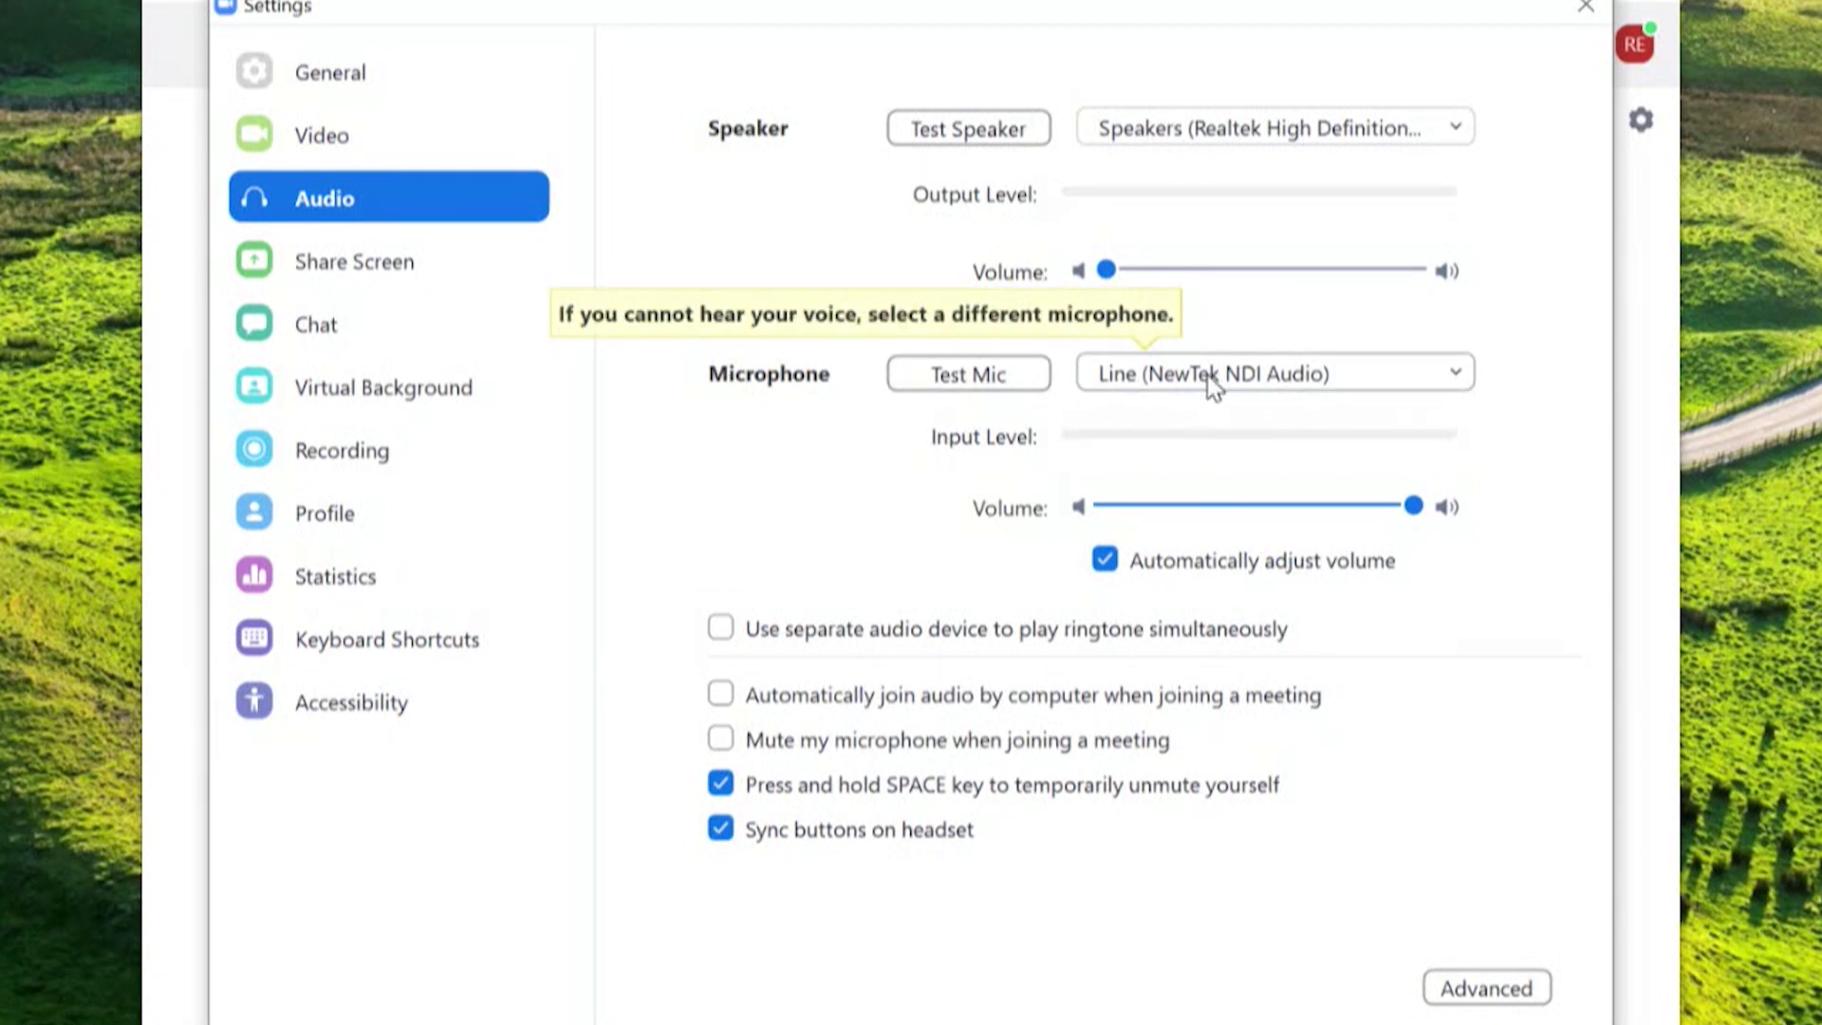
Choose Line (NewTek NDI Audio) as the microphone and close Settings
click(1271, 374)
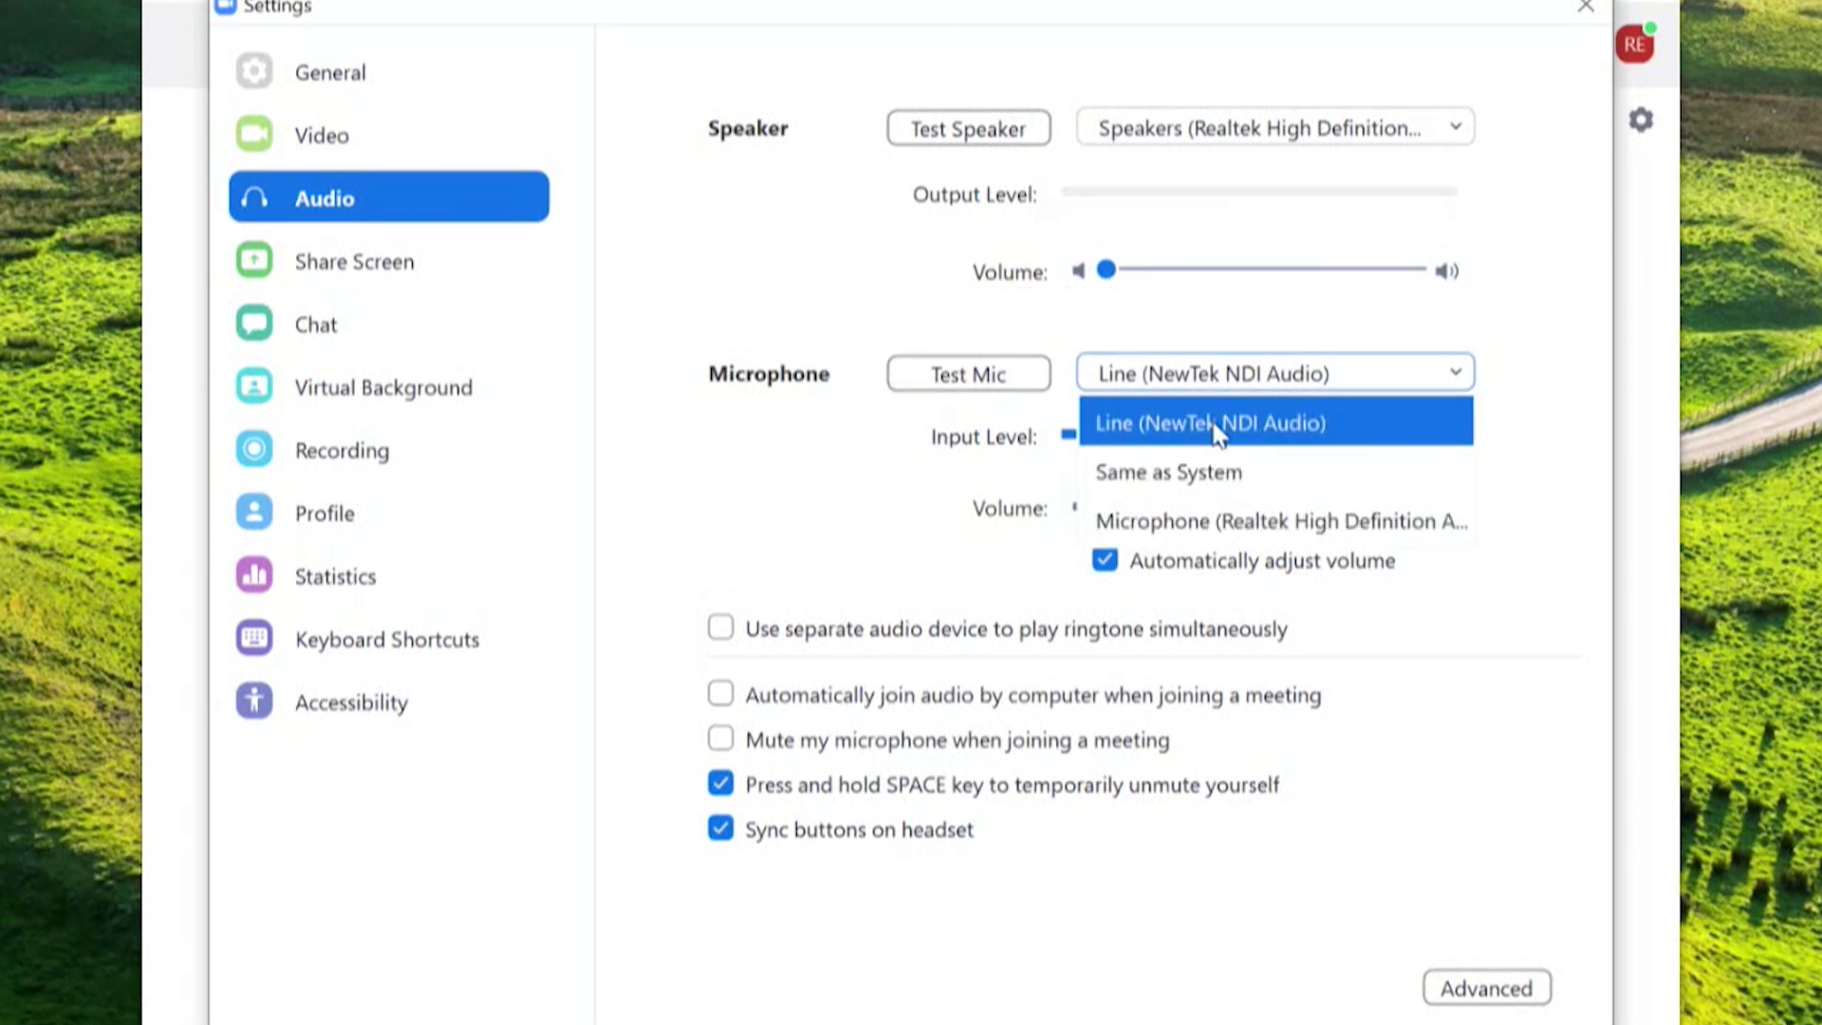
click(1209, 421)
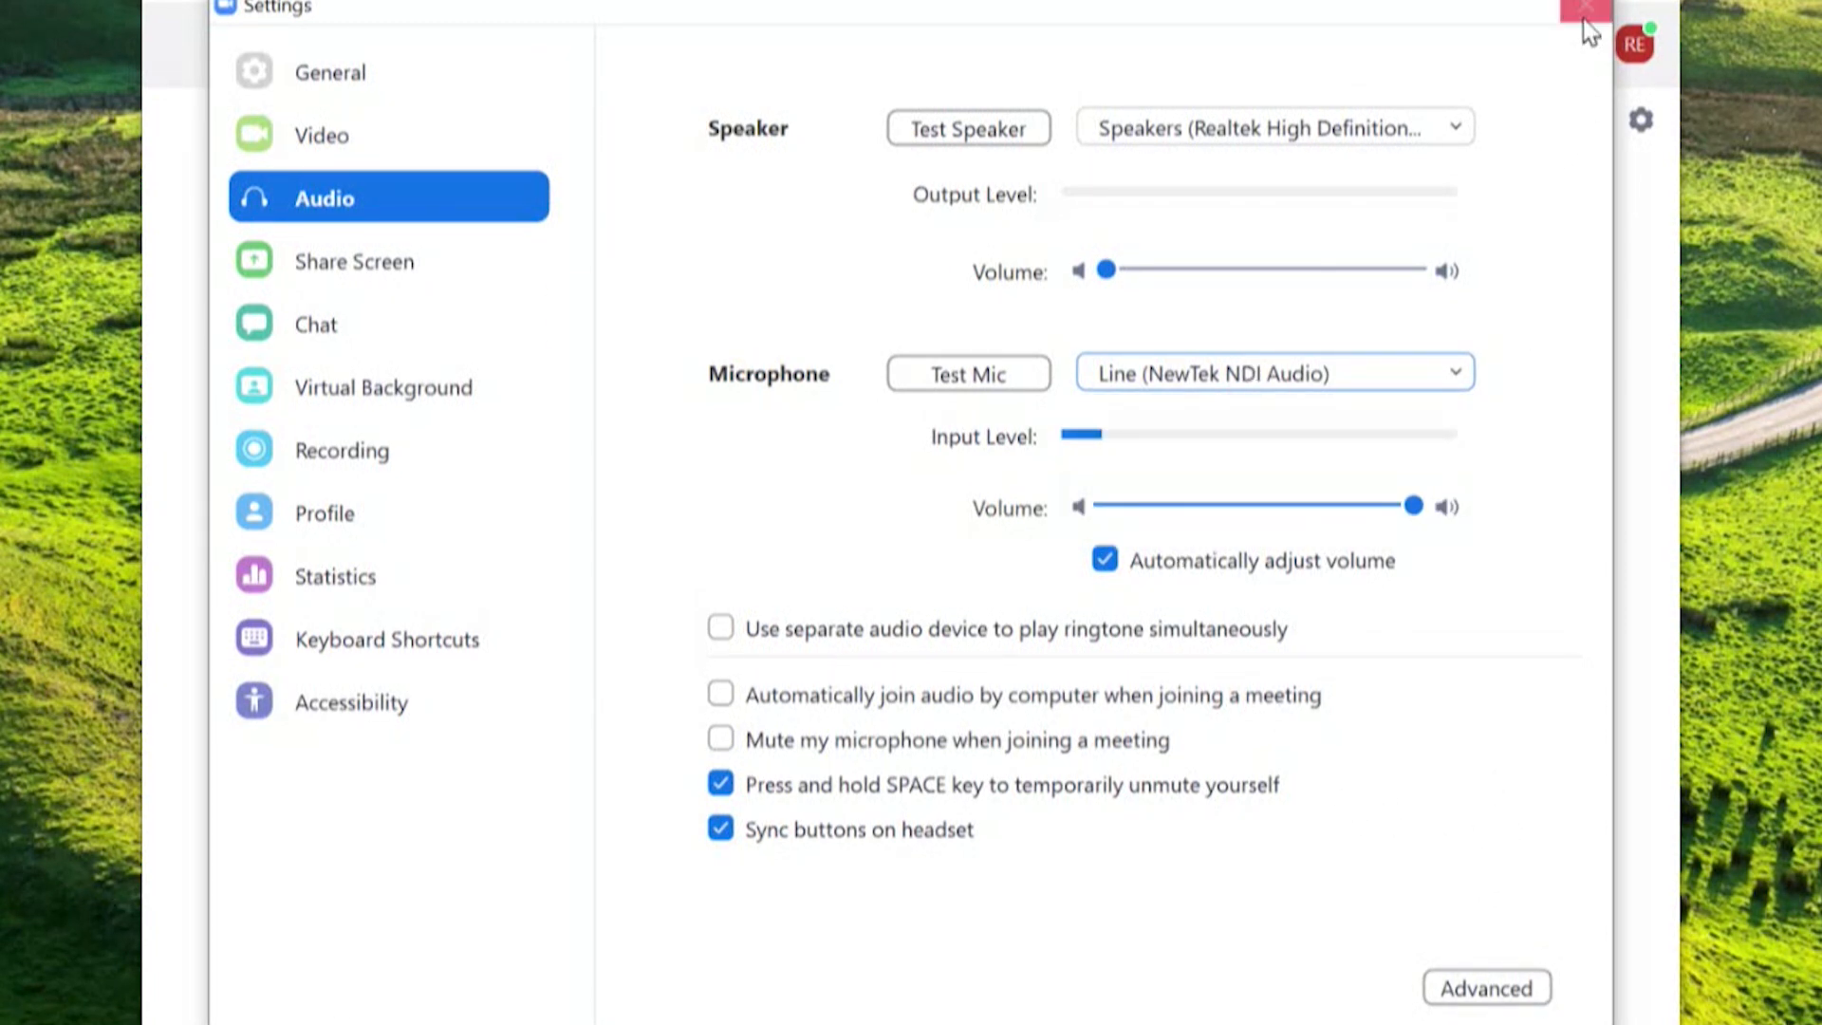
click(1586, 9)
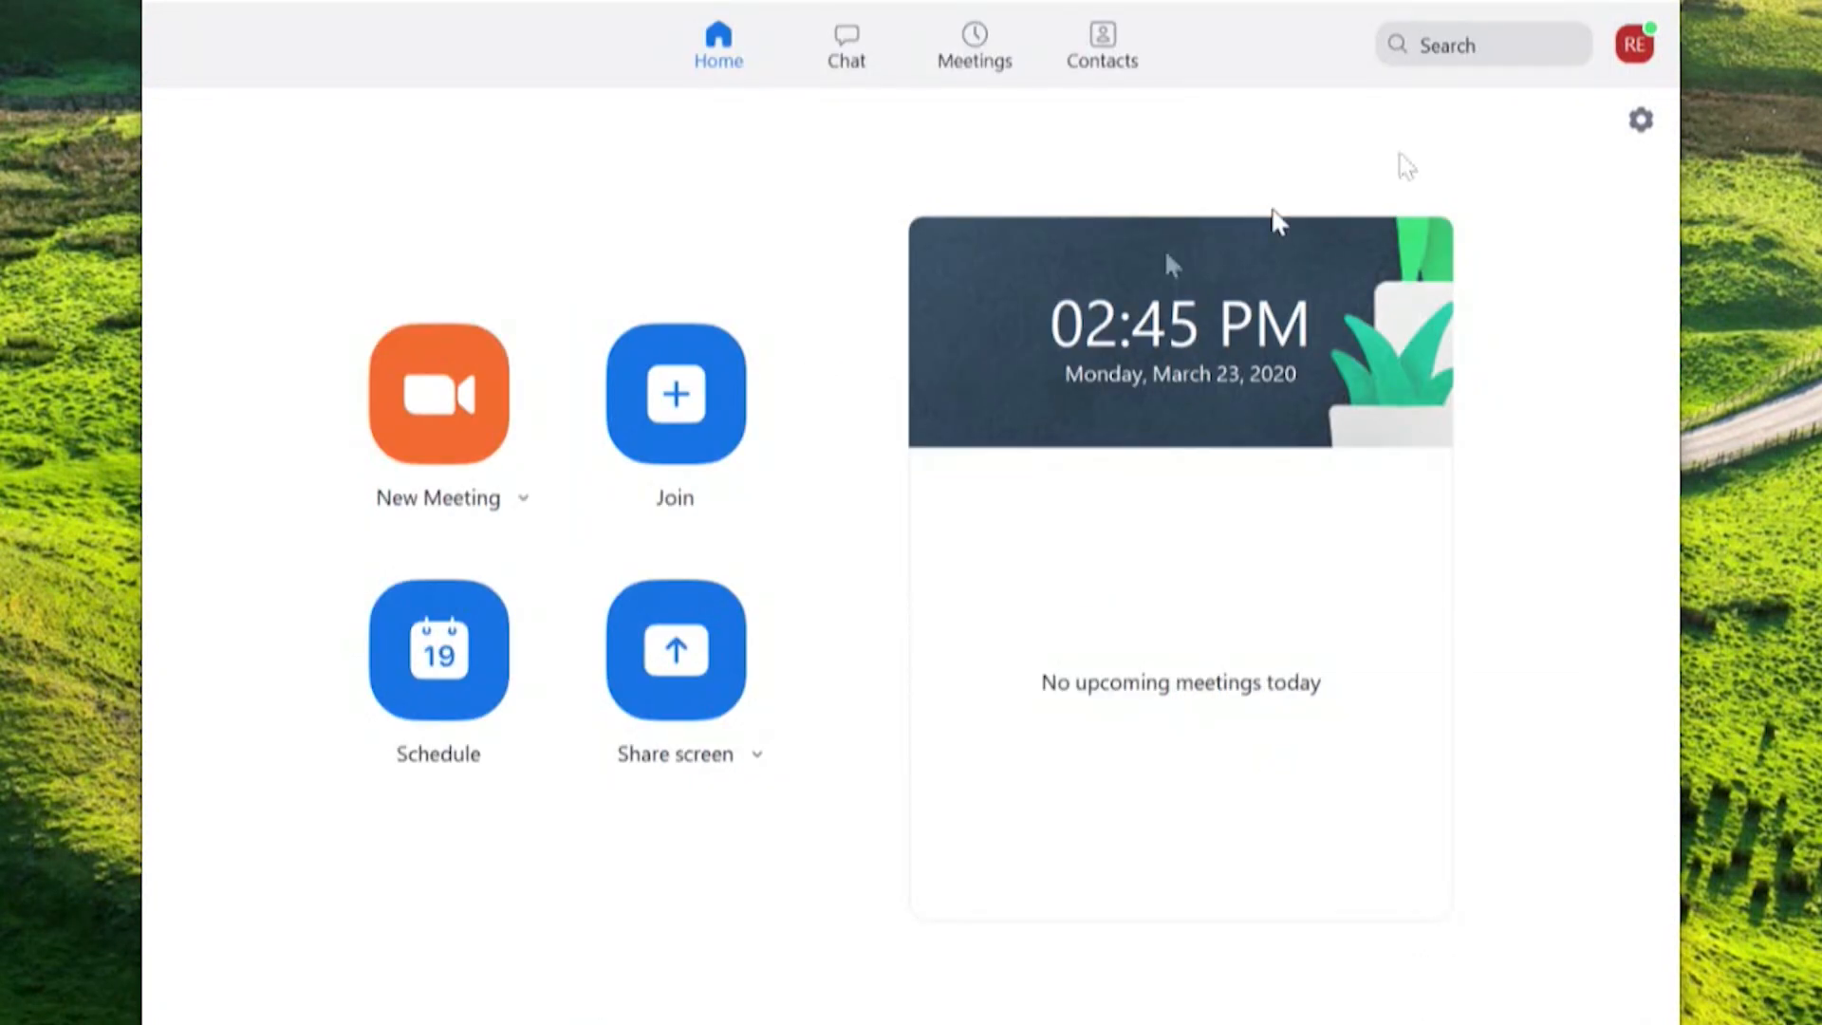
mouse_move(476, 417)
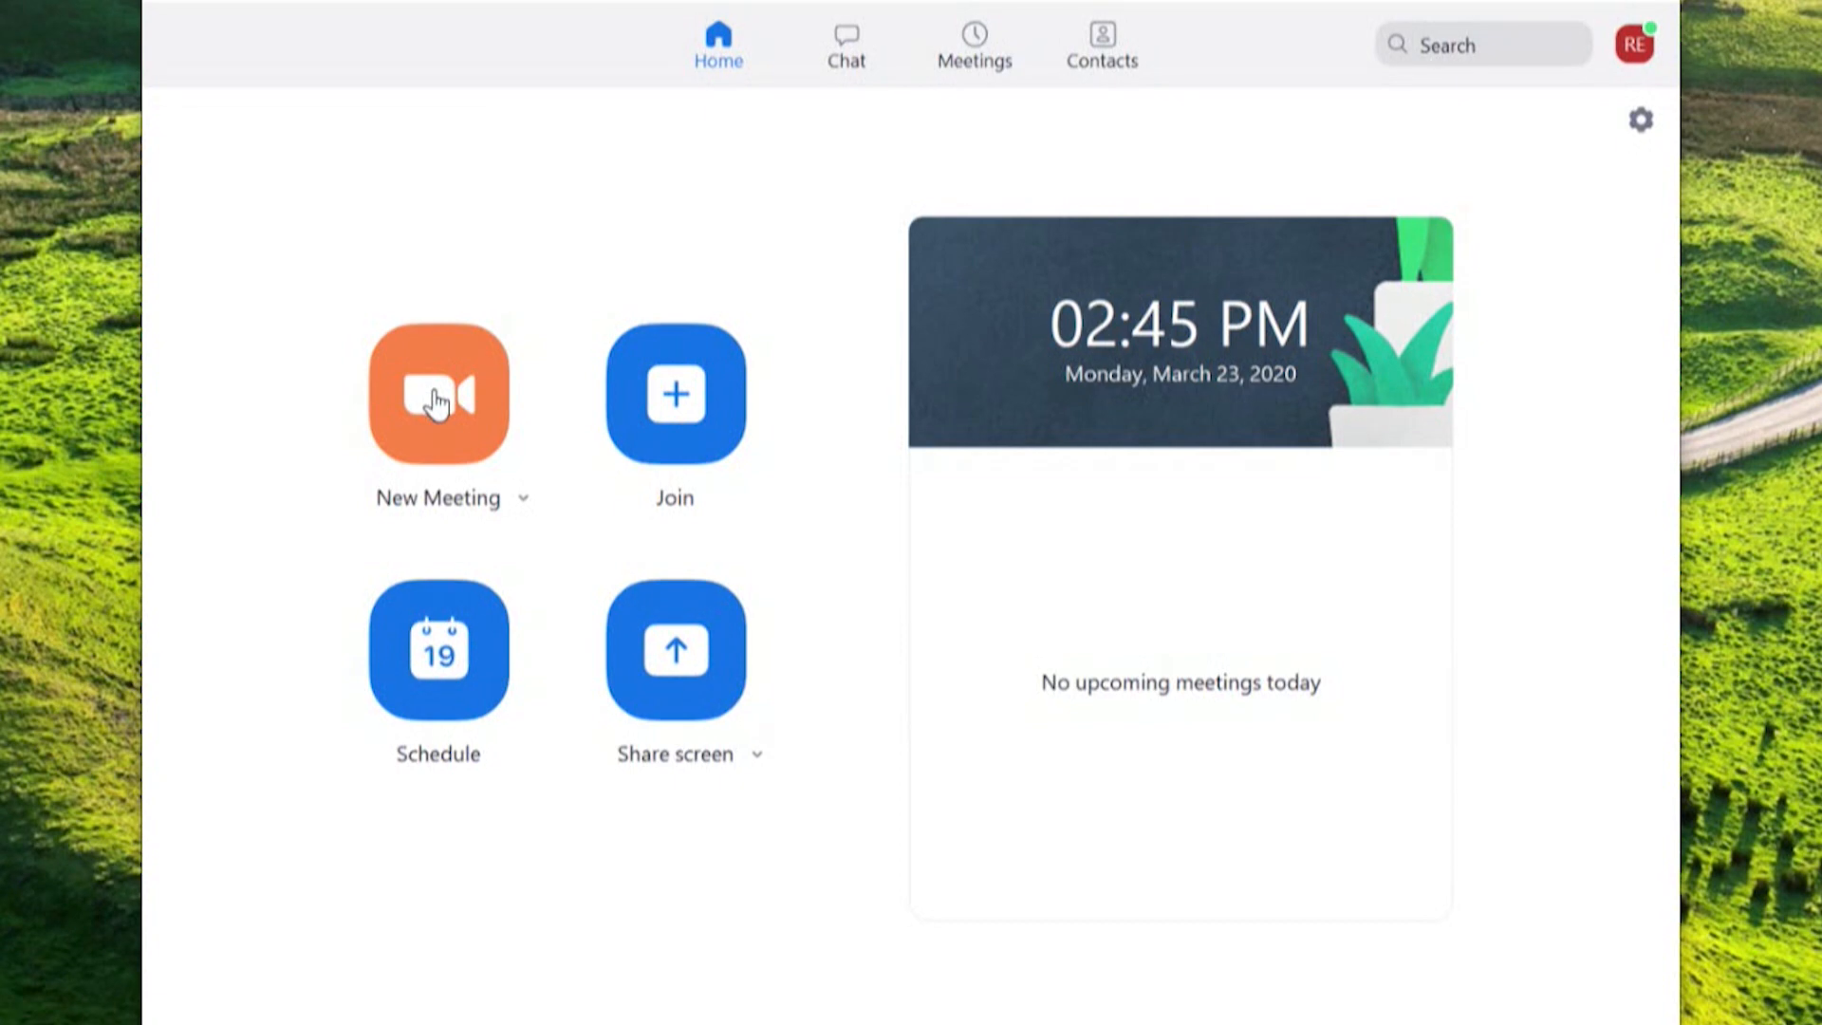
Start a new Zoom meeting and join with computer audio
click(438, 393)
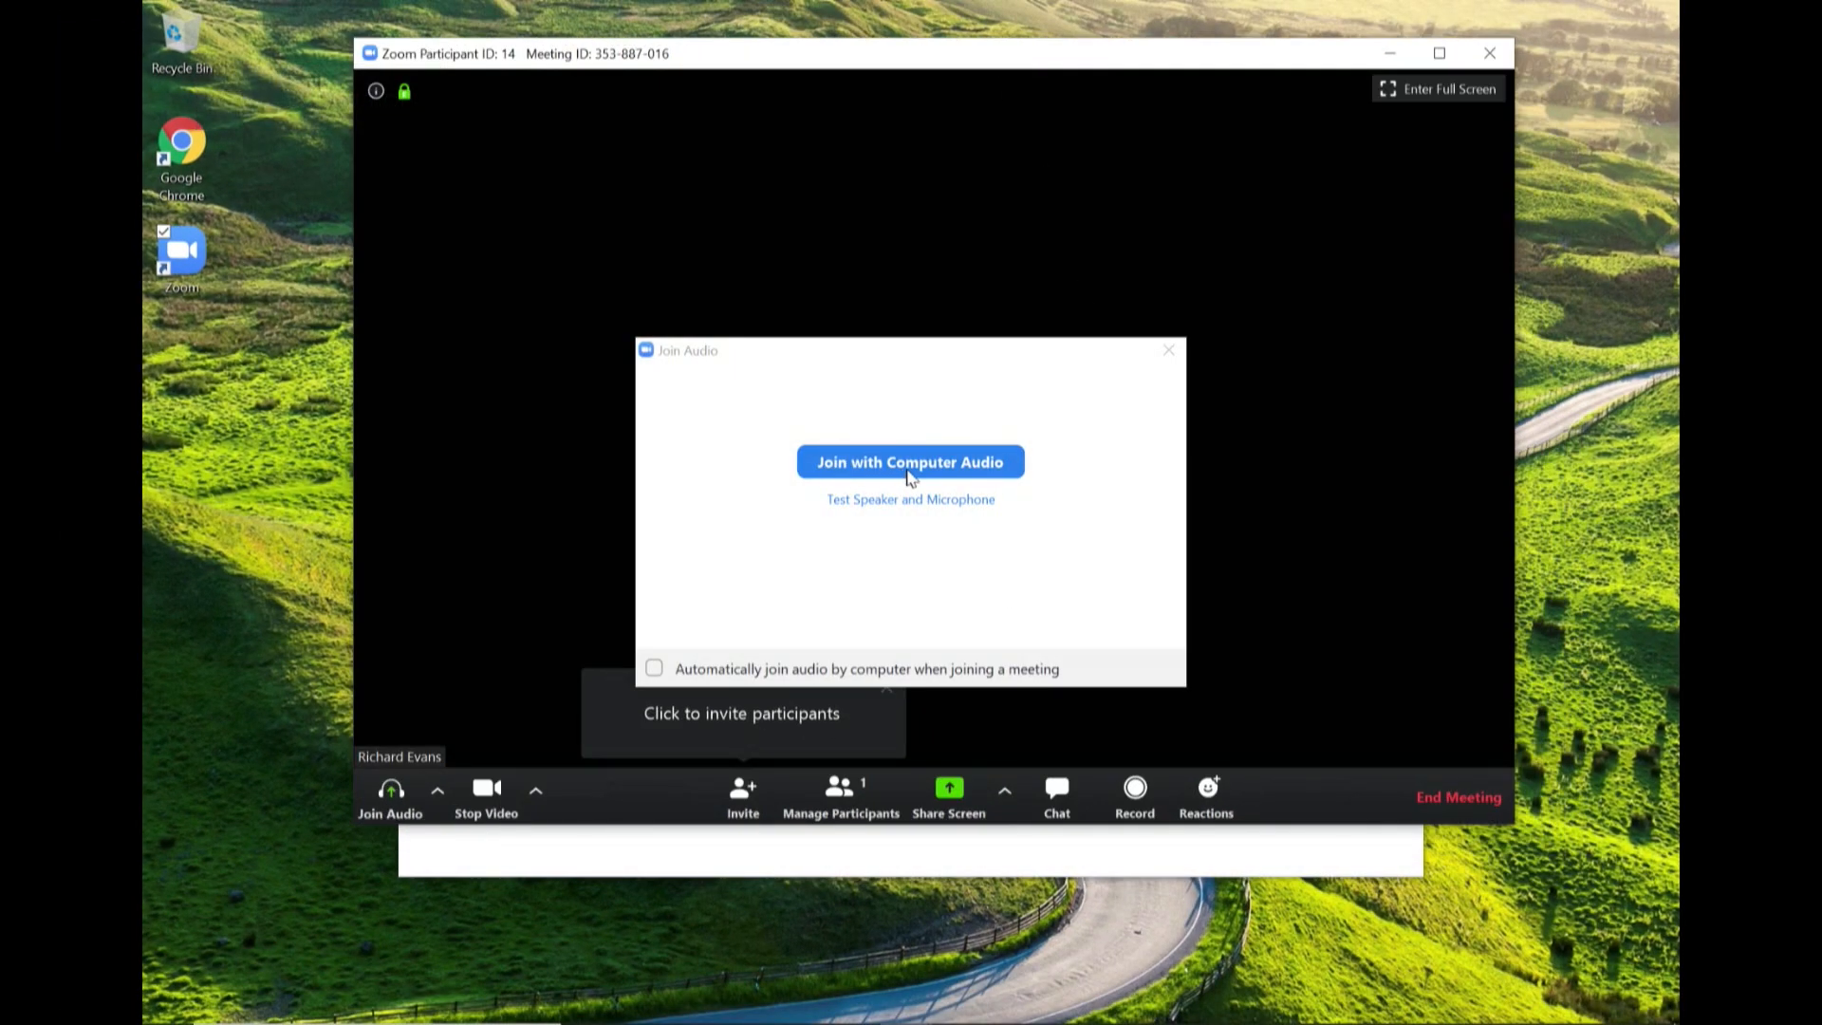
click(909, 461)
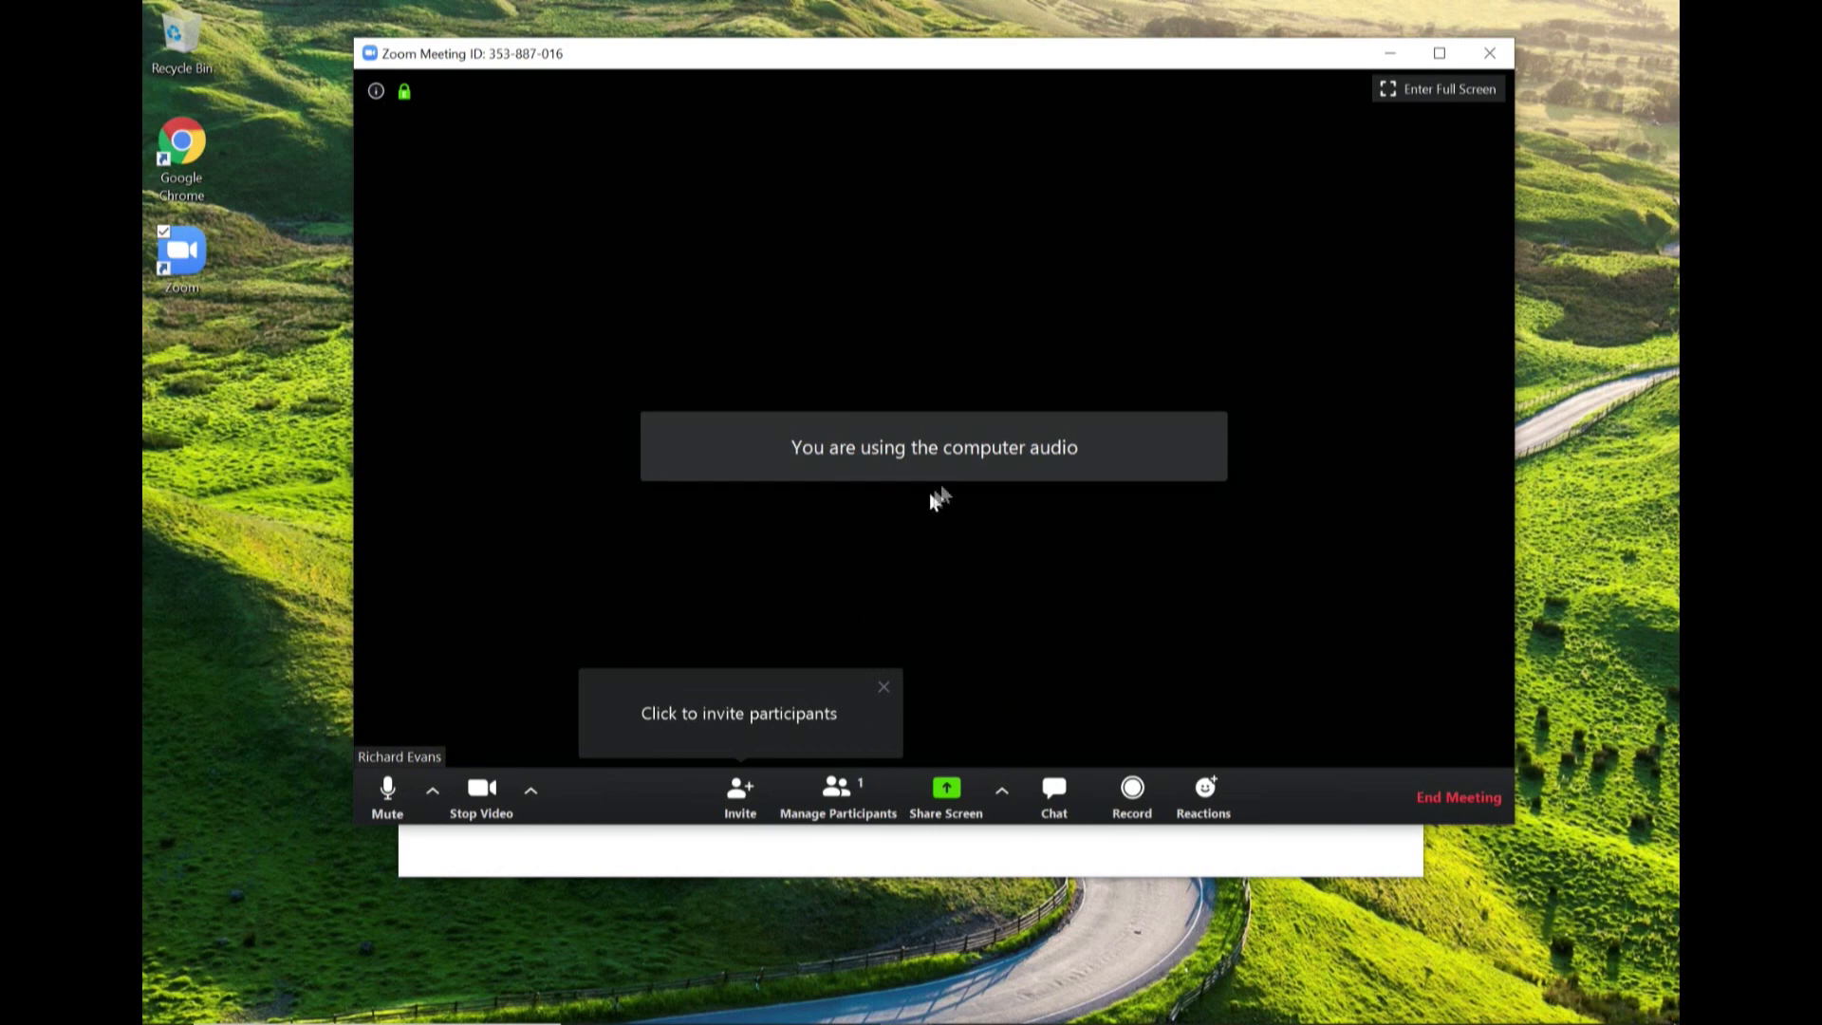